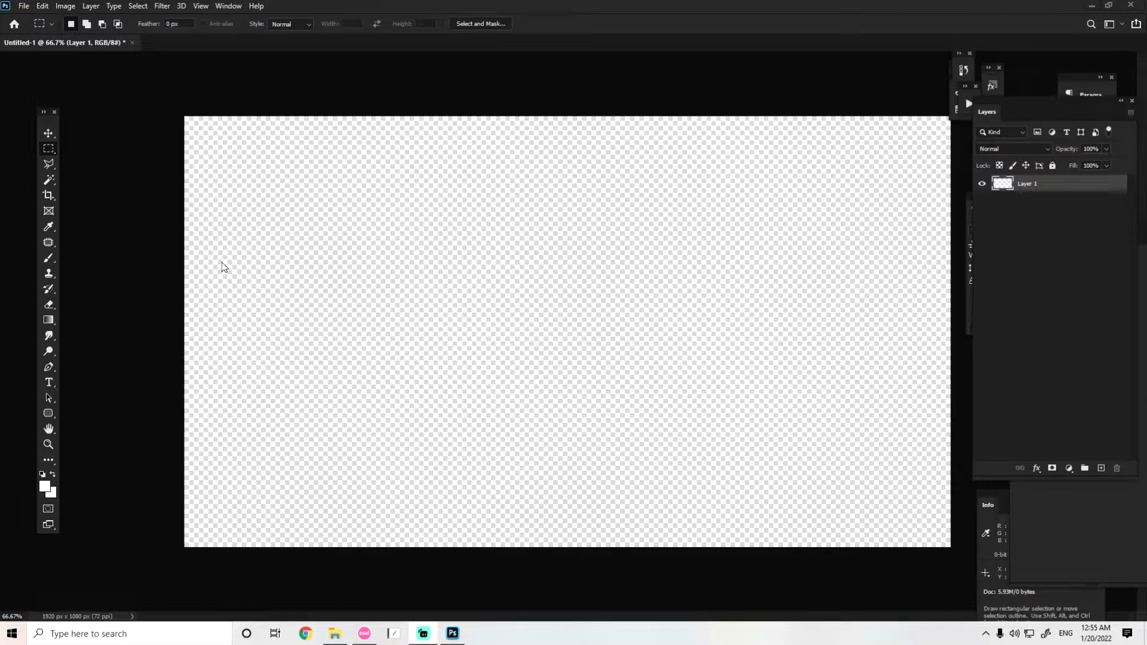
{"action": "mouse_move", "coordinate": [226, 255]}
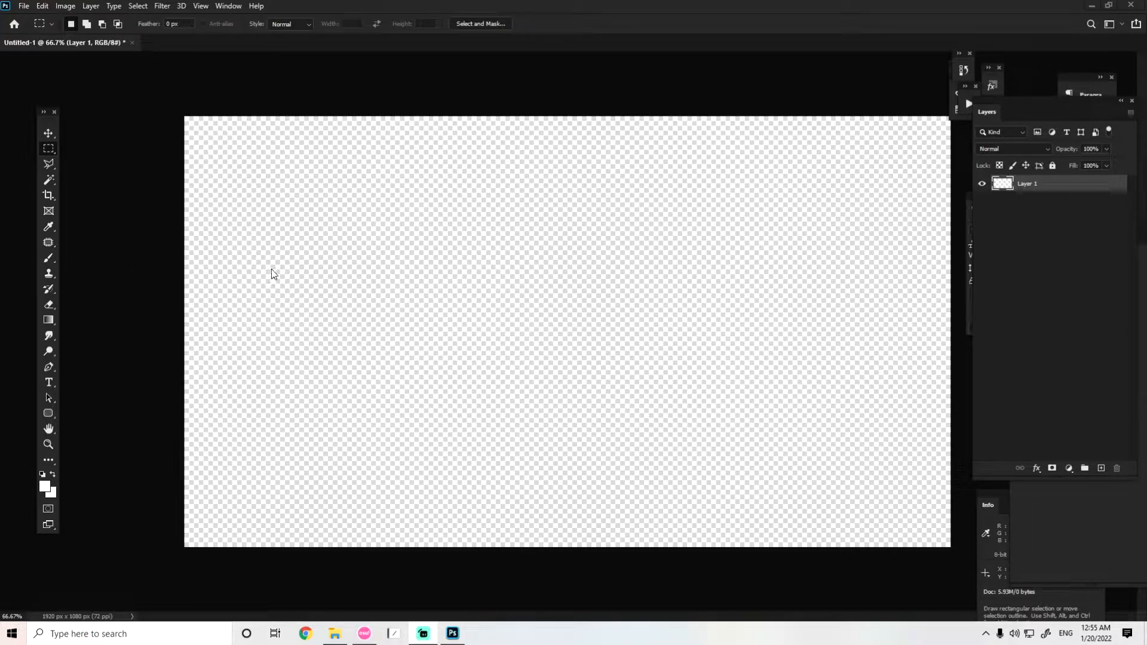
{"action": "mouse_move", "coordinate": [655, 324]}
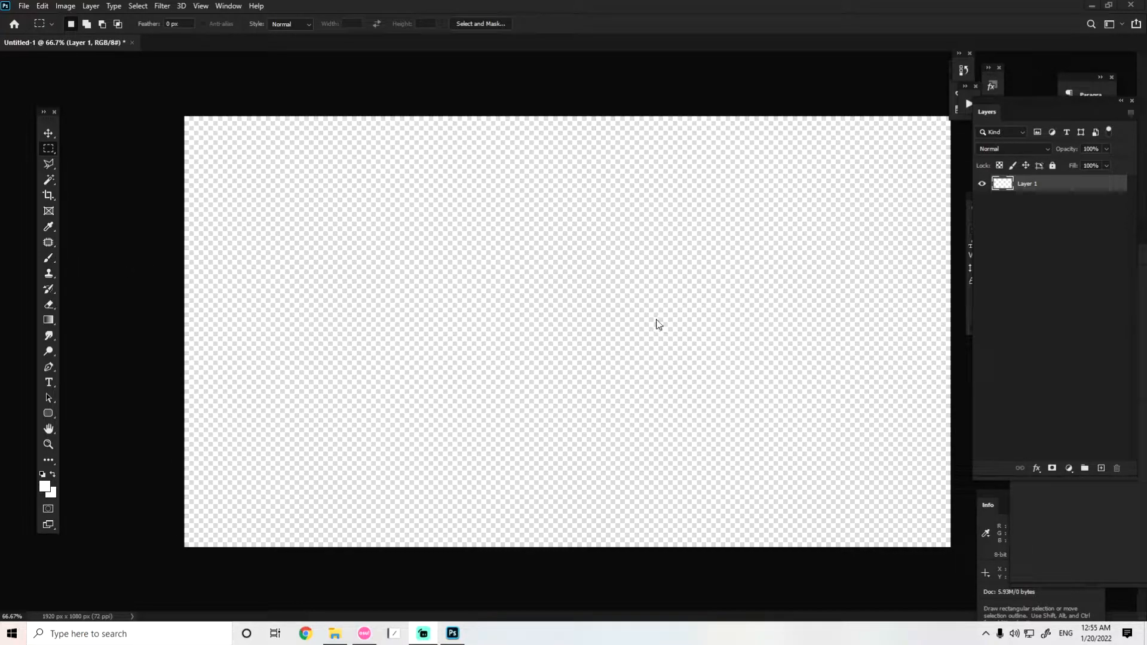
{"action": "mouse_move", "coordinate": [600, 383]}
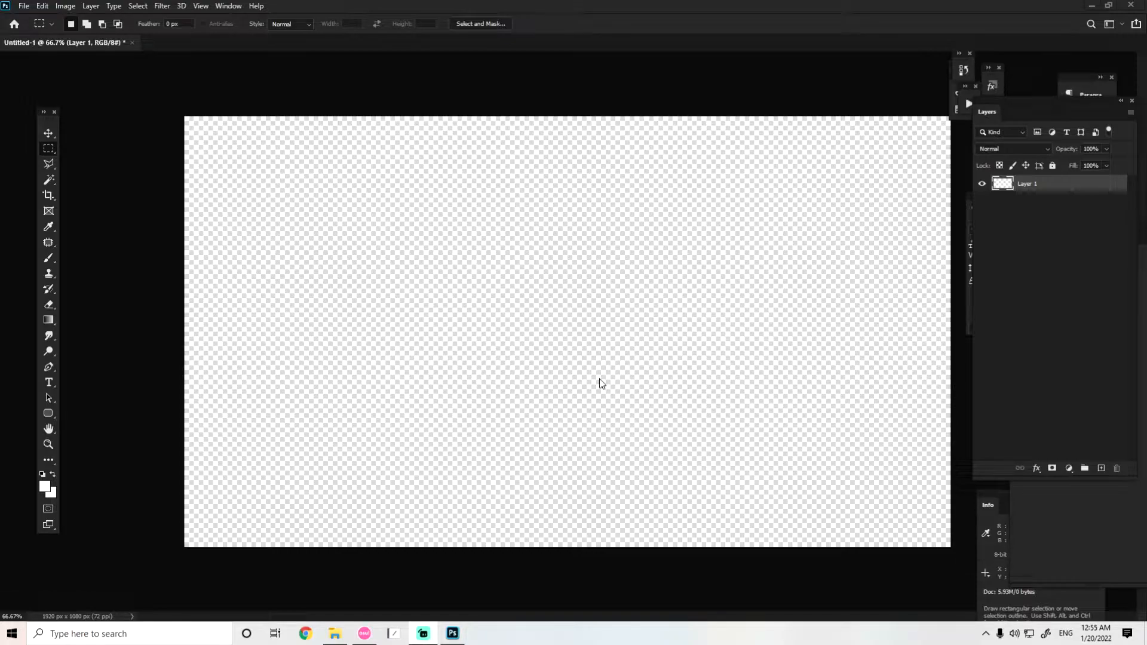
{"action": "mouse_move", "coordinate": [653, 318]}
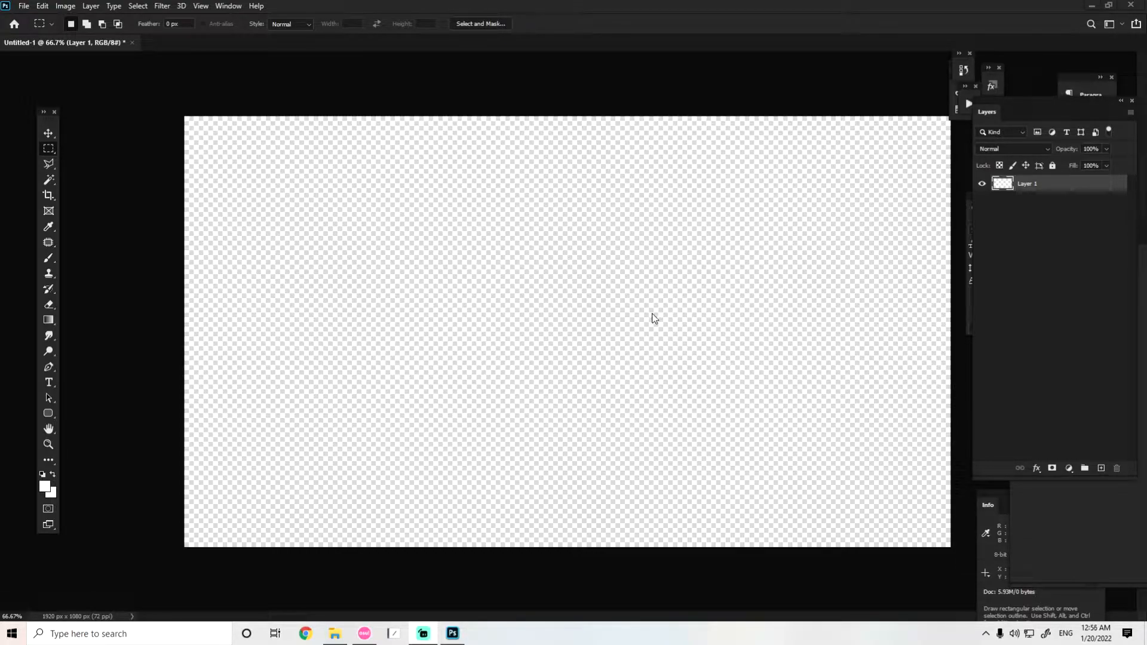
{"action": "mouse_move", "coordinate": [727, 284]}
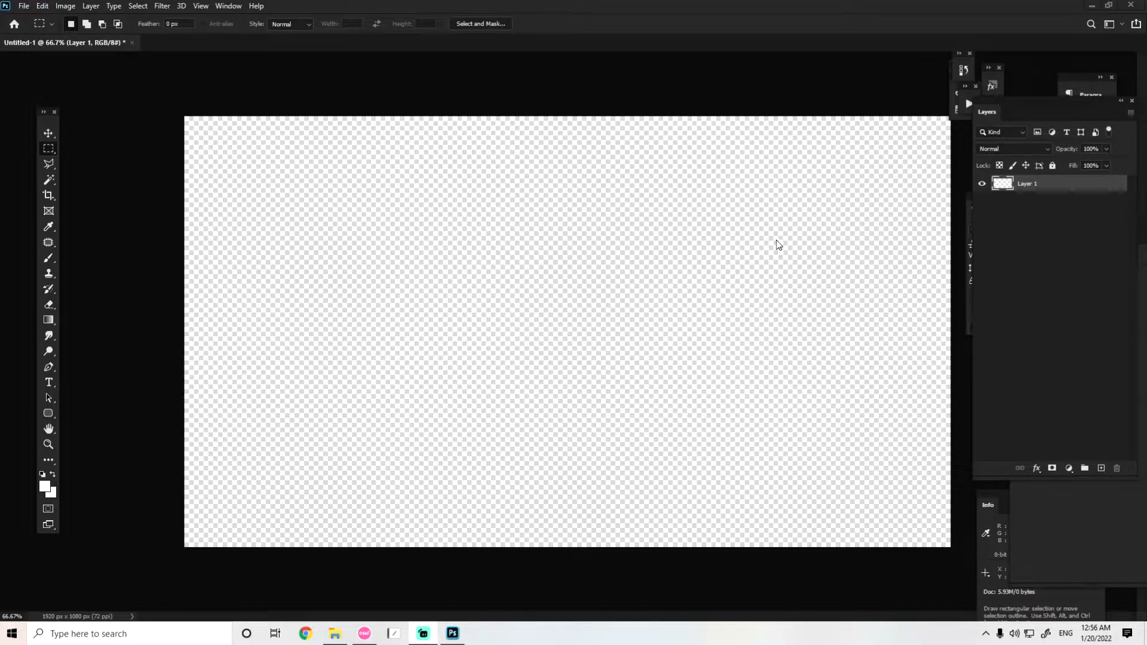
{"action": "mouse_move", "coordinate": [783, 251]}
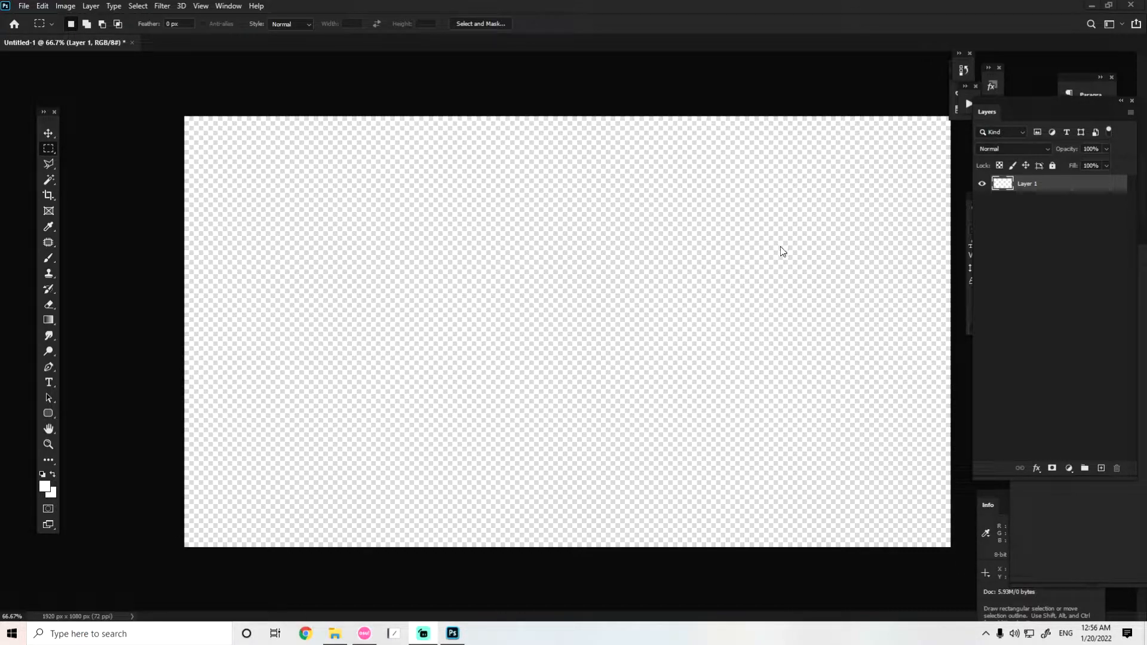
{"action": "mouse_move", "coordinate": [777, 245]}
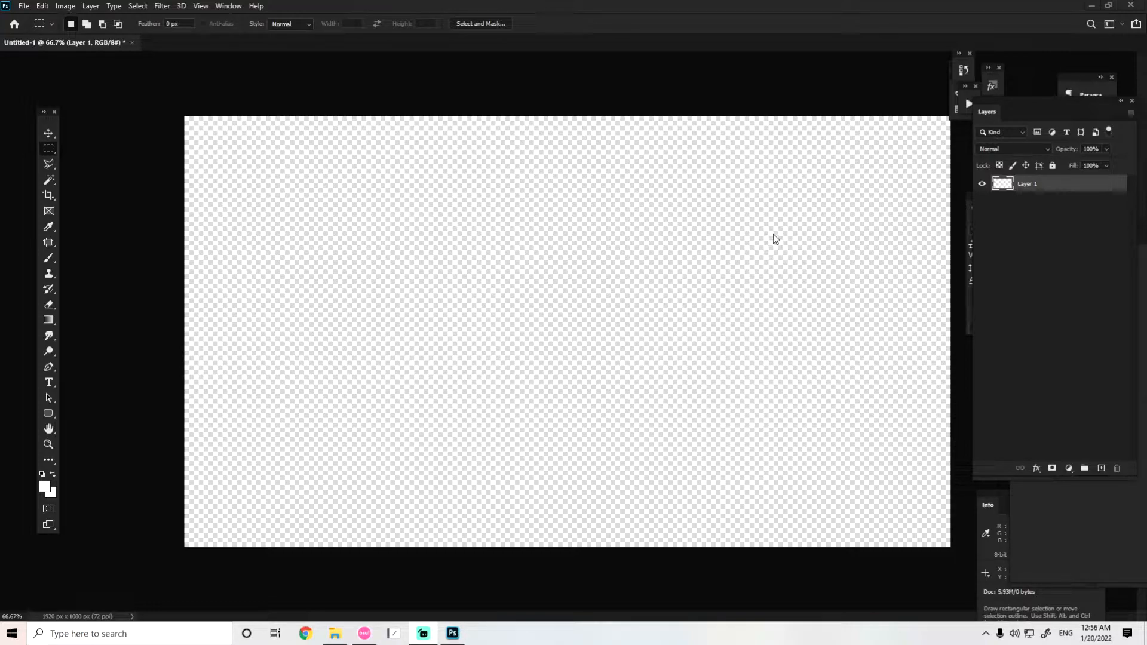
{"action": "mouse_move", "coordinate": [771, 226]}
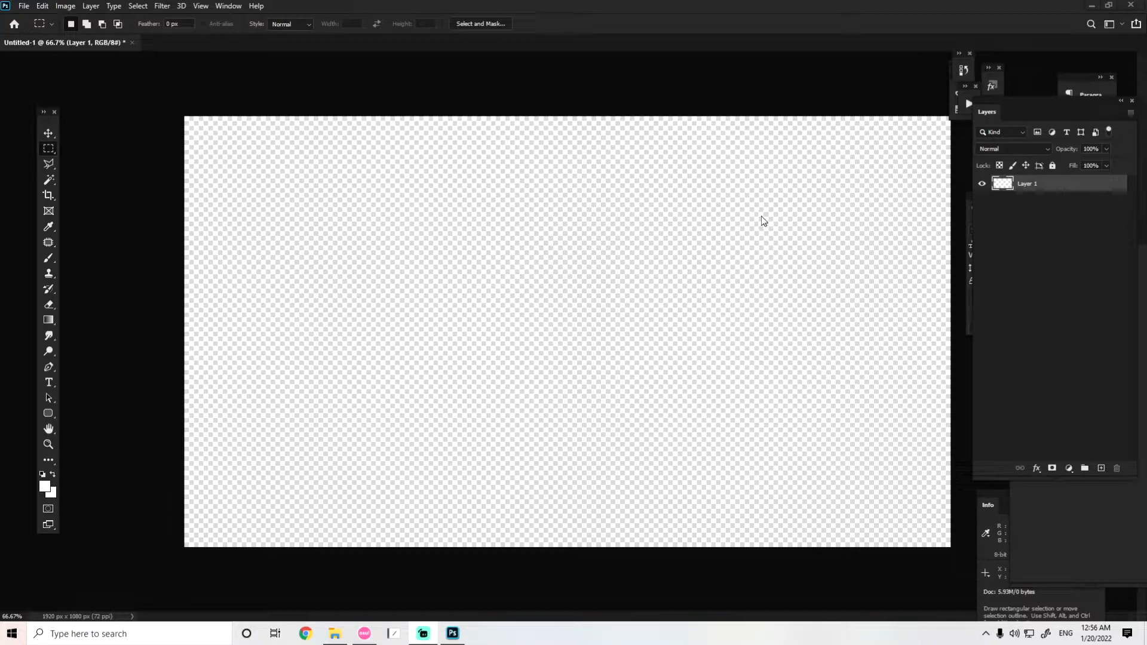
{"action": "mouse_move", "coordinate": [761, 223]}
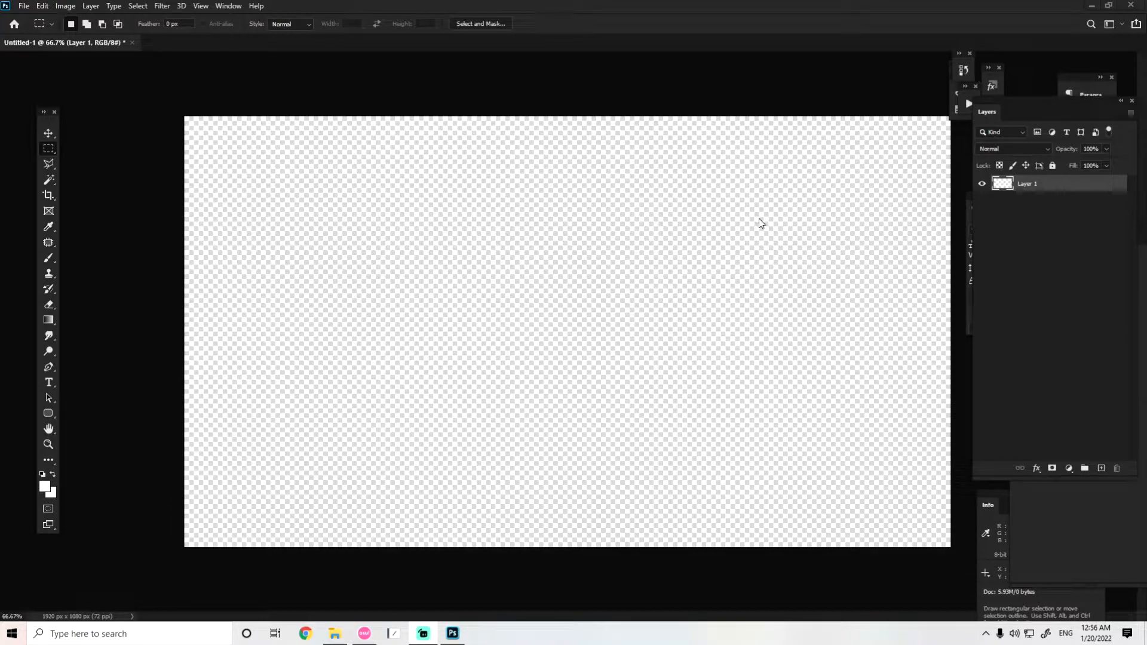
{"action": "mouse_move", "coordinate": [755, 224]}
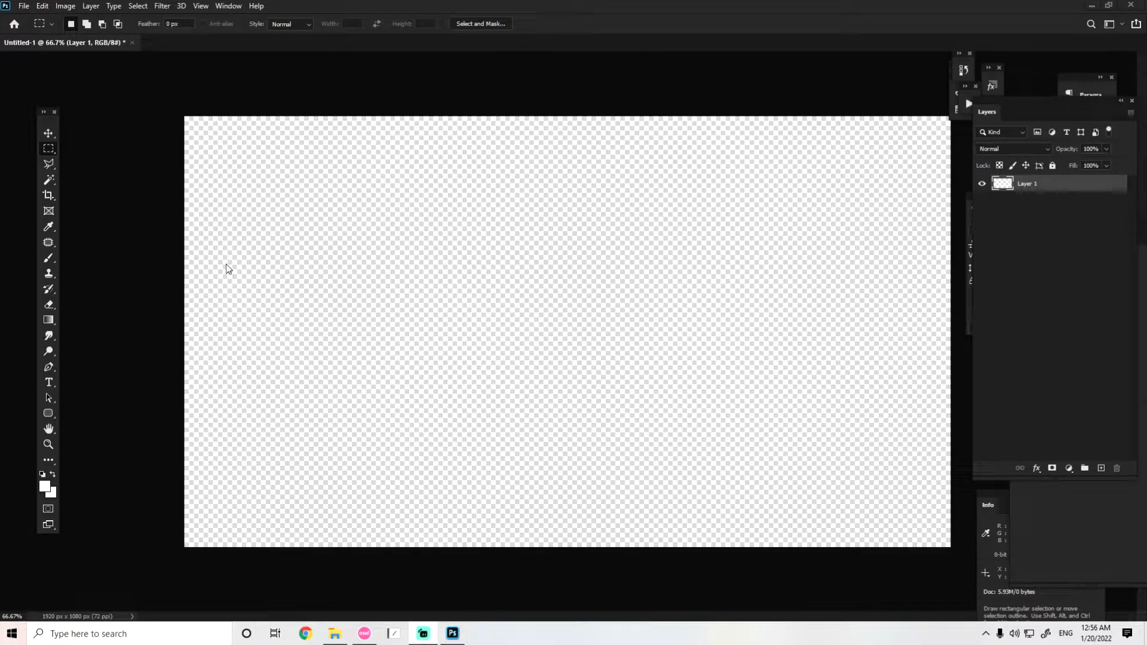
{"action": "mouse_move", "coordinate": [592, 271]}
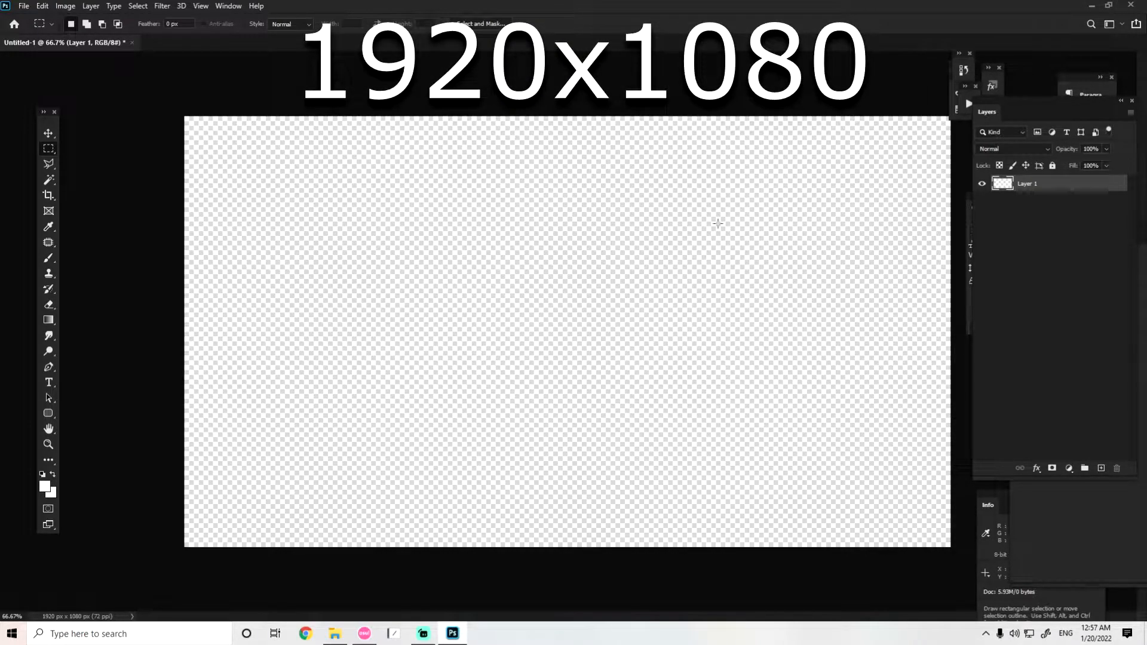
{"action": "mouse_move", "coordinate": [860, 253]}
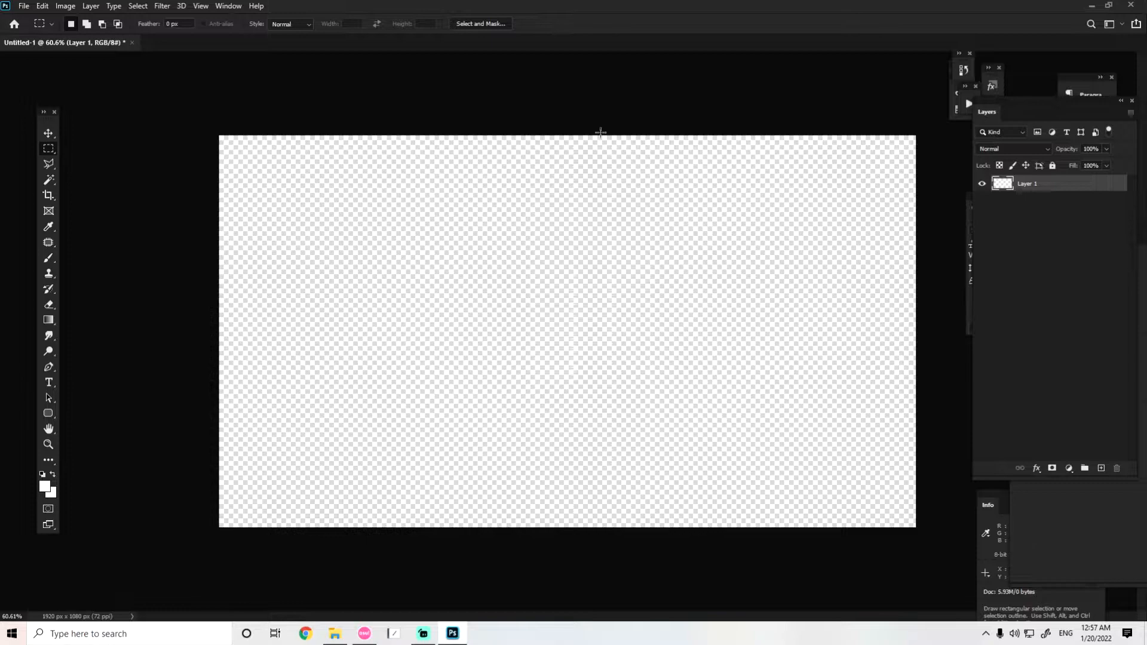
{"action": "mouse_move", "coordinate": [610, 194]}
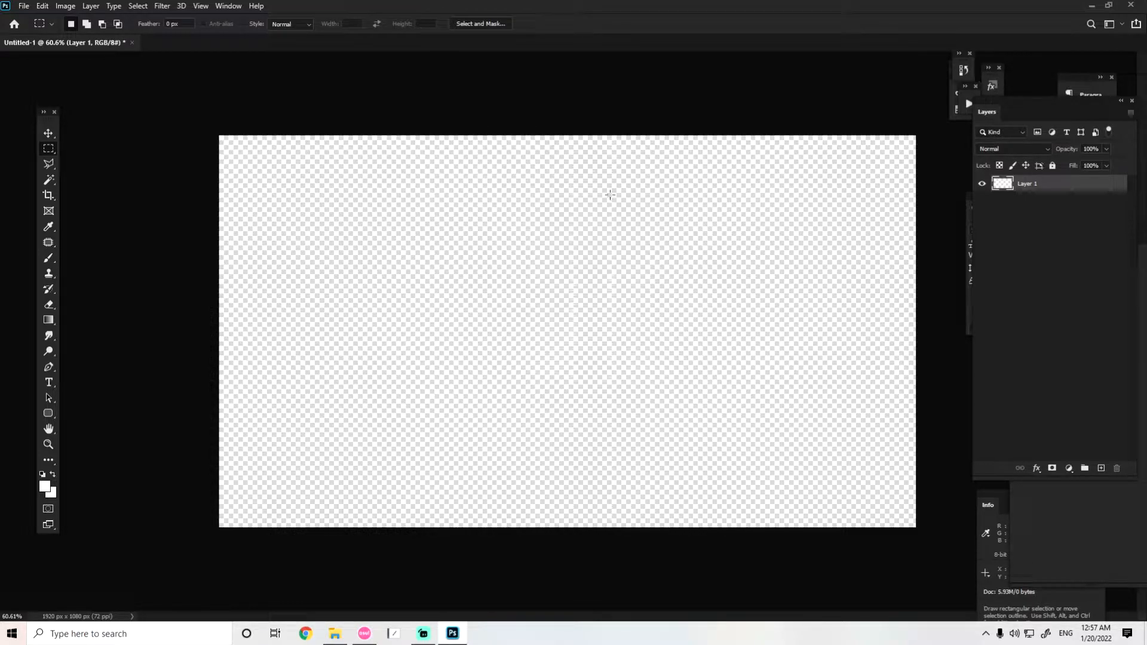
{"action": "mouse_move", "coordinate": [533, 315]}
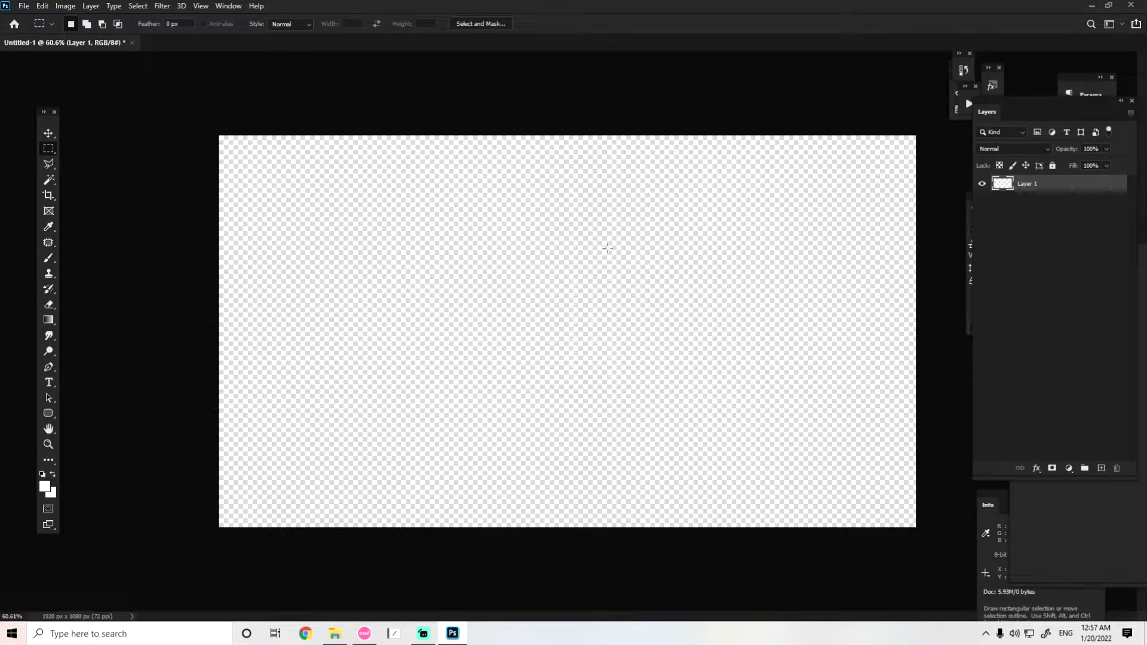
{"action": "mouse_move", "coordinate": [537, 265]}
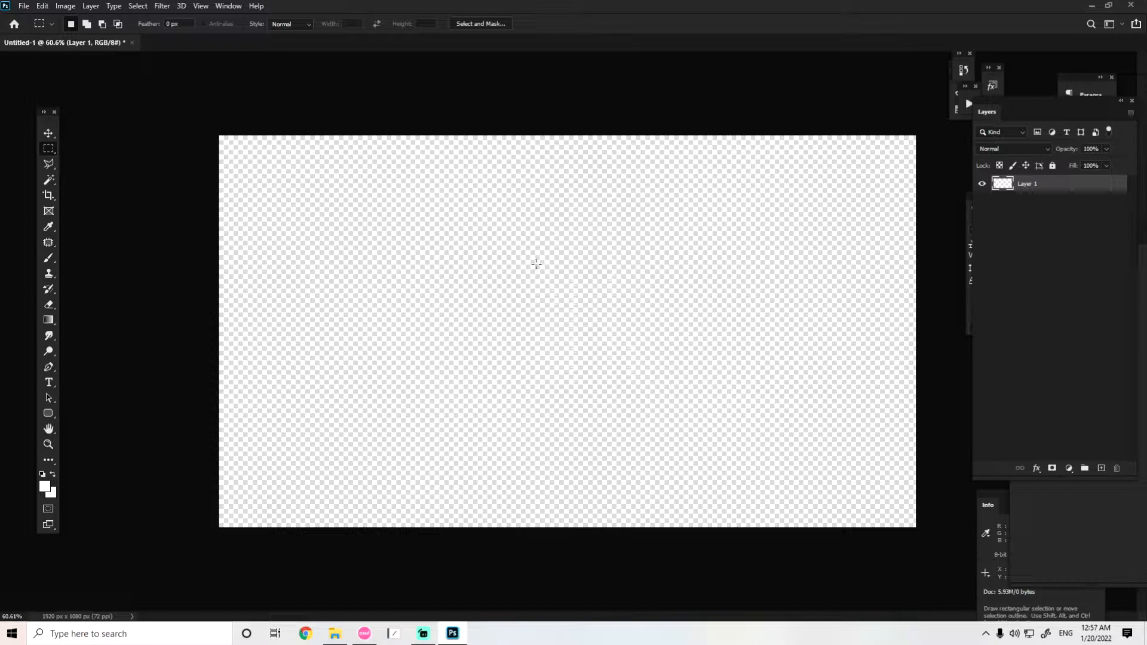
{"action": "mouse_move", "coordinate": [531, 325]}
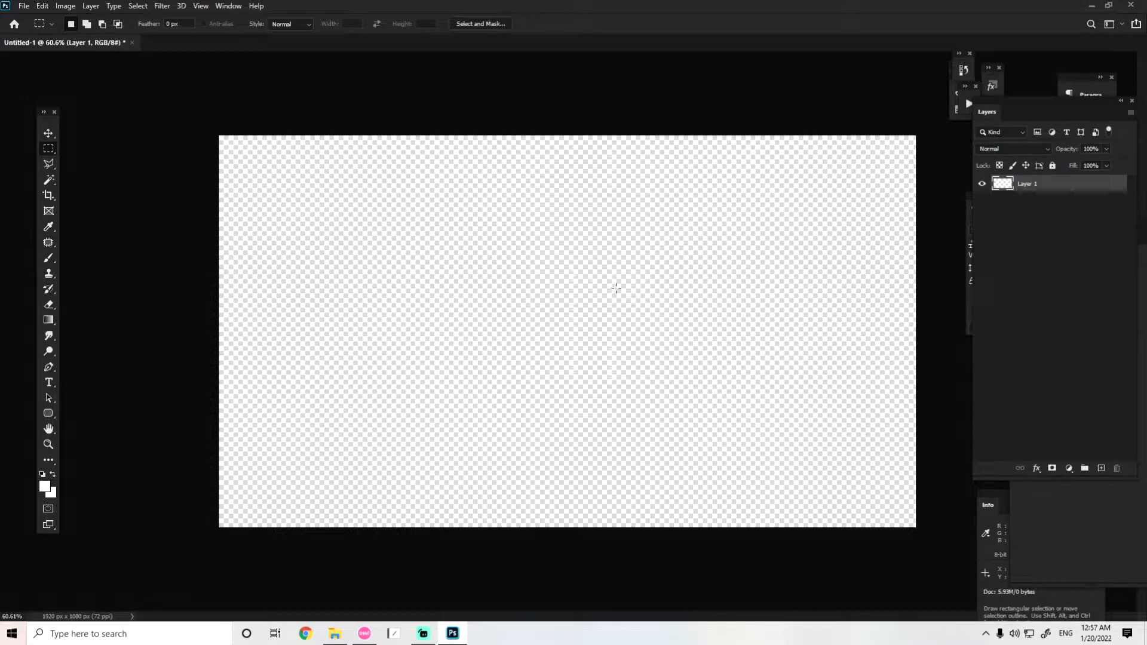
{"action": "mouse_move", "coordinate": [420, 313]}
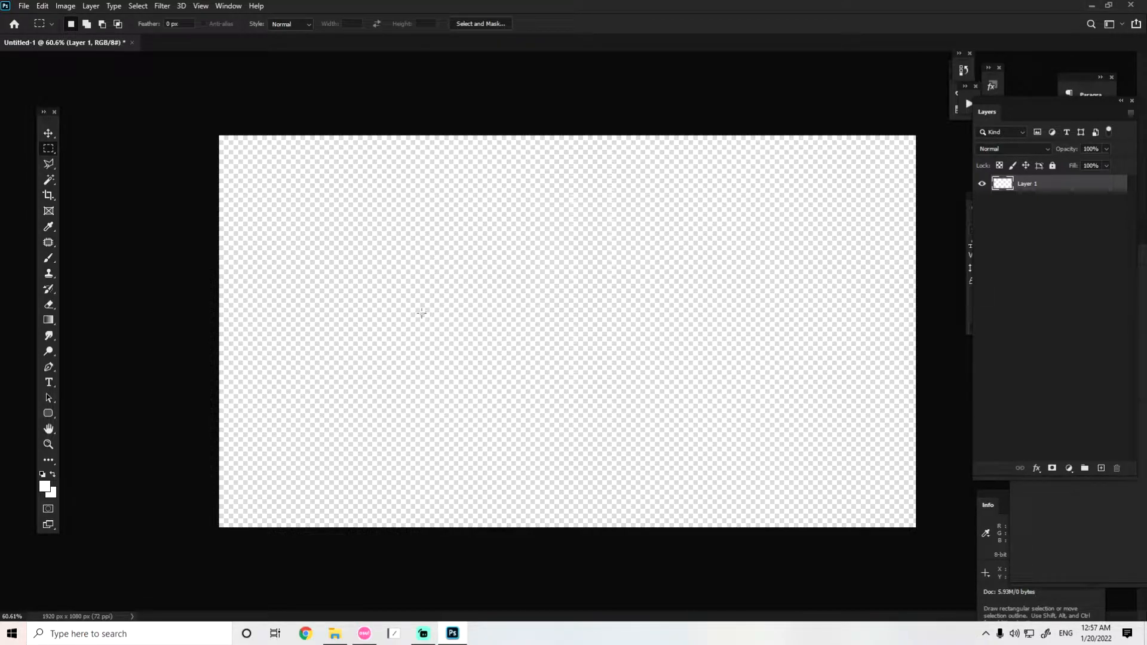
- Change the foreground colour from white to bright cyan #37ddfb via the Color Picker
{"action": "left_click", "coordinate": [44, 486]}
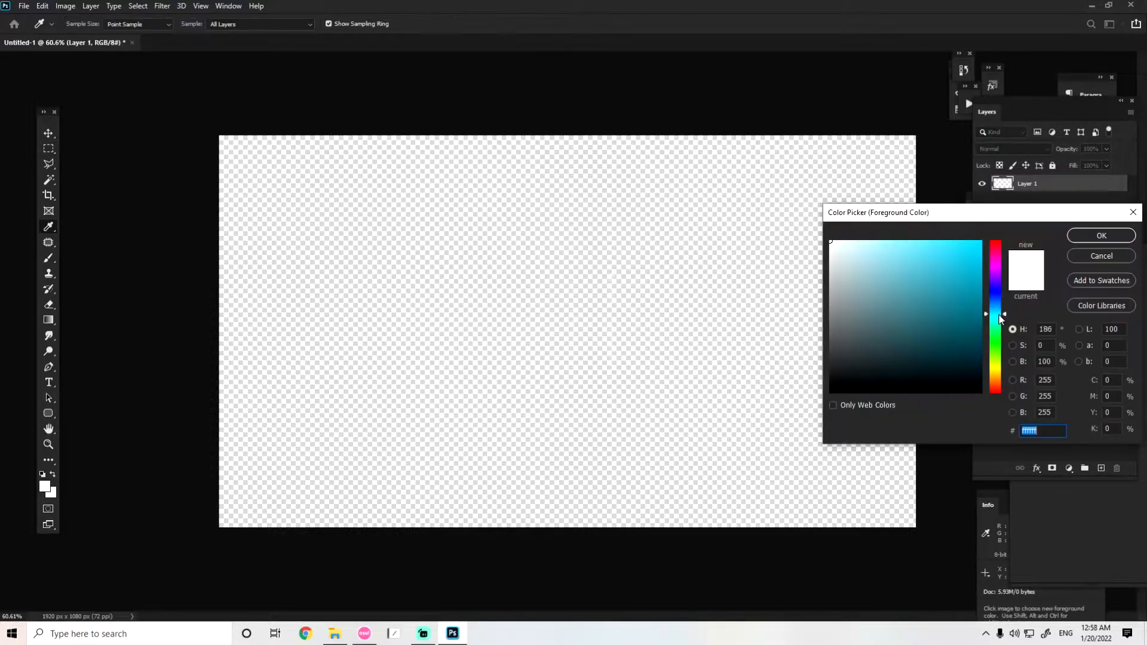
{"action": "left_click", "coordinate": [956, 241]}
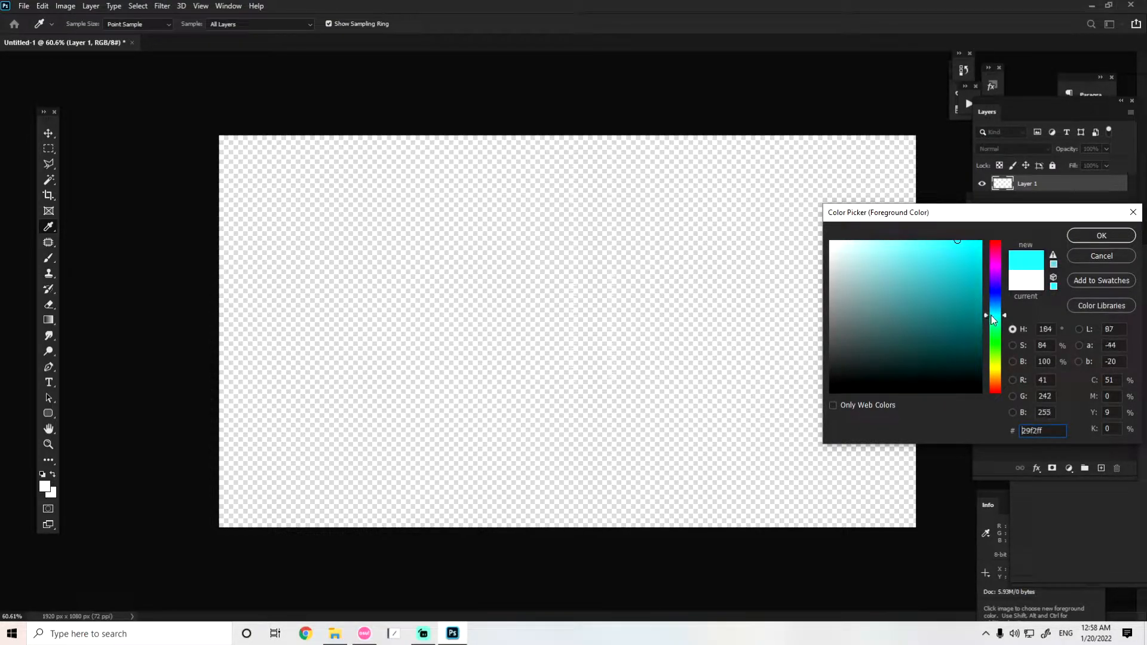
{"action": "left_click", "coordinate": [939, 252]}
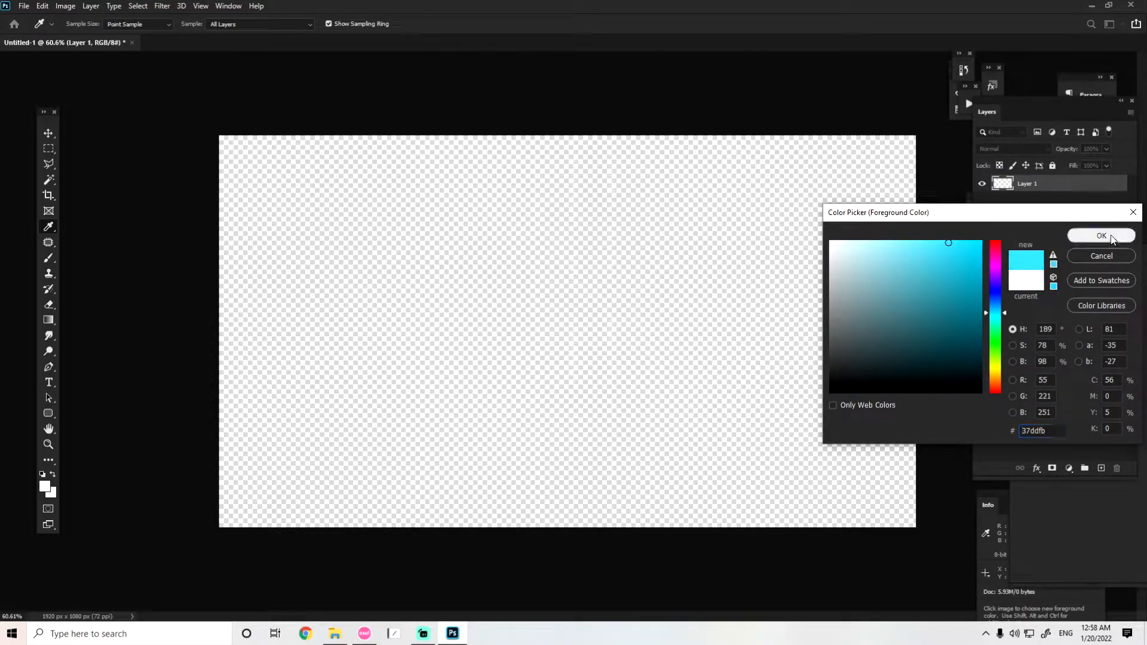
{"action": "left_click", "coordinate": [1102, 235]}
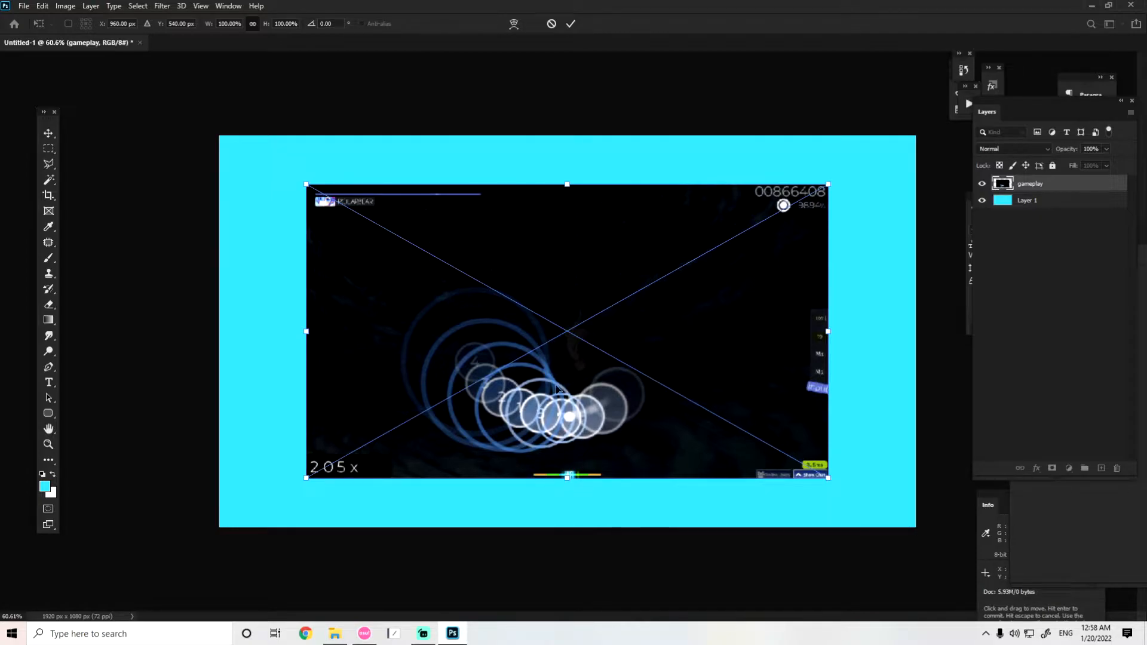
{"action": "mouse_move", "coordinate": [592, 296]}
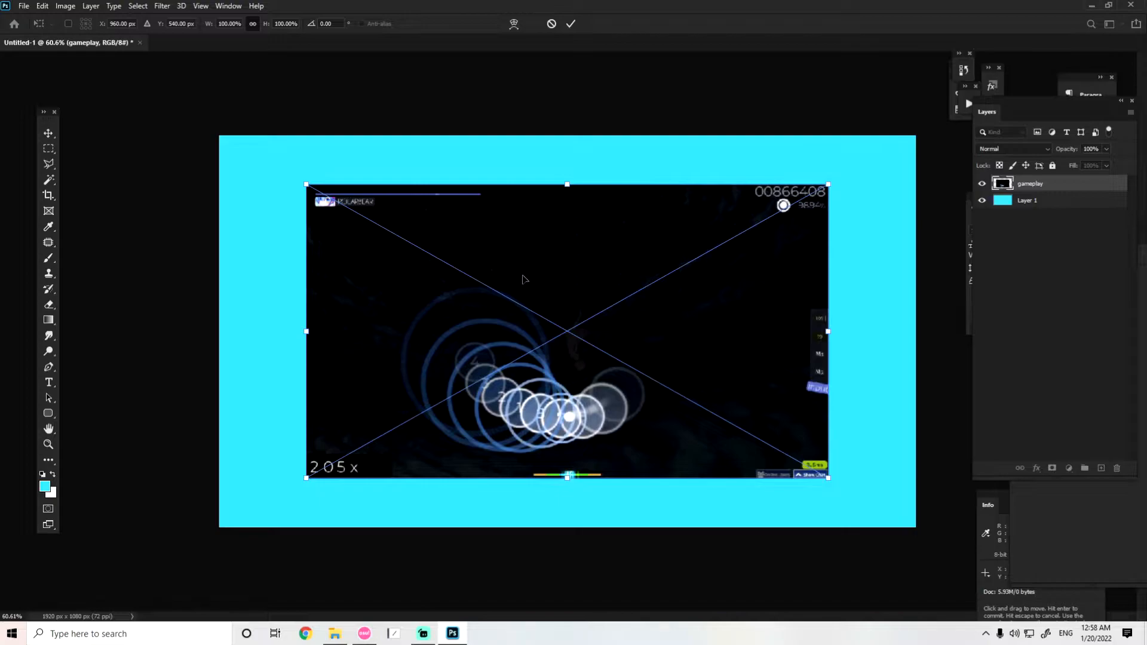
{"action": "mouse_move", "coordinate": [616, 369]}
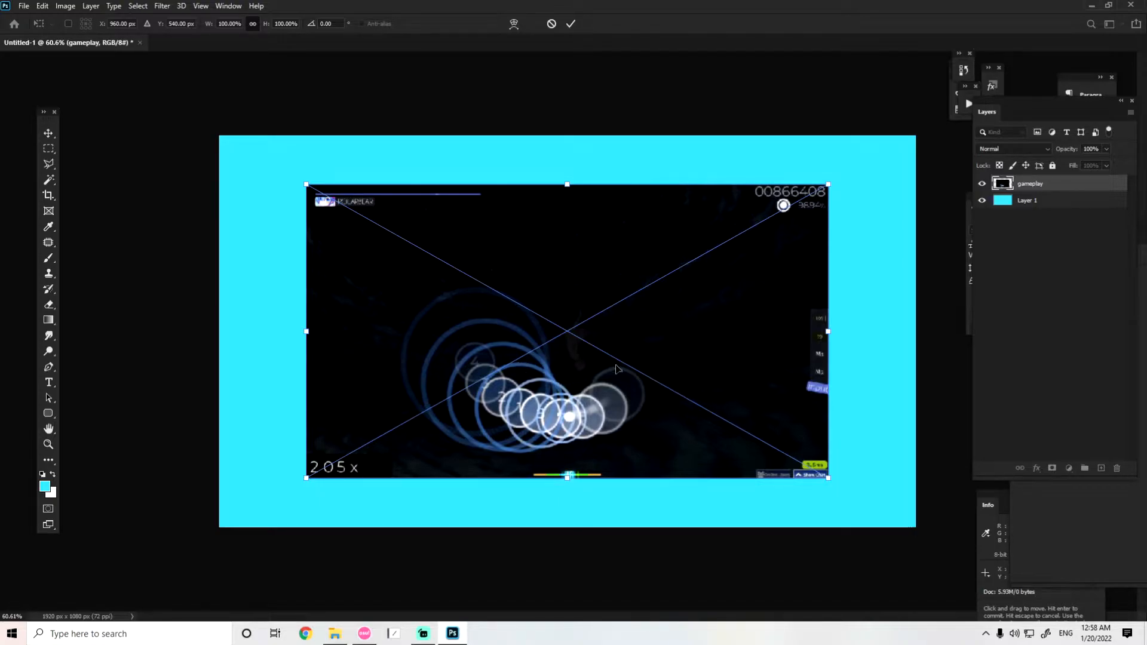
{"action": "mouse_move", "coordinate": [624, 278]}
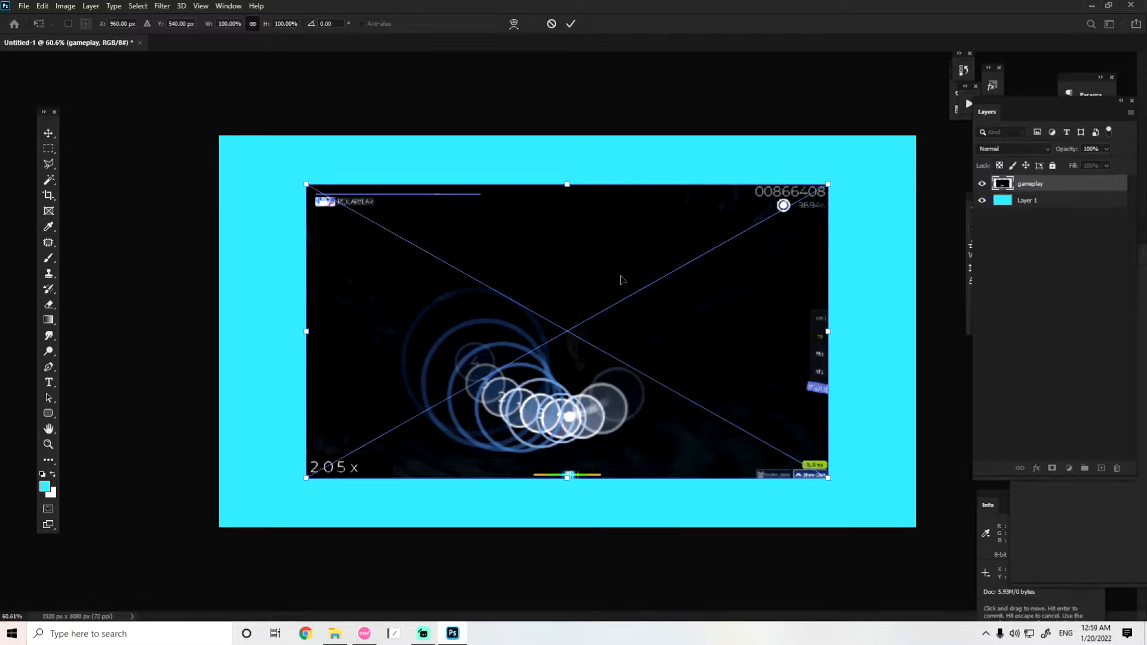
{"action": "mouse_move", "coordinate": [590, 284]}
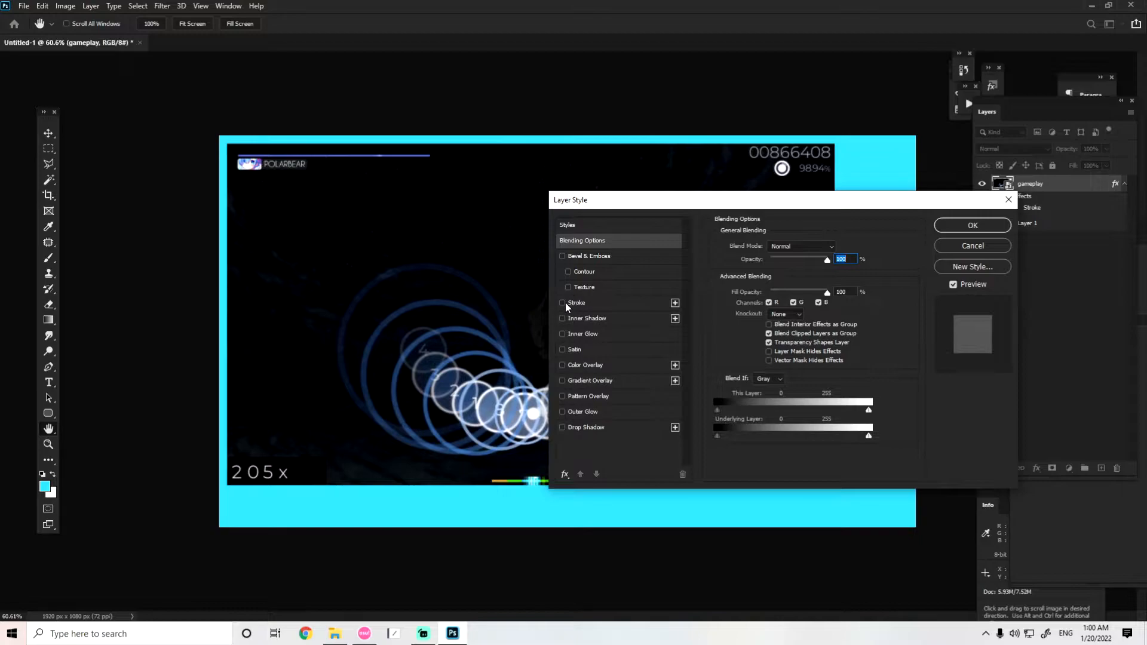
- Apply a thin white Stroke layer style outlining the gameplay screenshot
{"action": "left_click", "coordinate": [562, 303]}
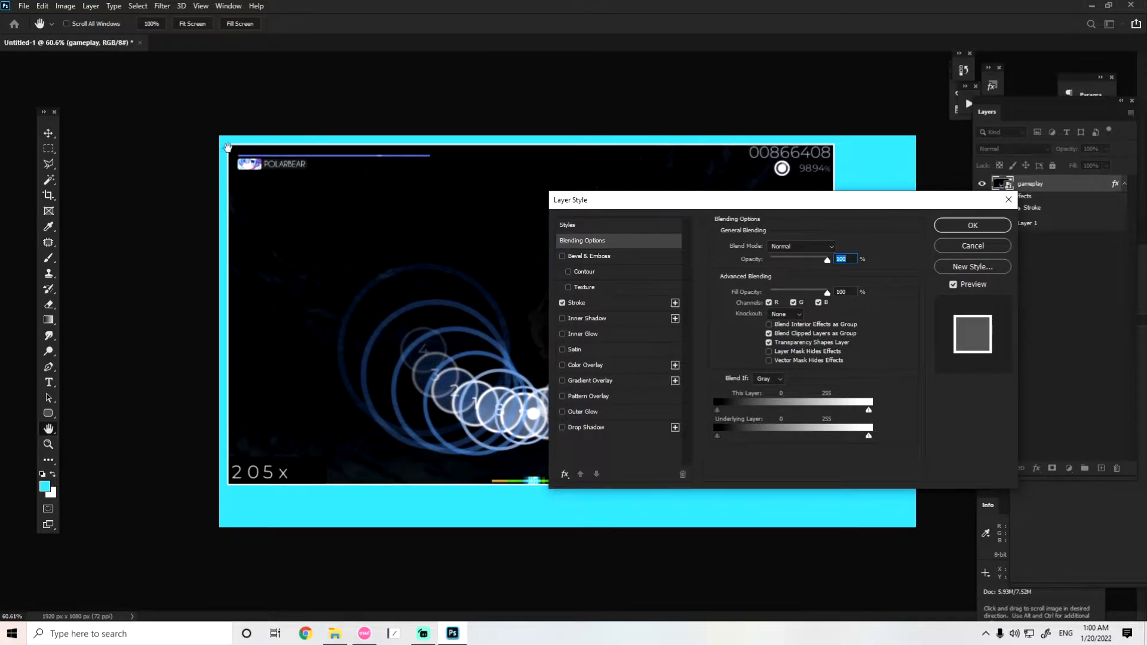
{"action": "mouse_move", "coordinate": [664, 207]}
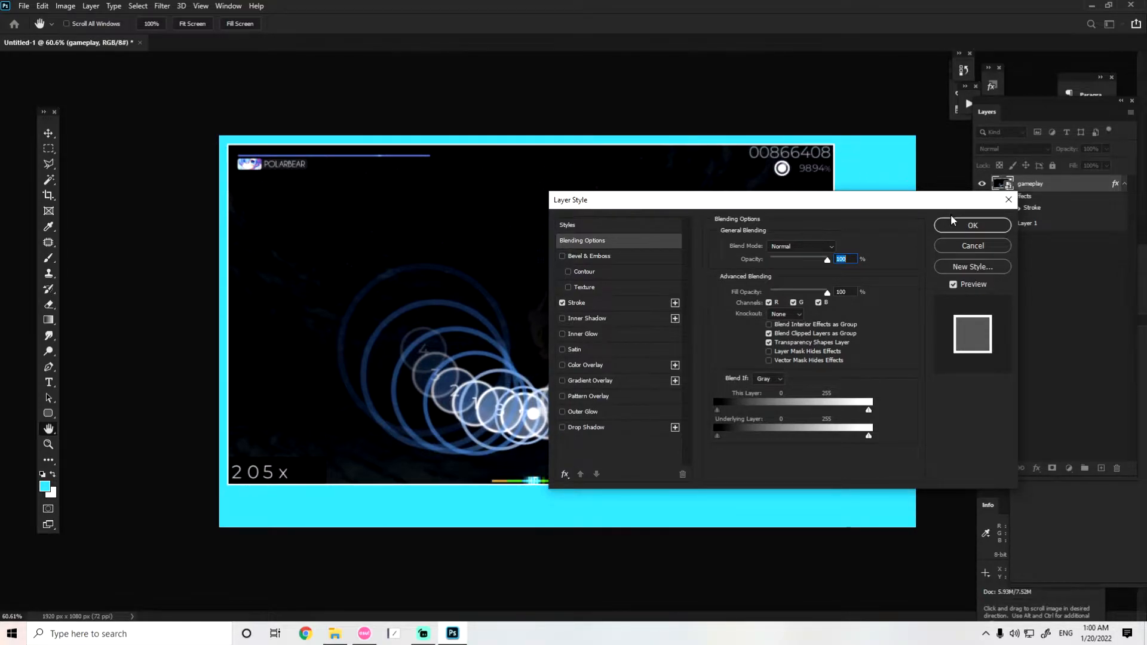
{"action": "left_click", "coordinate": [973, 224]}
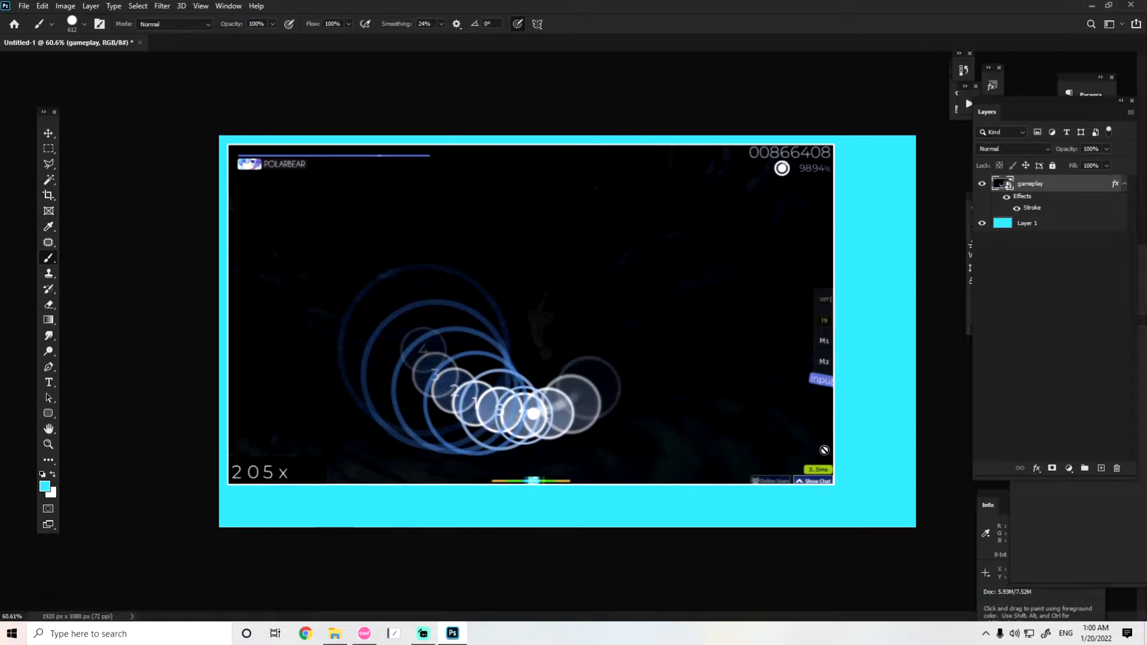
{"action": "mouse_move", "coordinate": [921, 275]}
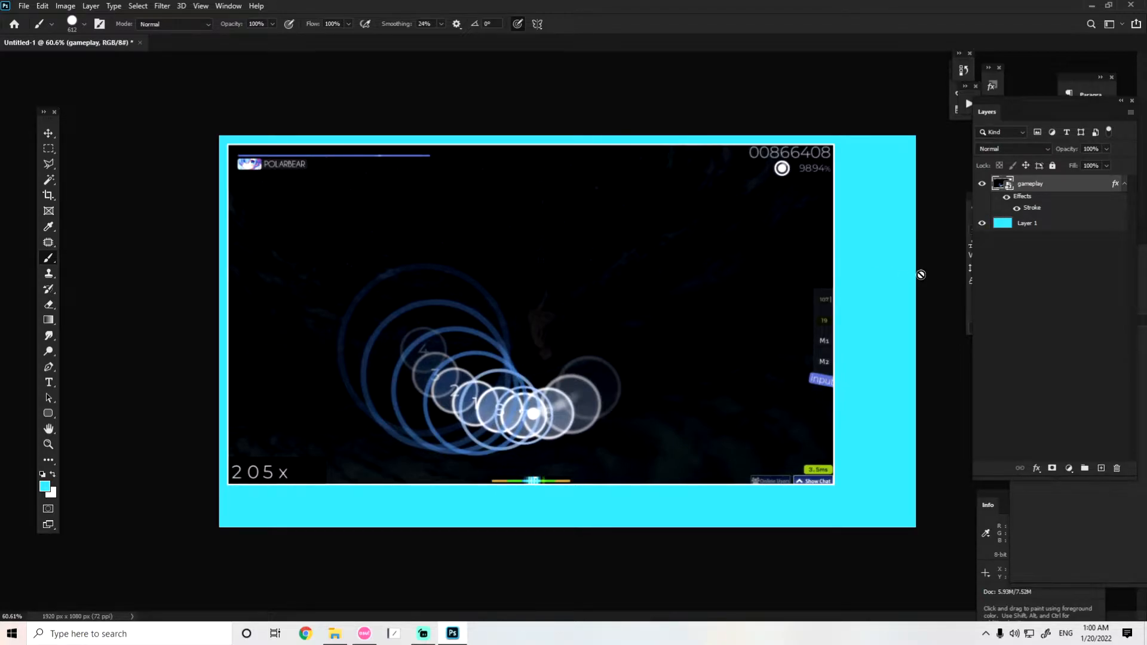
{"action": "mouse_move", "coordinate": [906, 269]}
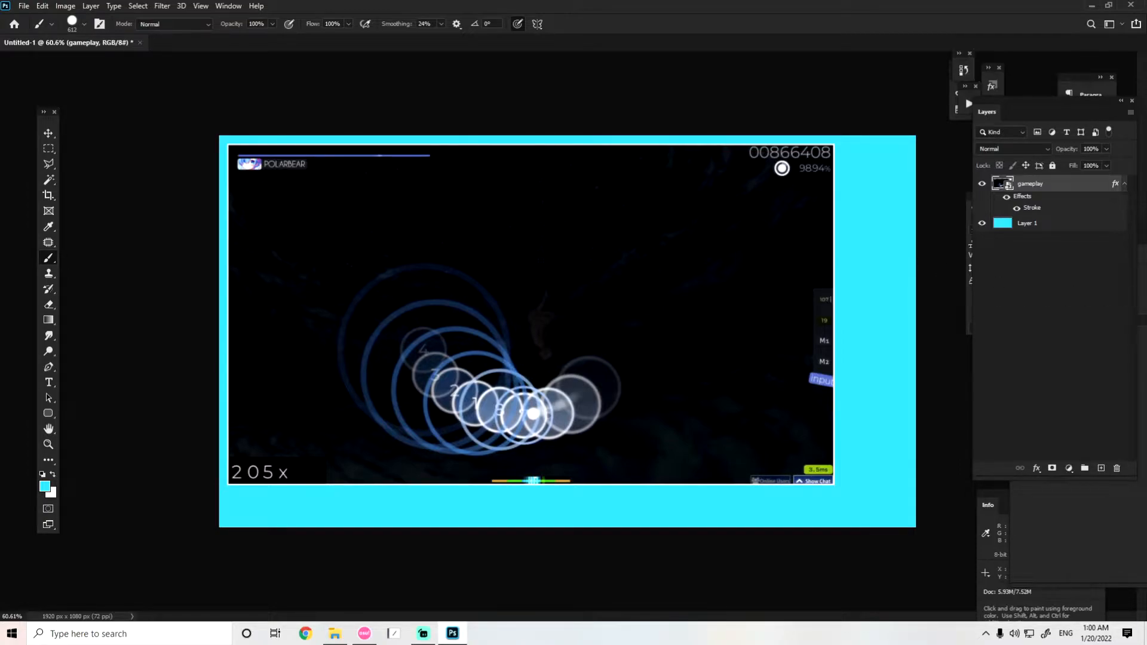
{"action": "mouse_move", "coordinate": [950, 272]}
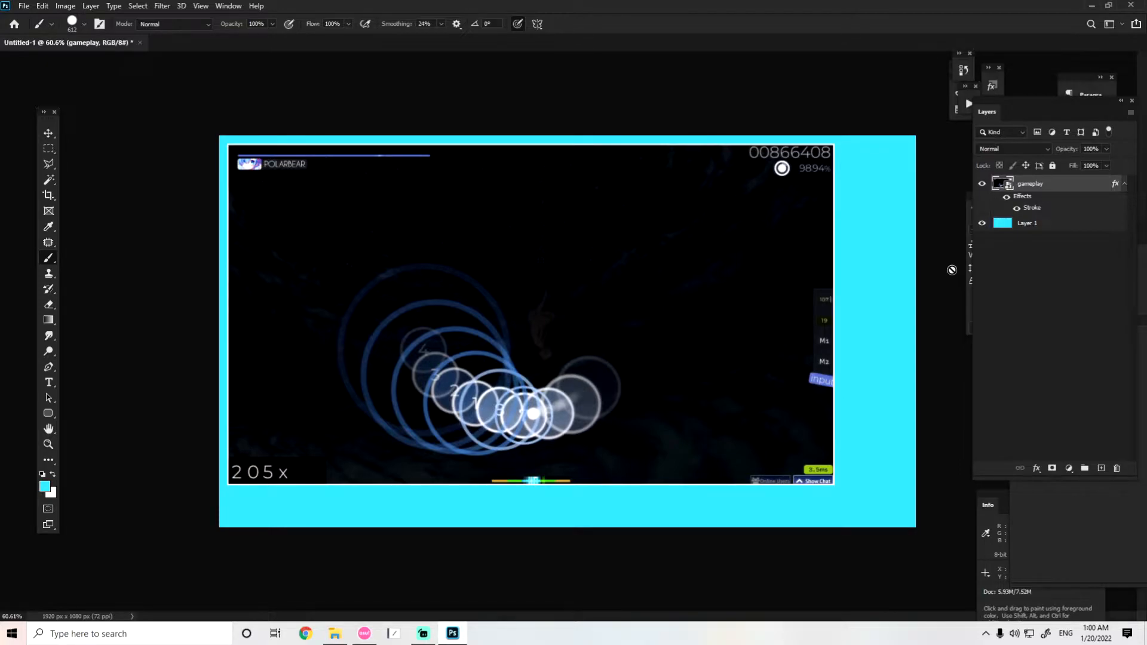
{"action": "mouse_move", "coordinate": [903, 362]}
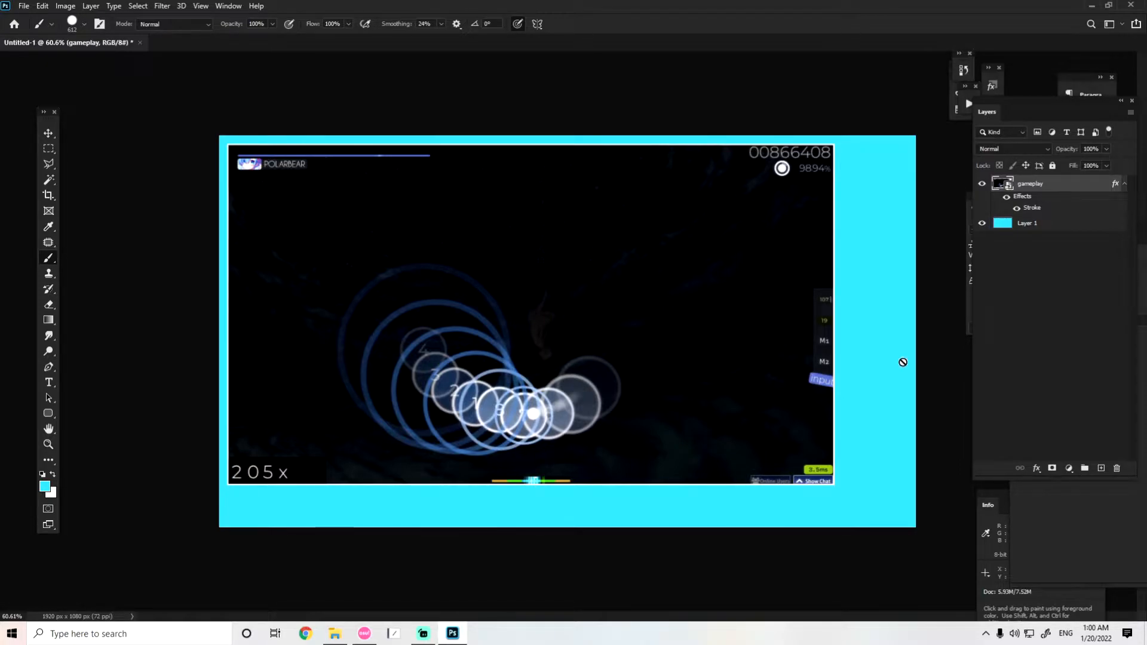
{"action": "mouse_move", "coordinate": [861, 372]}
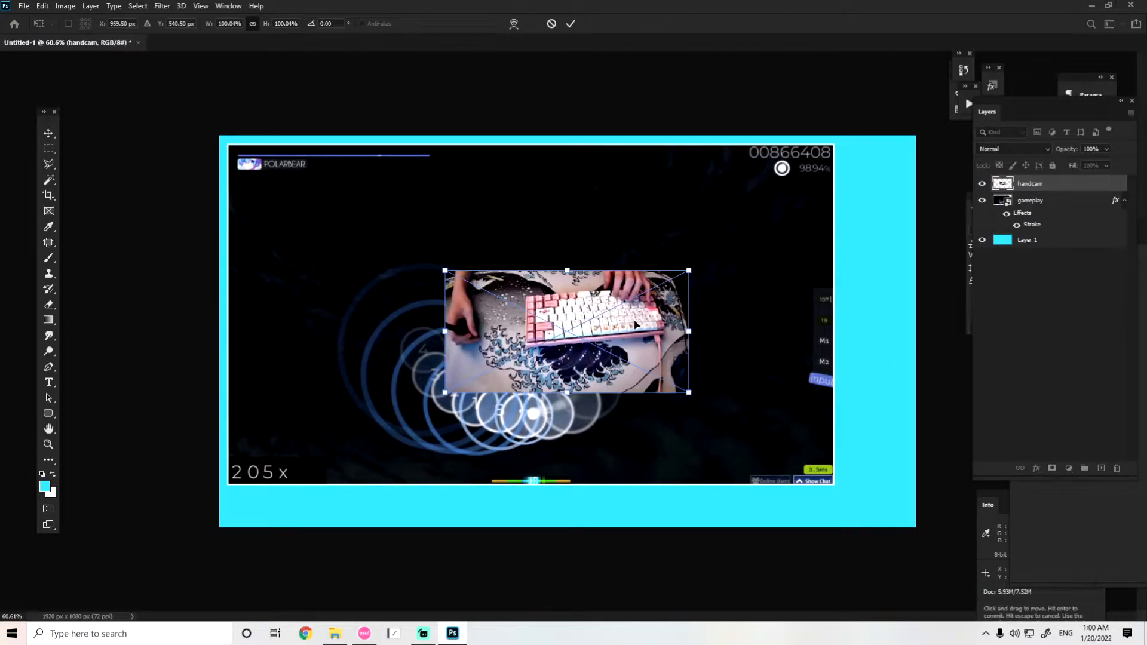
- Move the outlined handcam footage around the canvas with Free Transform, trying corners along the bottom
{"action": "left_click_drag", "start_coordinate": [565, 331], "coordinate": [776, 449]}
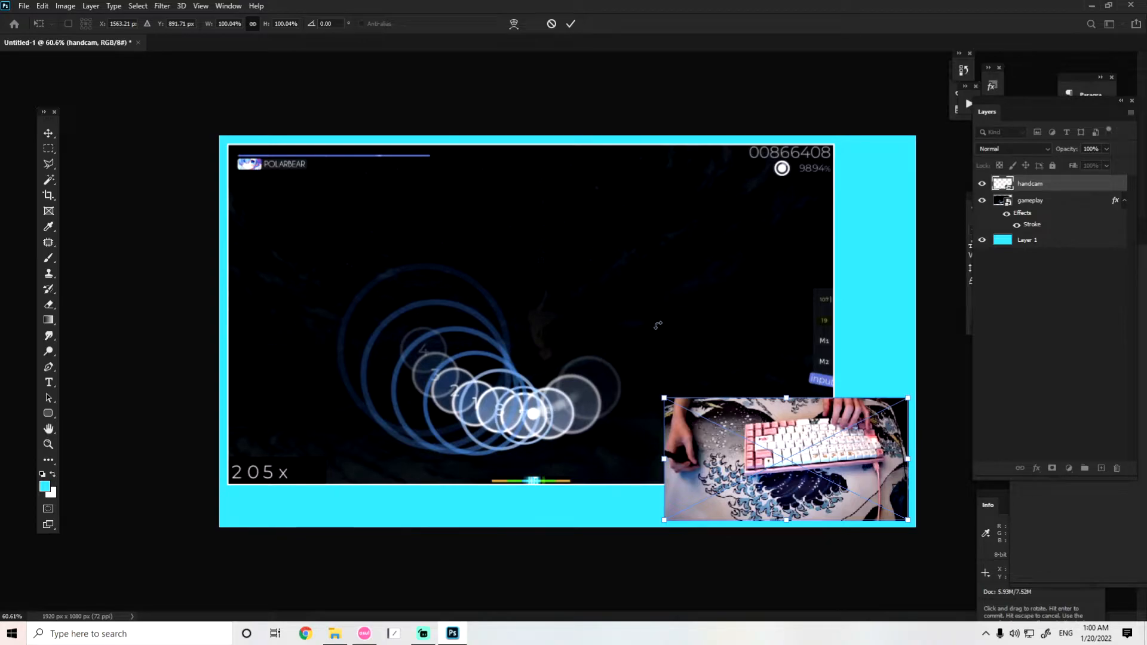
{"action": "mouse_move", "coordinate": [670, 379]}
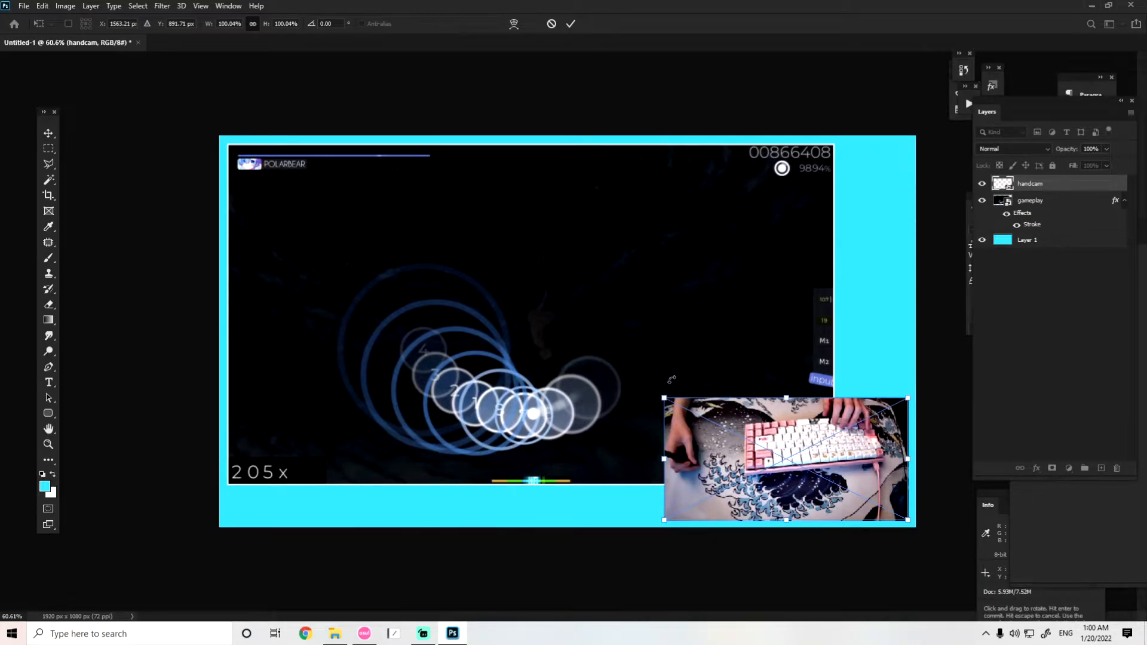
{"action": "mouse_move", "coordinate": [834, 438]}
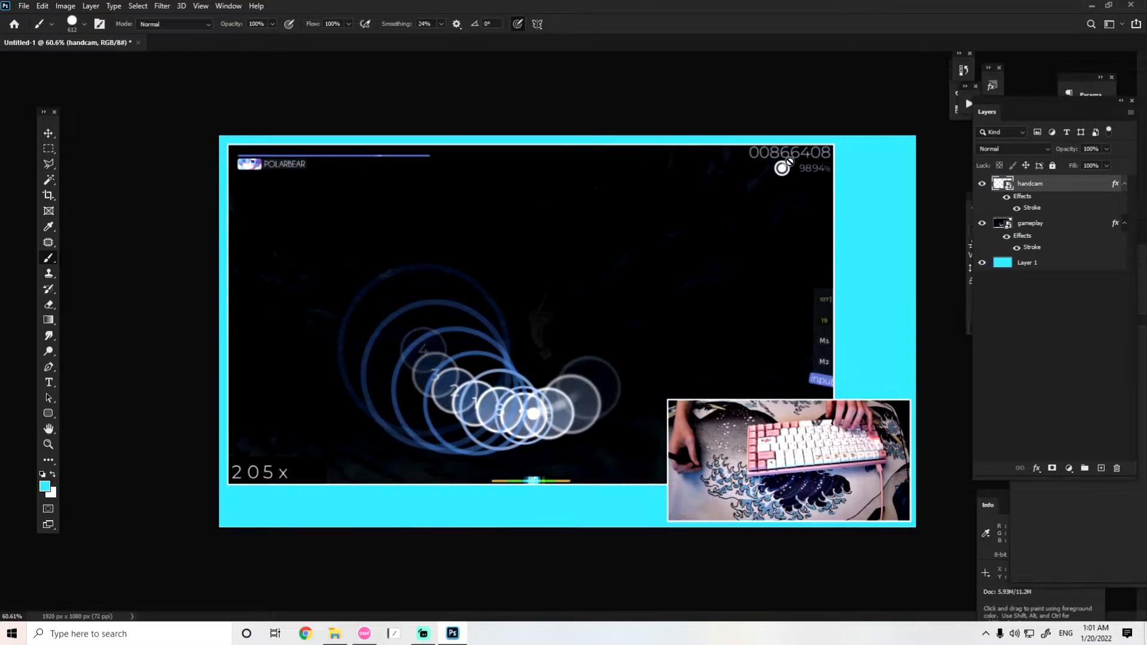
{"action": "mouse_move", "coordinate": [713, 382]}
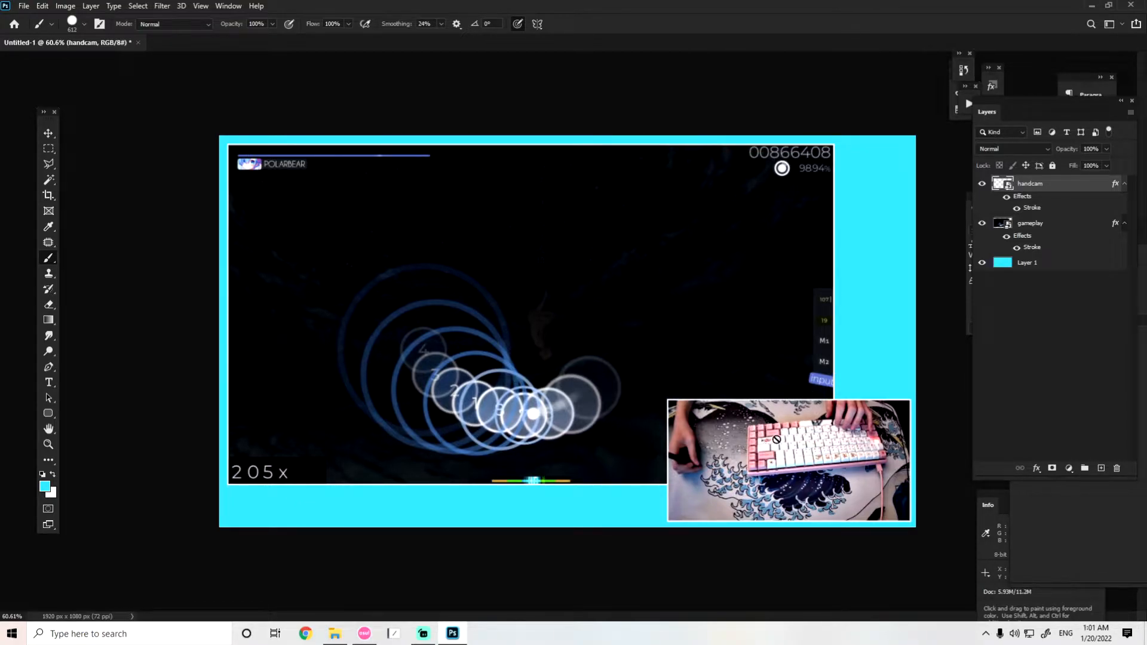
{"action": "key", "text": "ctrl+t"}
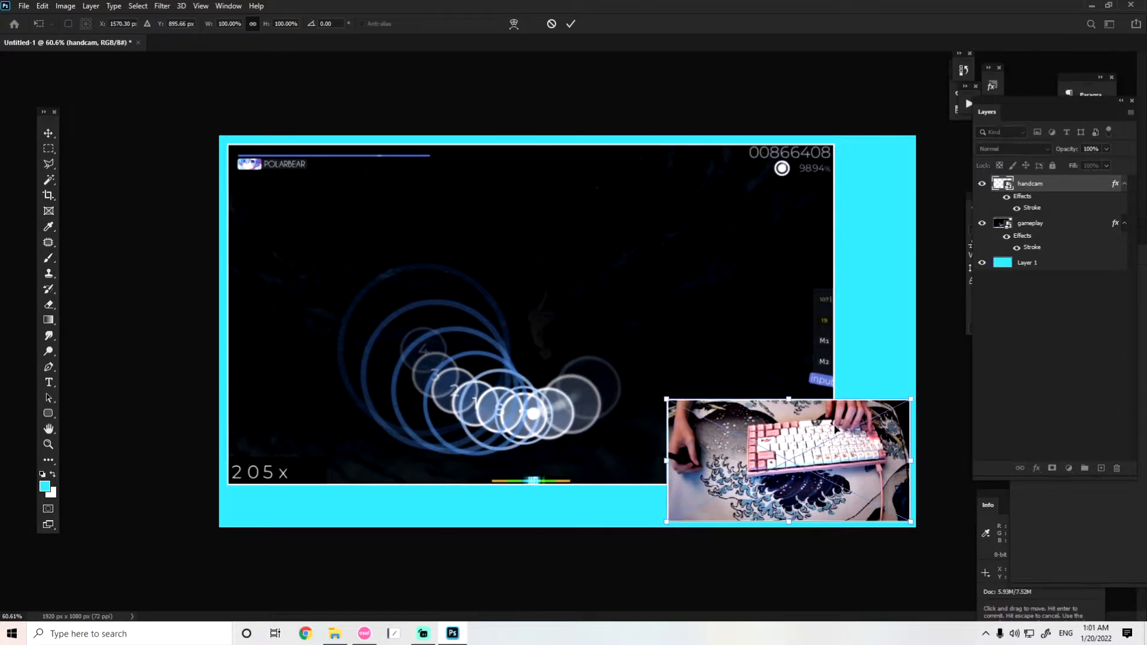
{"action": "left_click_drag", "start_coordinate": [788, 461], "coordinate": [792, 203]}
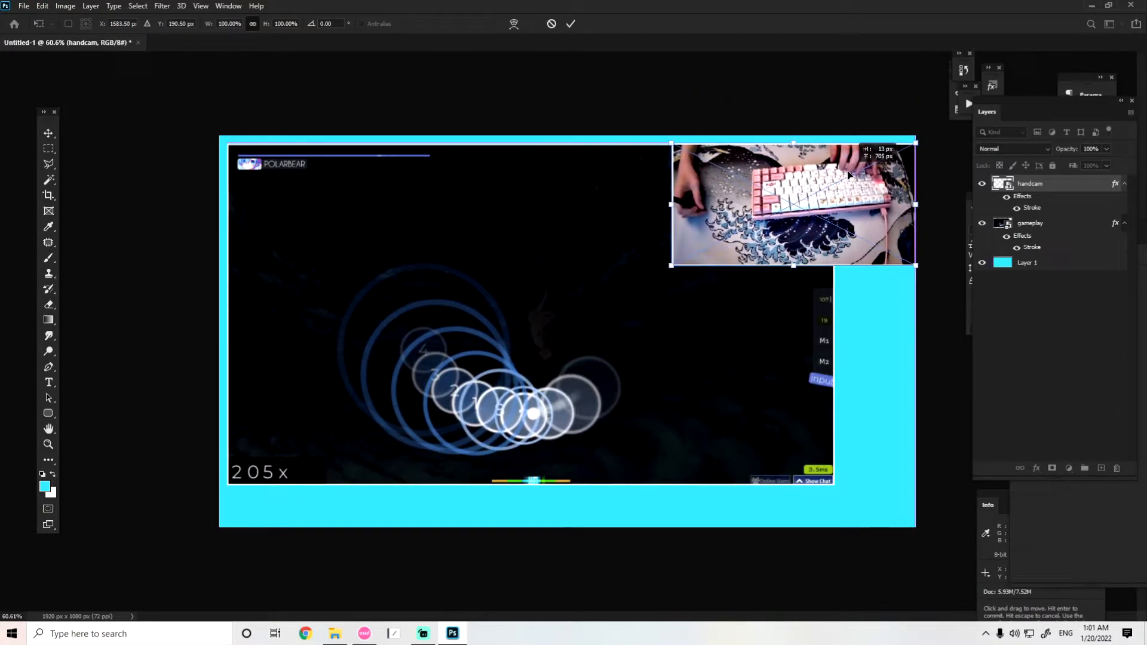
{"action": "left_click_drag", "start_coordinate": [793, 203], "coordinate": [304, 481]}
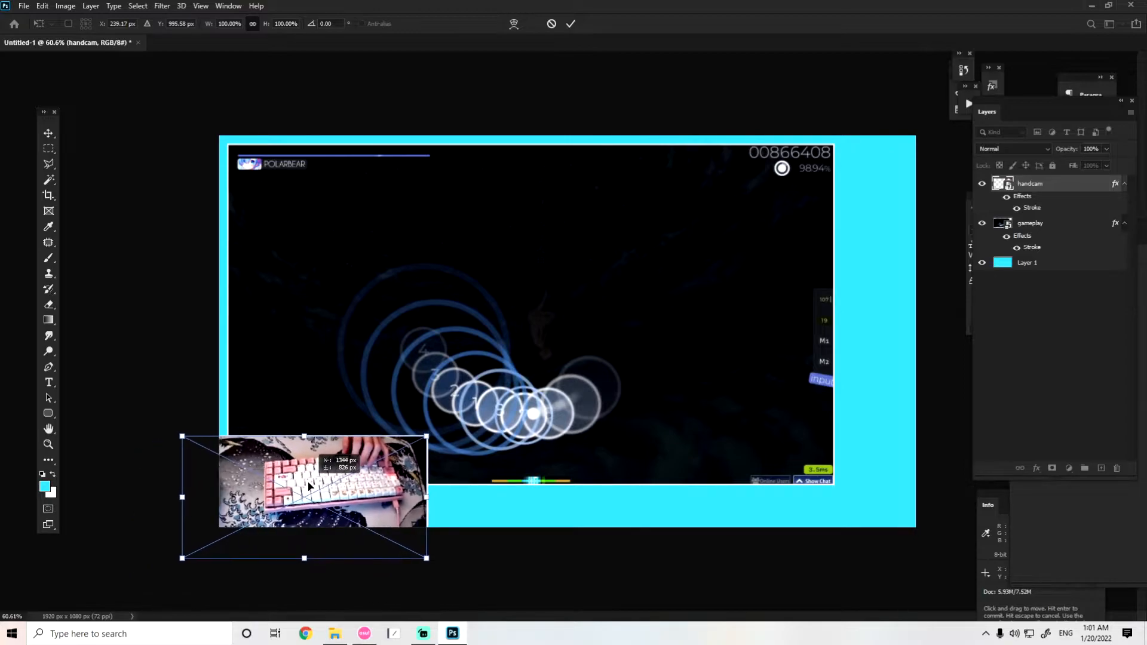
{"action": "left_click_drag", "start_coordinate": [303, 481], "coordinate": [792, 438]}
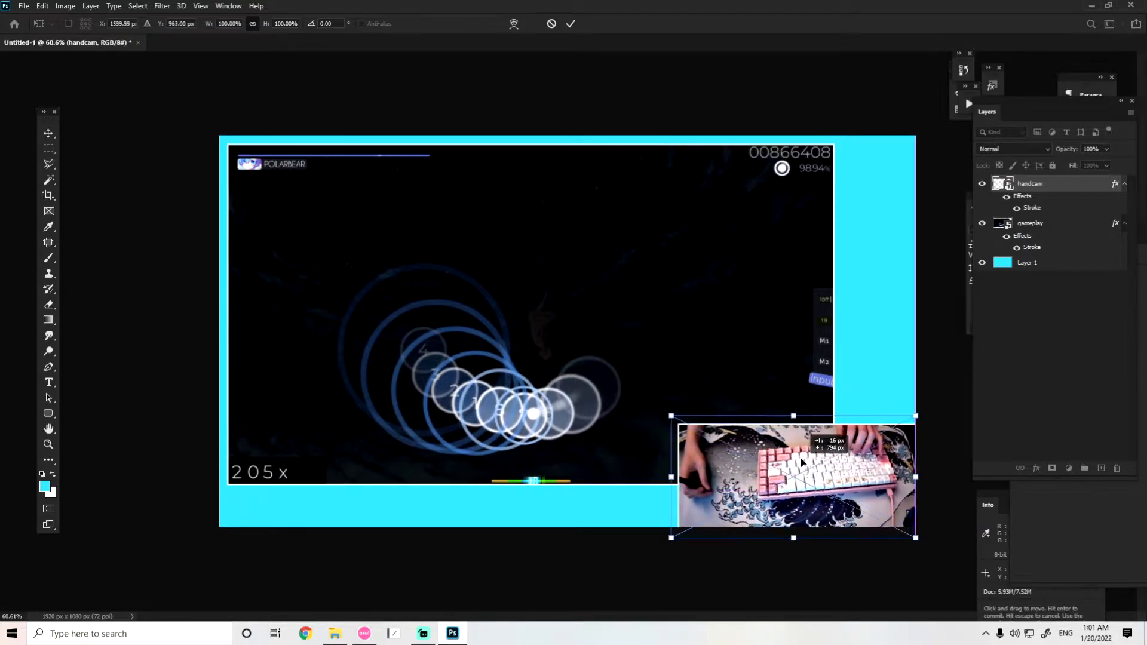
- Settle the handcam footage into the bottom-right corner over the gameplay's lower edge
{"action": "left_click_drag", "start_coordinate": [793, 478], "coordinate": [803, 464]}
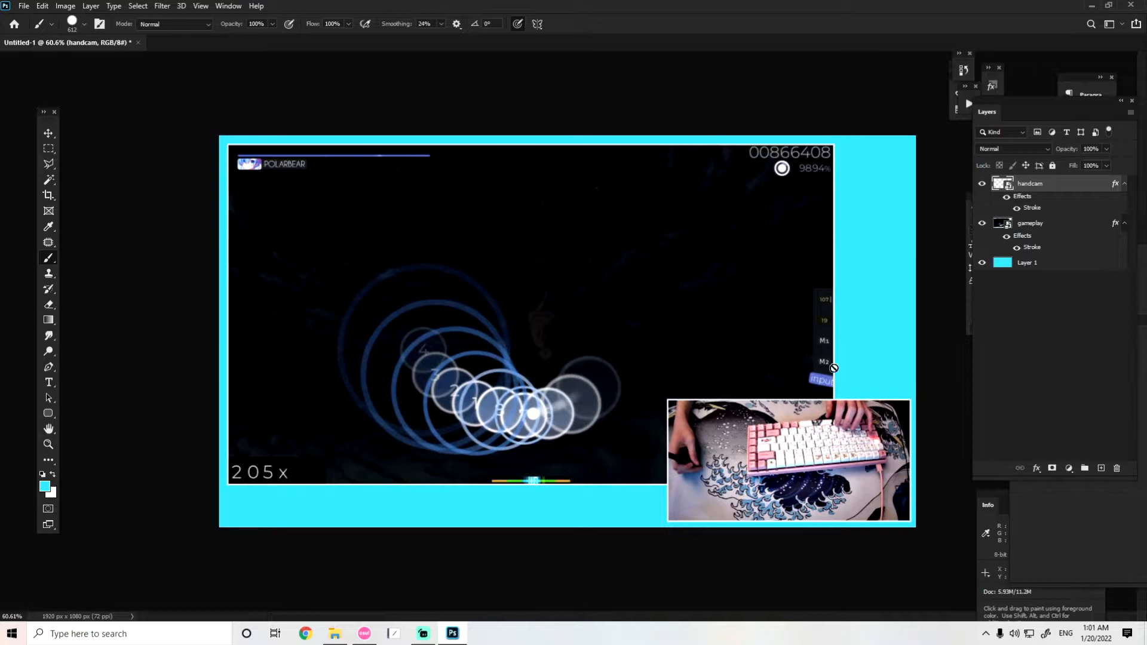
{"action": "mouse_move", "coordinate": [584, 330]}
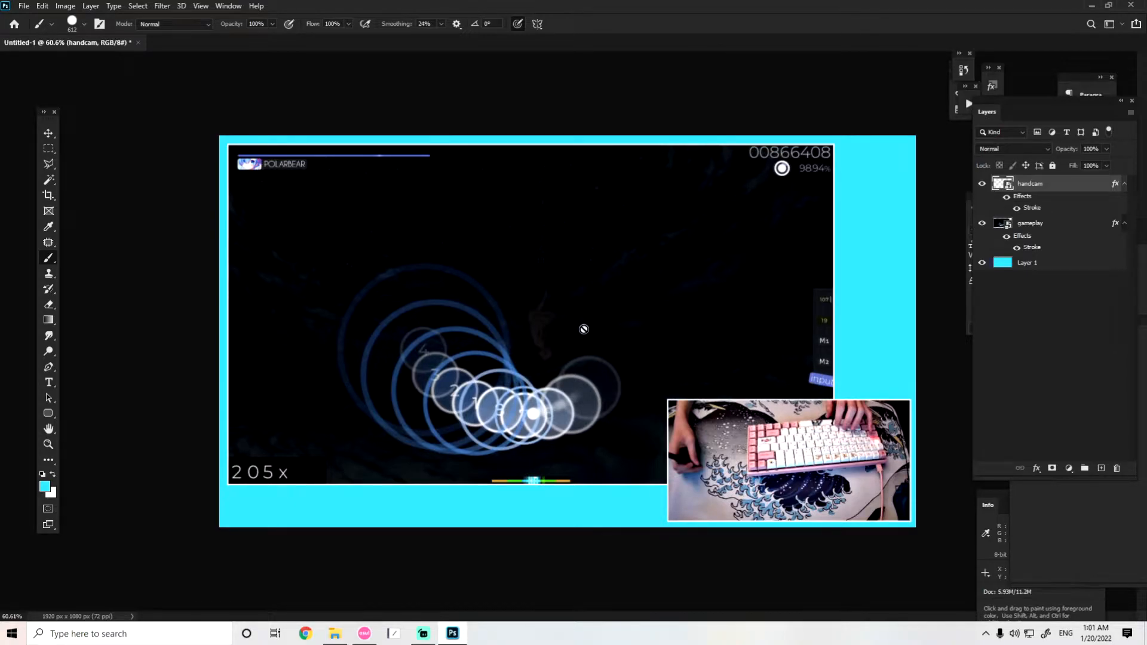
{"action": "mouse_move", "coordinate": [1067, 252]}
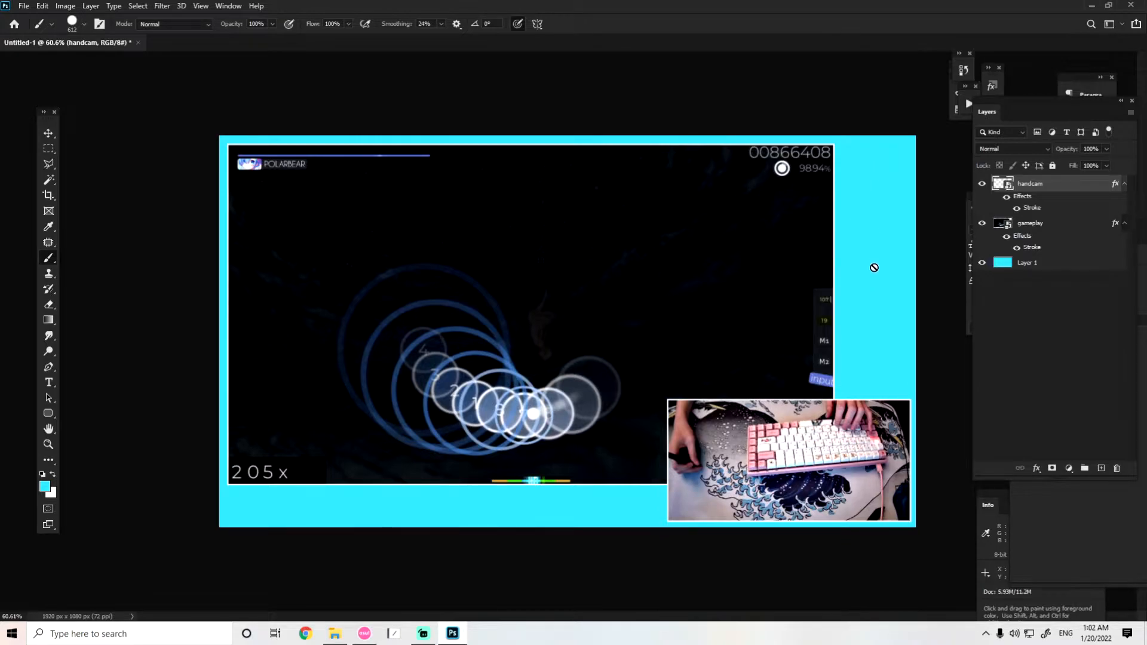
{"action": "mouse_move", "coordinate": [840, 179]}
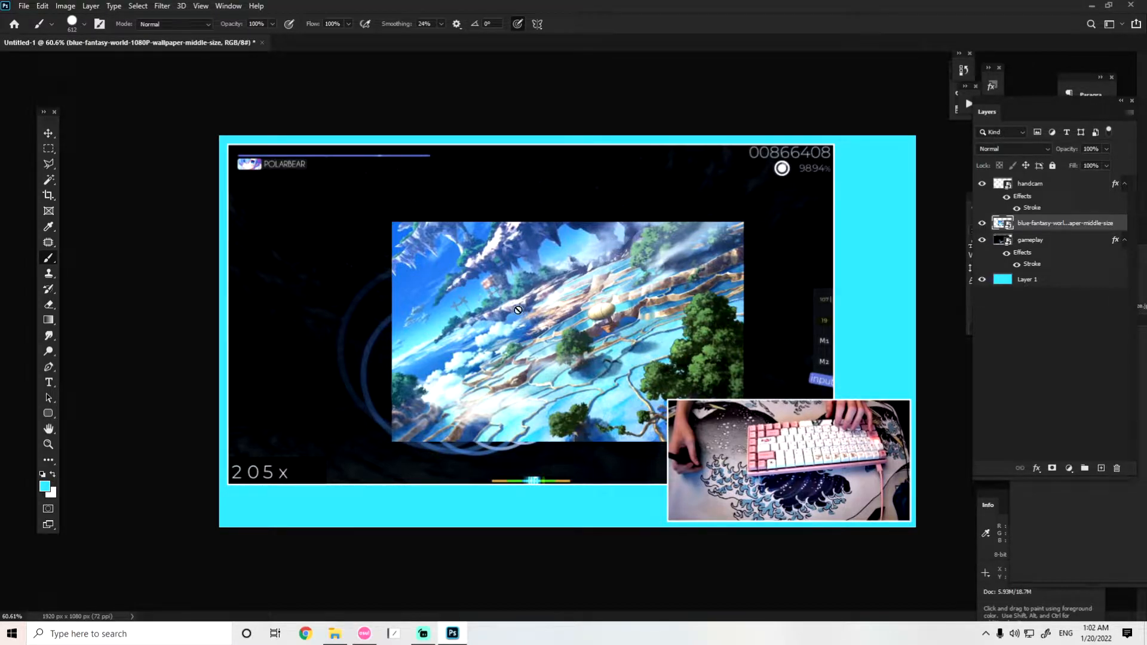
{"action": "mouse_move", "coordinate": [589, 244]}
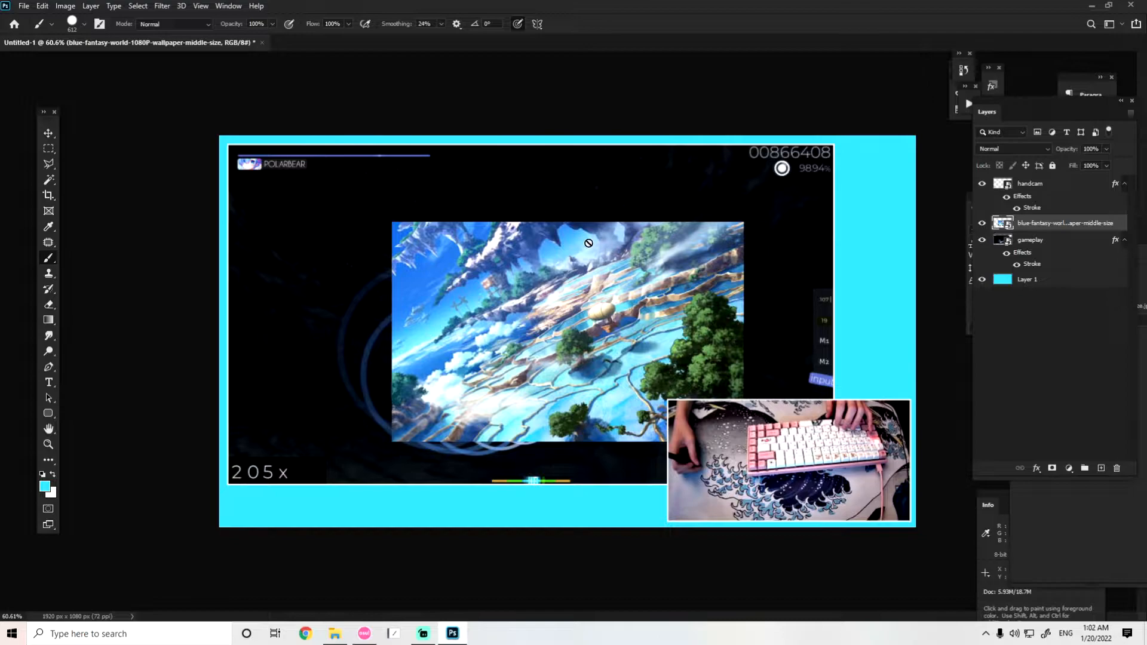
- Scale the blue fantasy wallpaper up with Free Transform so it covers the whole canvas
{"action": "key", "text": "ctrl+t"}
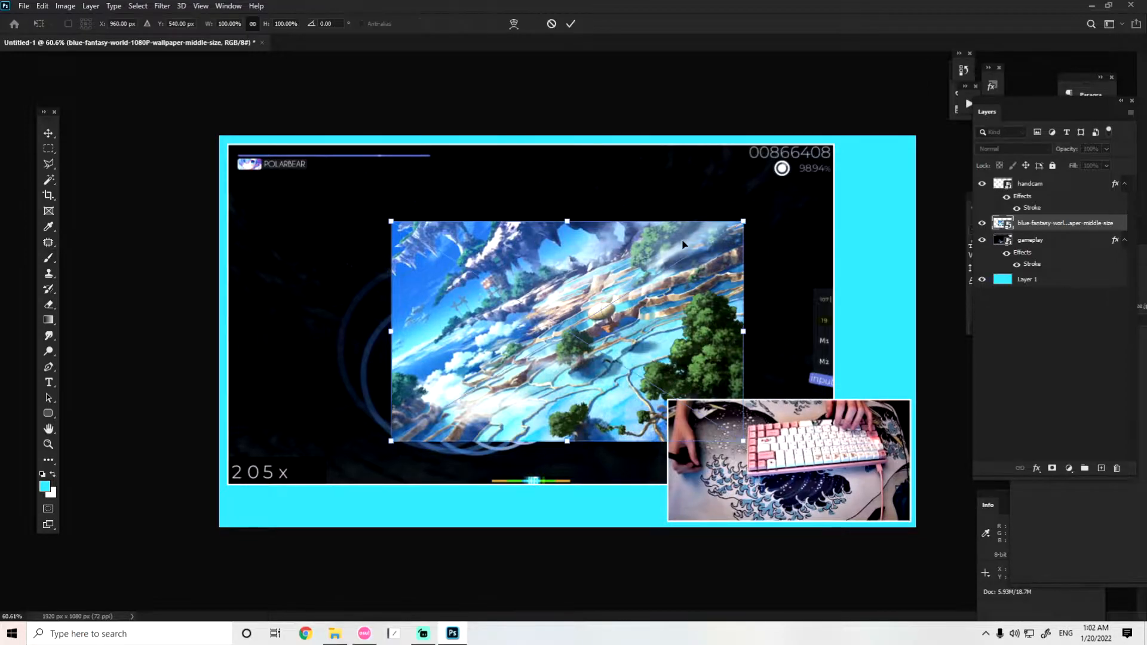
{"action": "left_click_drag", "start_coordinate": [744, 221], "coordinate": [920, 111]}
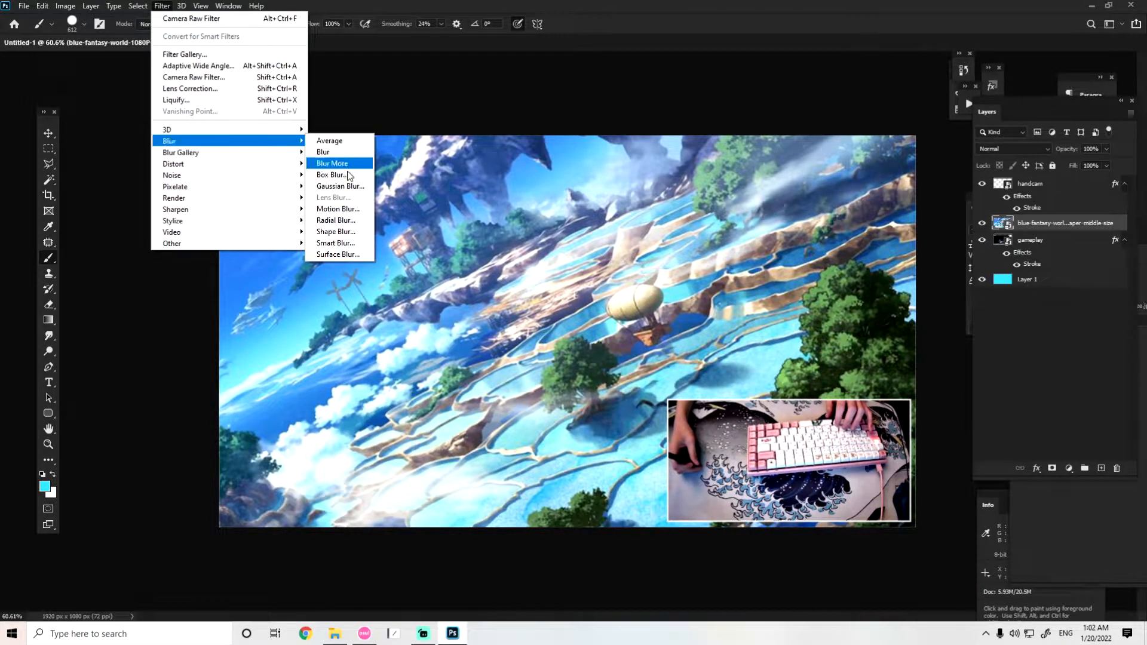
- Apply a Gaussian Blur smart filter of about 8.6 px radius to the wallpaper
{"action": "left_click", "coordinate": [339, 187]}
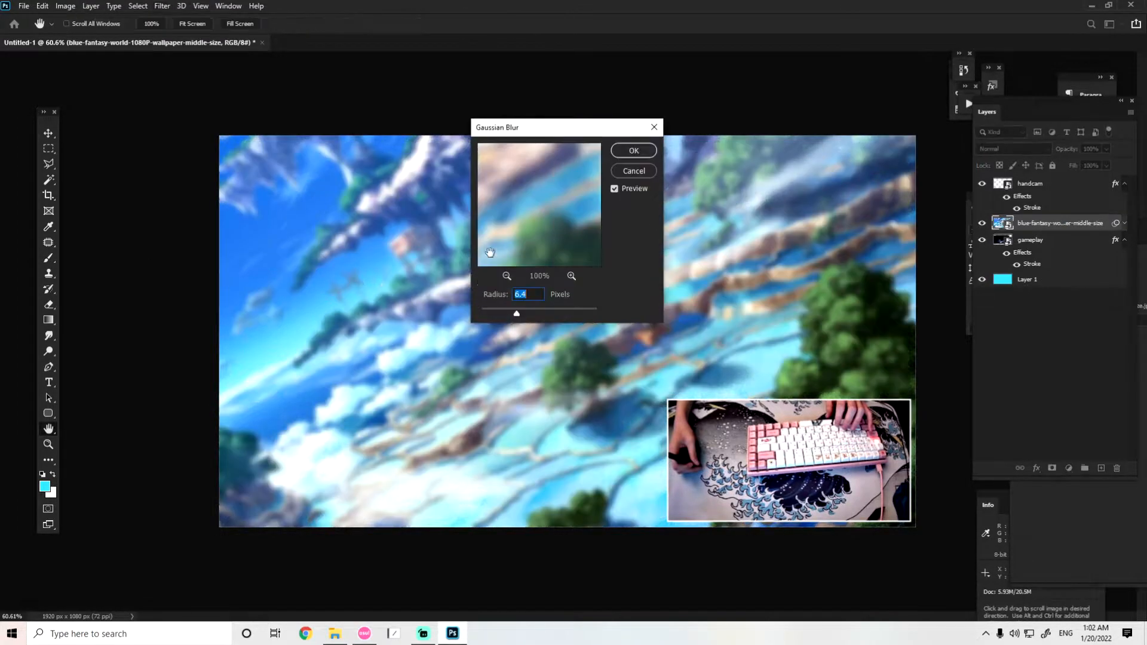
{"action": "left_click_drag", "start_coordinate": [516, 313], "coordinate": [582, 312]}
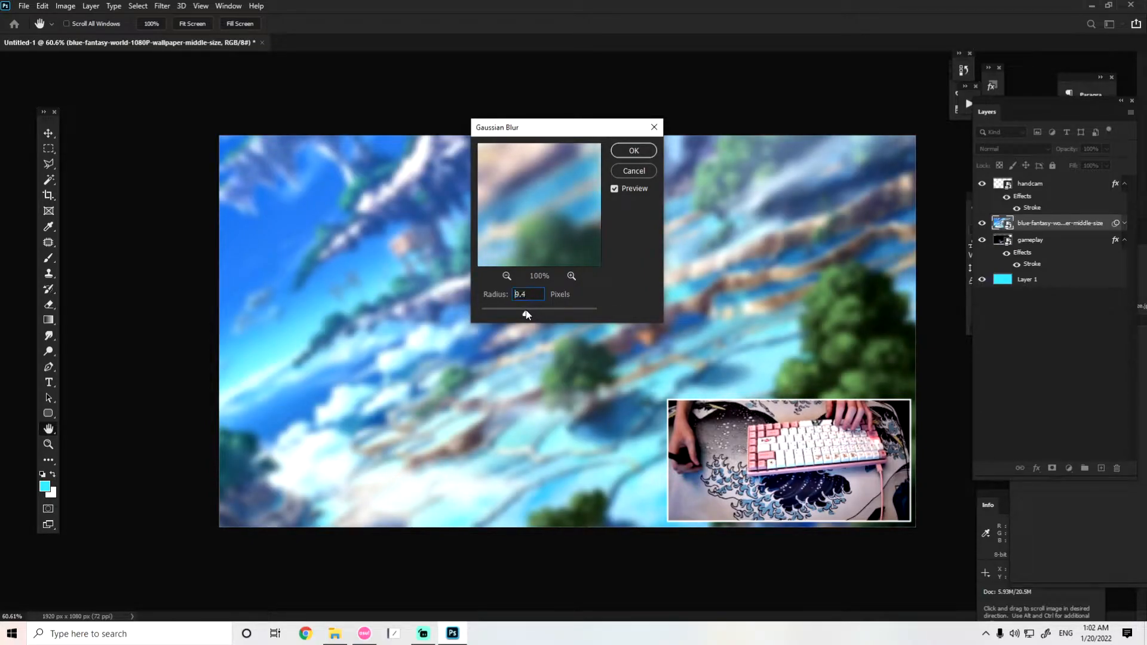
{"action": "left_click_drag", "start_coordinate": [524, 313], "coordinate": [522, 313]}
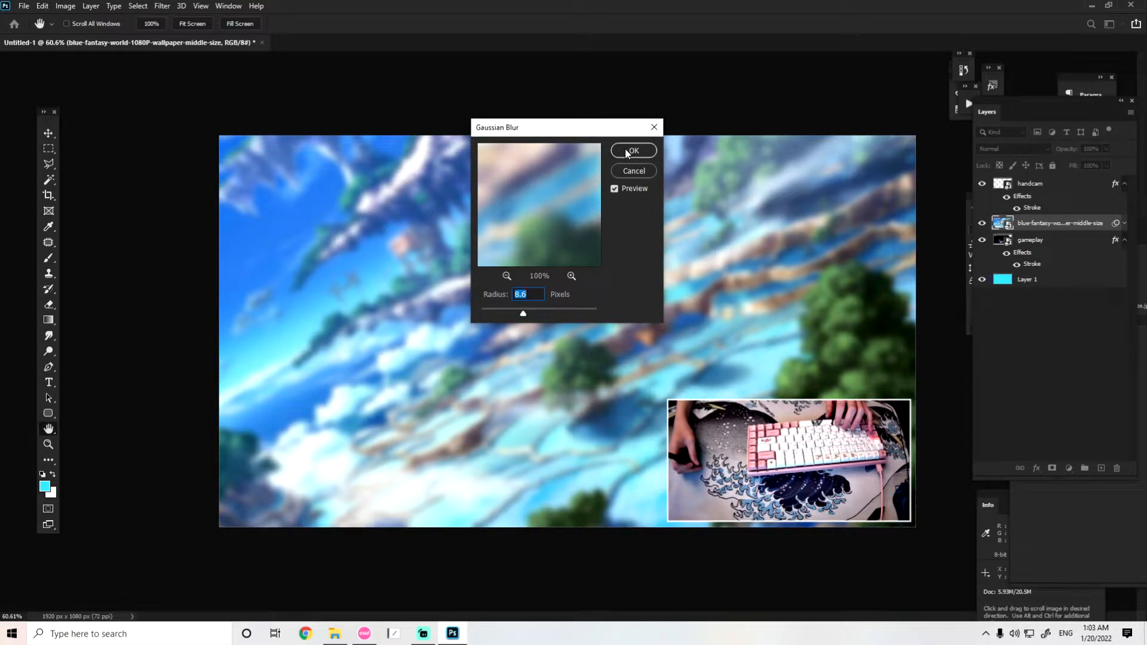
{"action": "left_click", "coordinate": [633, 151]}
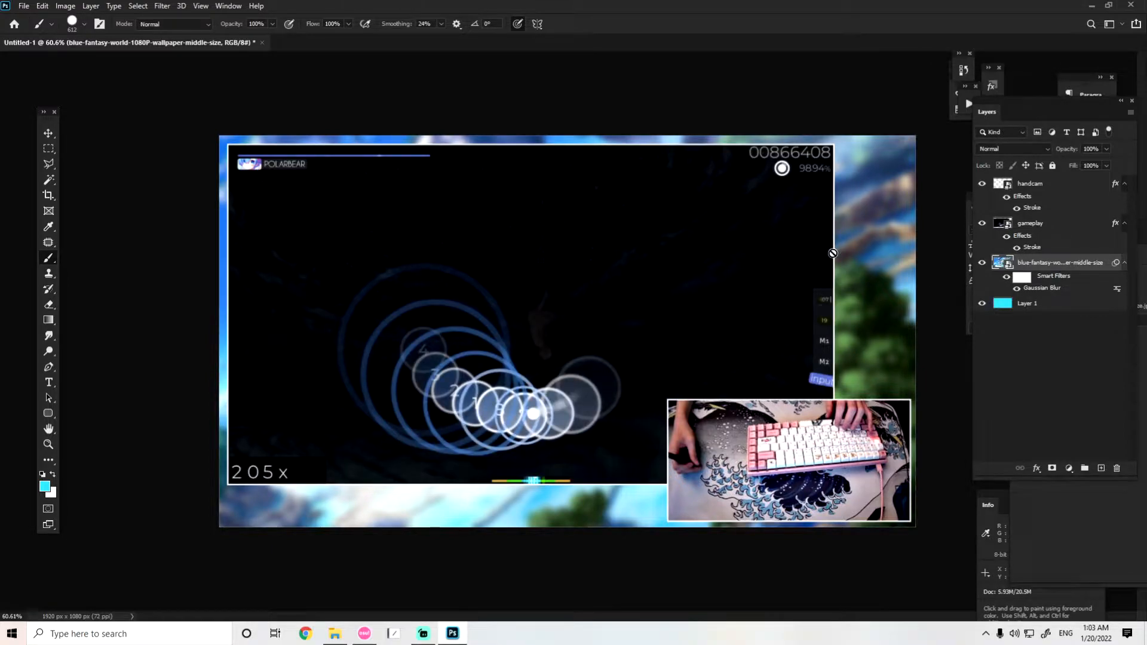
{"action": "mouse_move", "coordinate": [883, 215]}
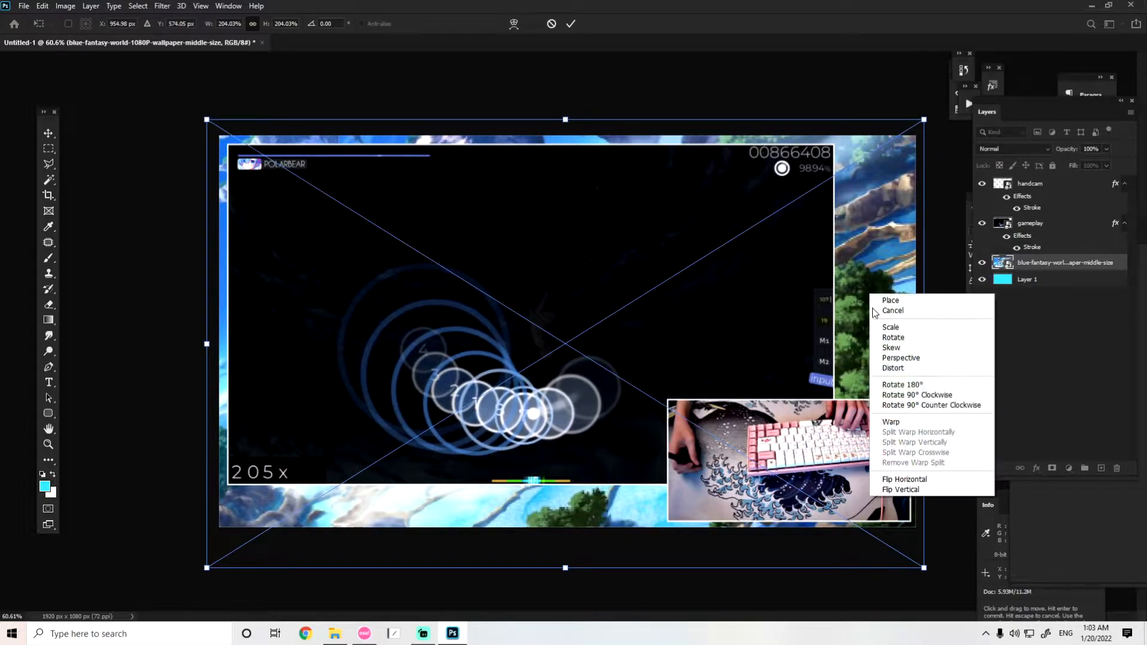
- Commit the wallpaper's enlarged size so it fills the canvas border behind the footage
{"action": "left_click", "coordinate": [904, 479]}
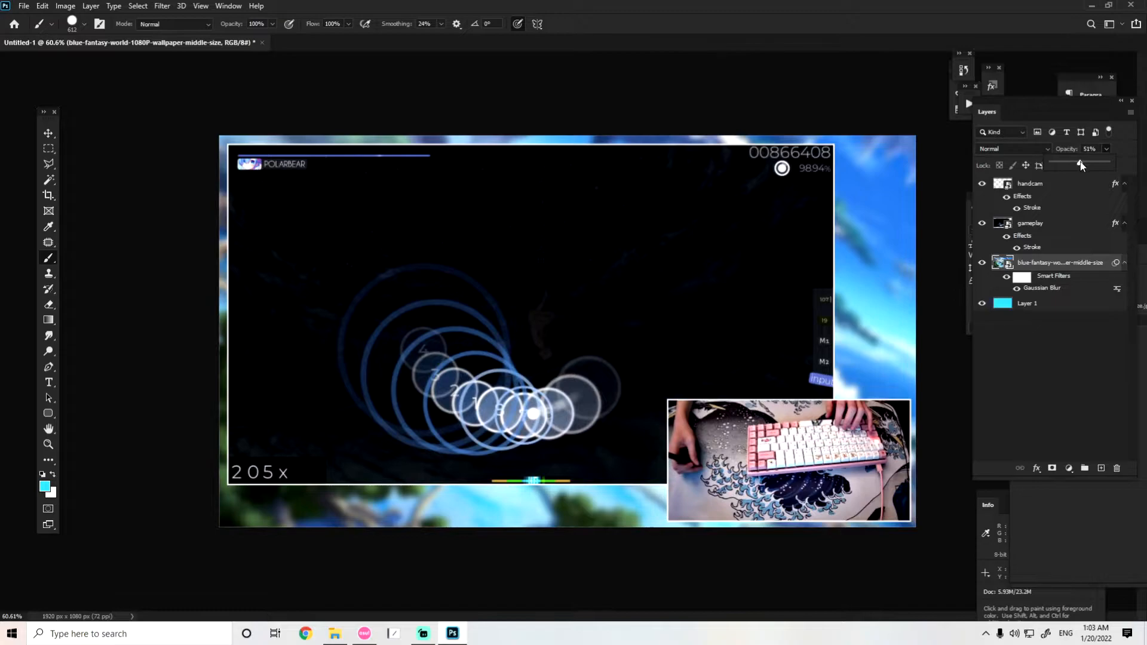
- Blend the wallpaper over the cyan background in Overlay mode, then select the cyan Layer 1
{"action": "left_click_drag", "start_coordinate": [1076, 164], "coordinate": [1089, 164]}
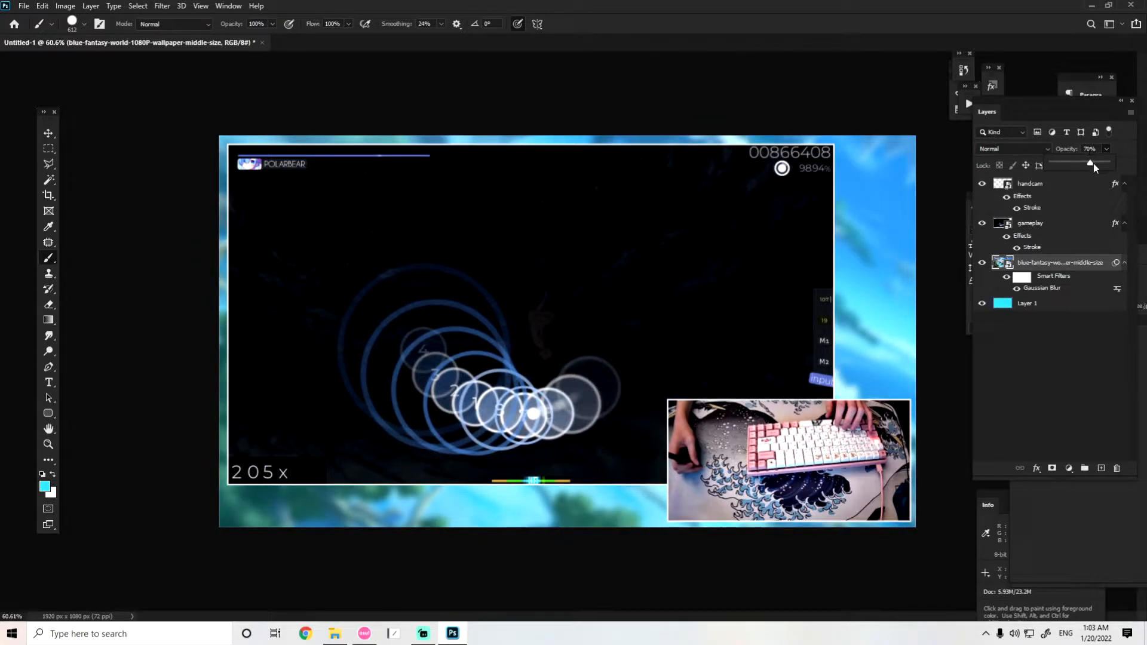
{"action": "left_click", "coordinate": [1012, 148]}
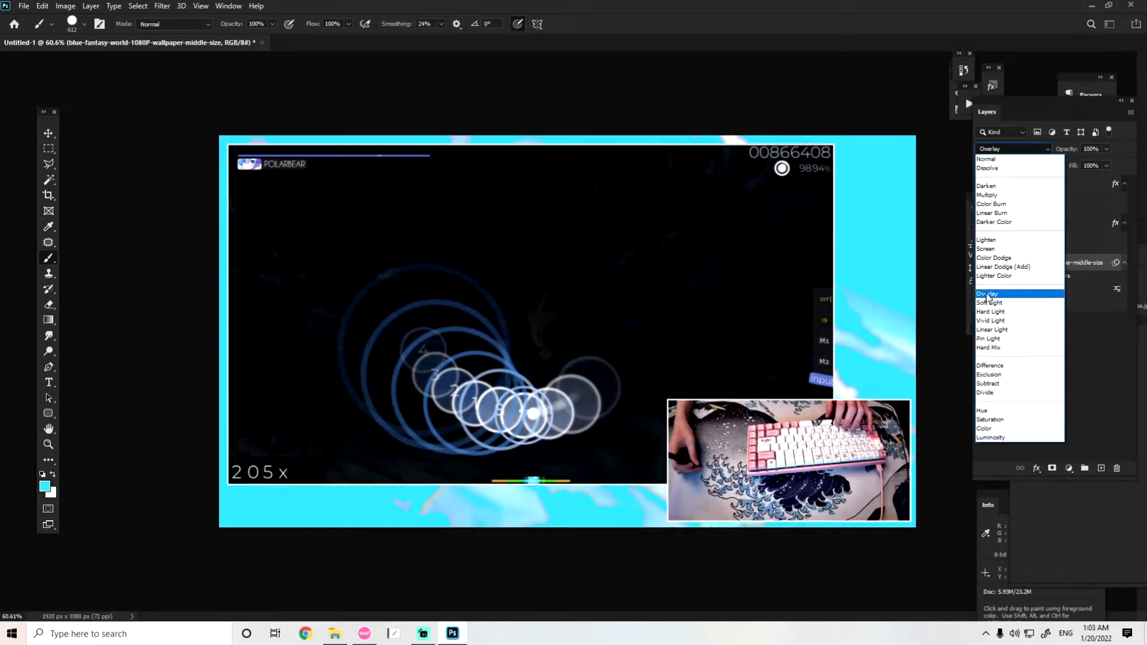
{"action": "left_click", "coordinate": [988, 294]}
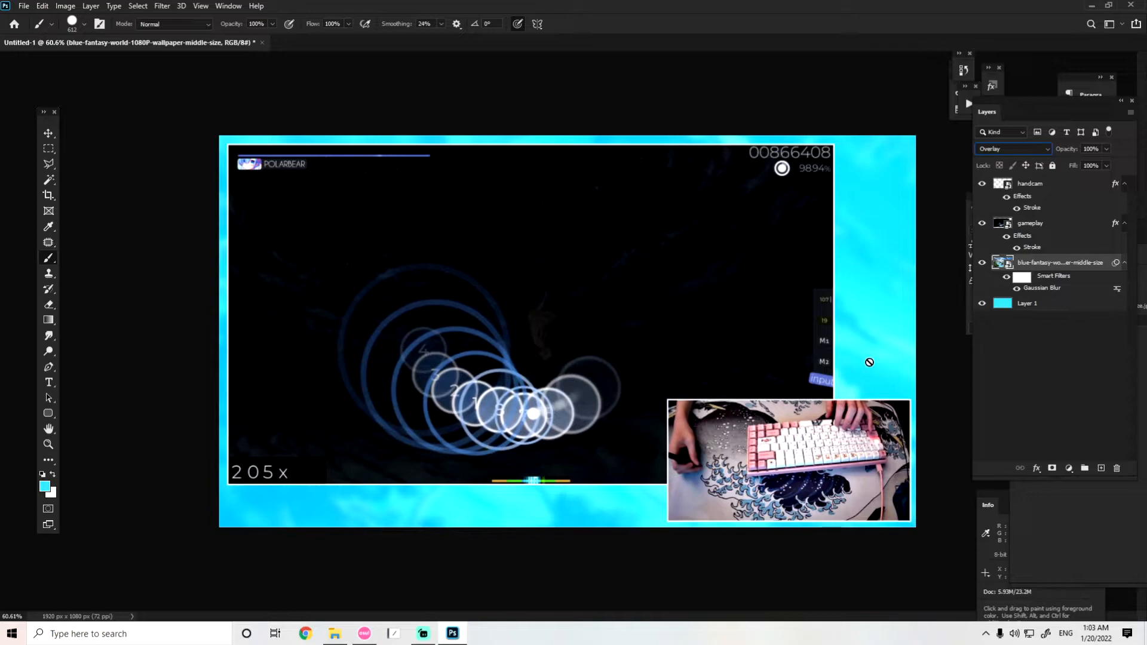
{"action": "left_click", "coordinate": [1027, 302]}
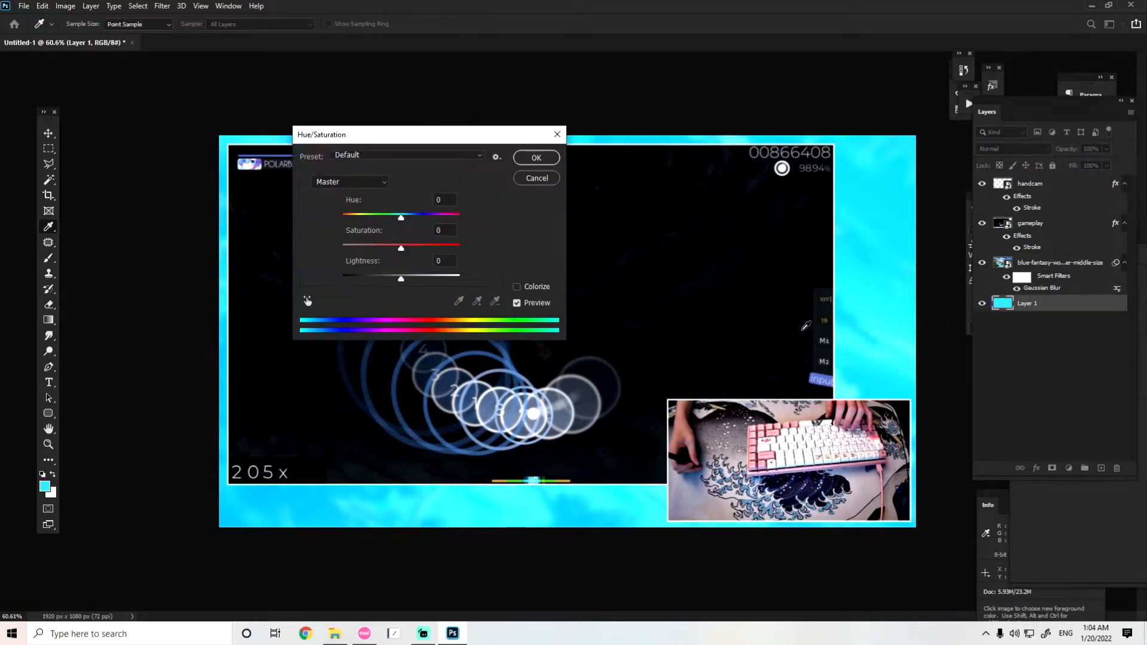
- Shift the cyan background's hue and saturation in Hue/Saturation toward a pale sky blue
{"action": "left_click_drag", "start_coordinate": [400, 218], "coordinate": [405, 218]}
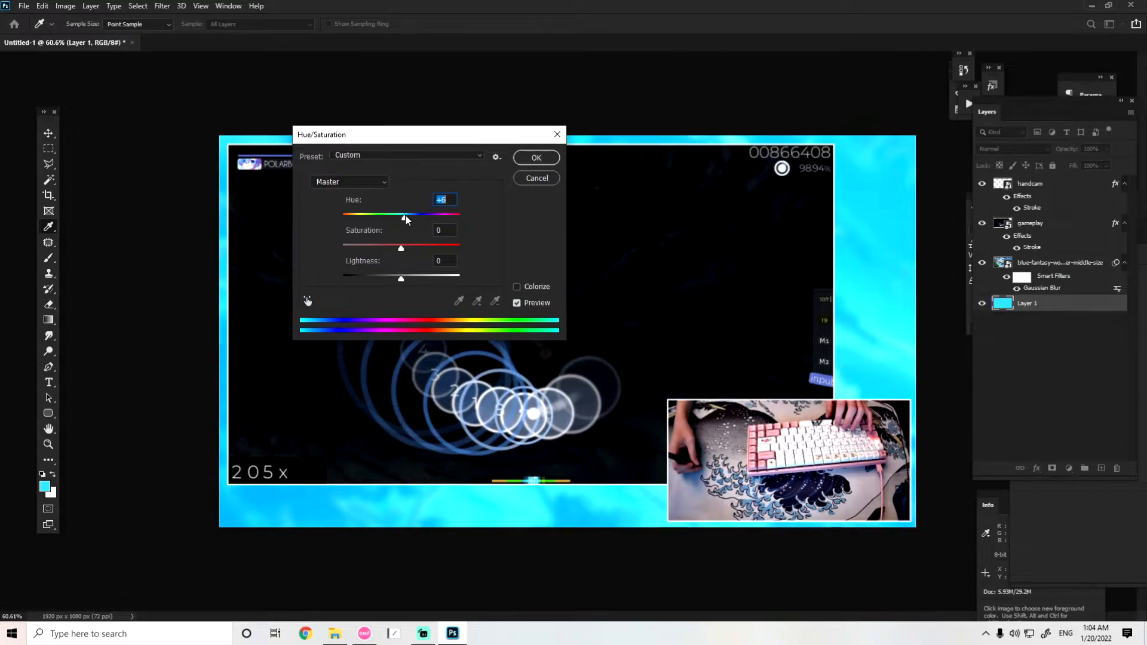
{"action": "left_click_drag", "start_coordinate": [402, 213], "coordinate": [420, 214]}
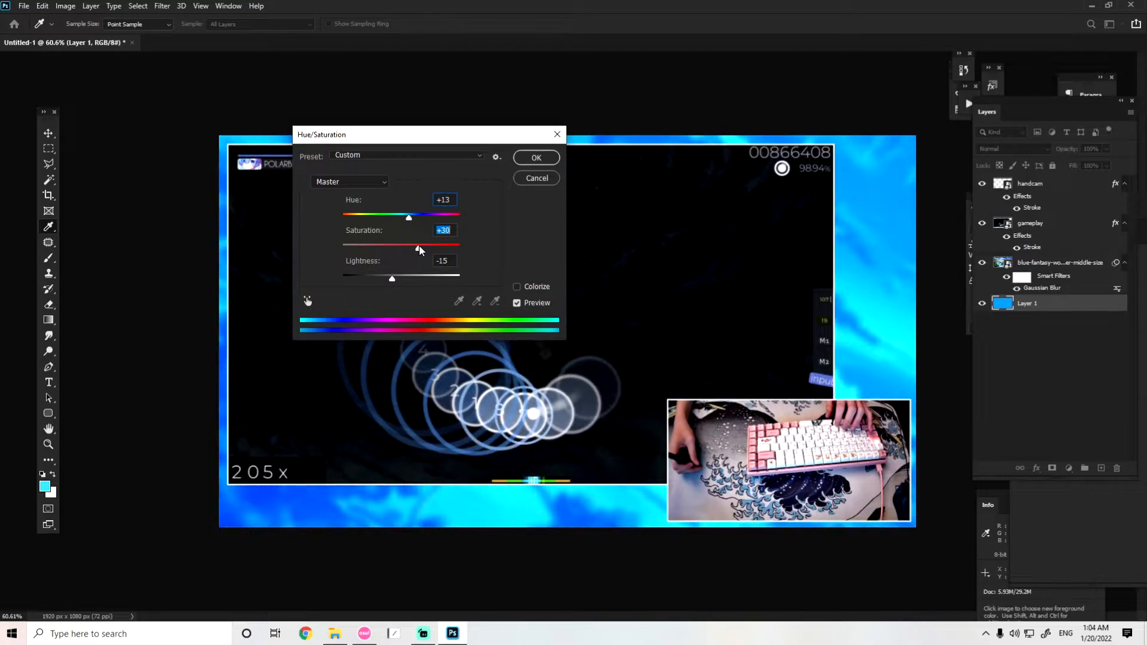
{"action": "left_click_drag", "start_coordinate": [408, 243], "coordinate": [371, 247]}
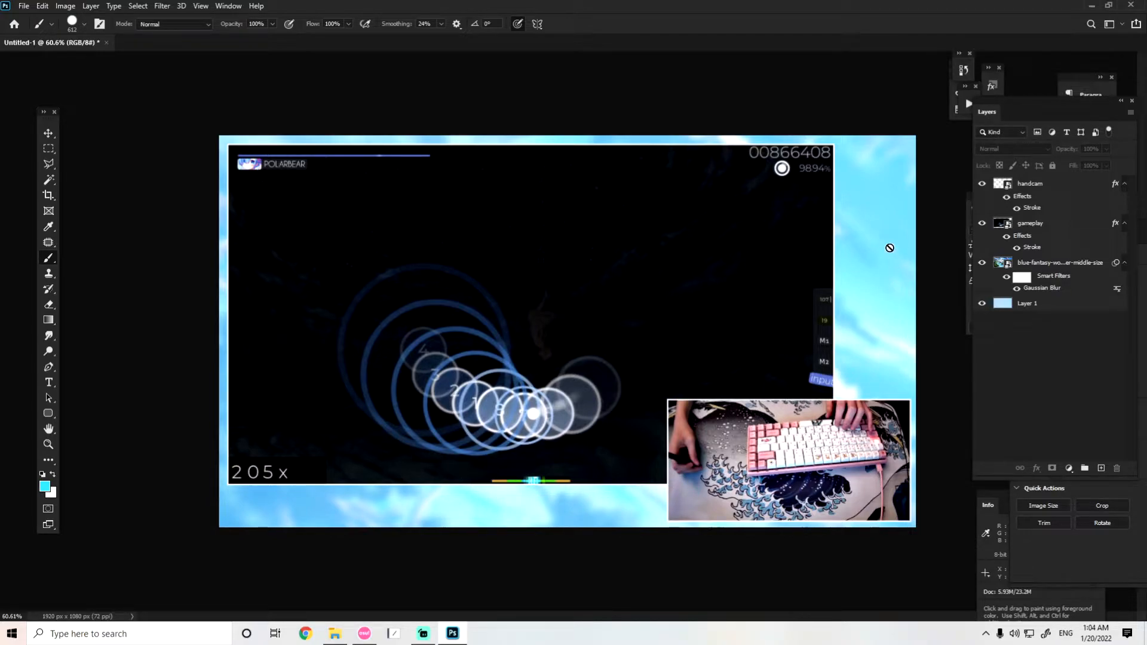
{"action": "mouse_move", "coordinate": [856, 278]}
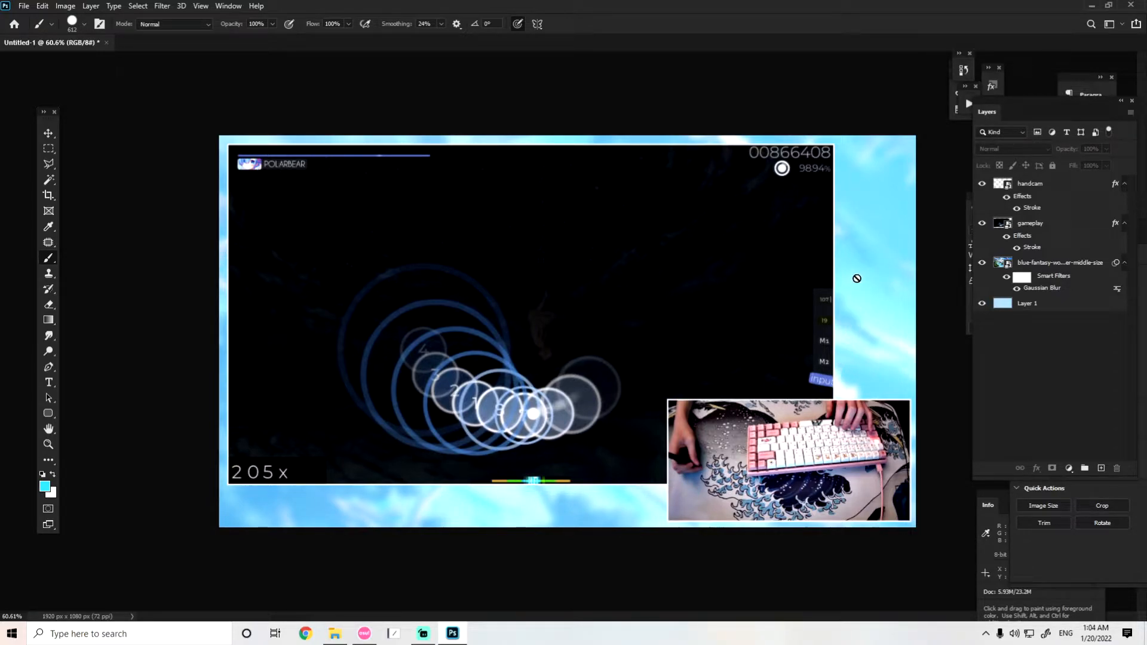
{"action": "mouse_move", "coordinate": [575, 501]}
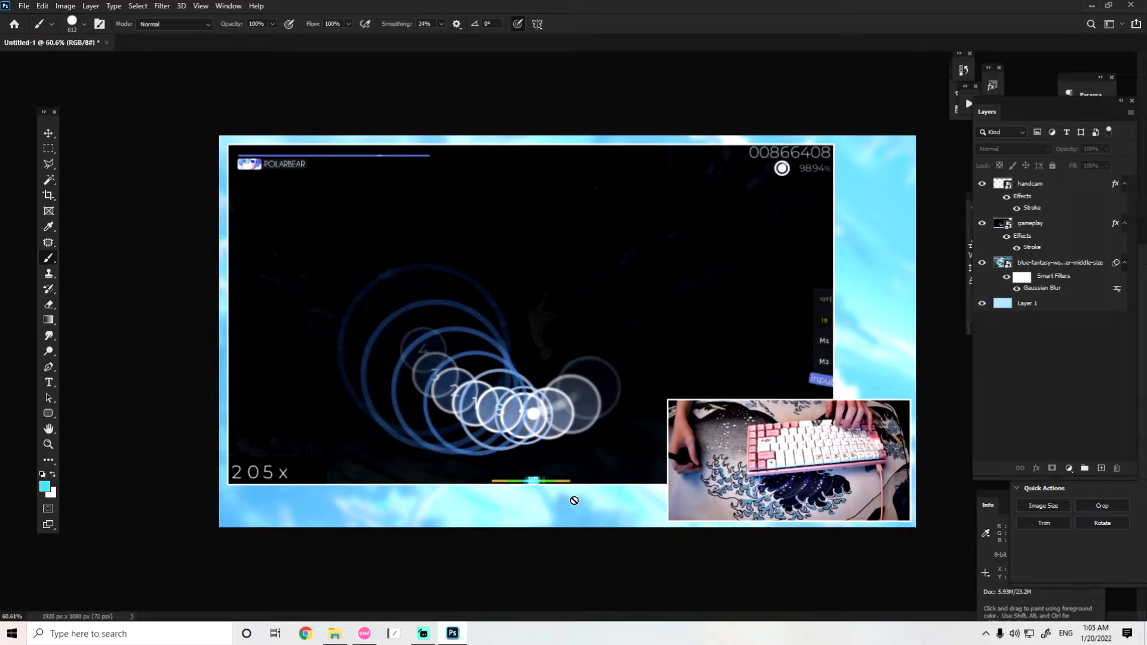
{"action": "mouse_move", "coordinate": [587, 508]}
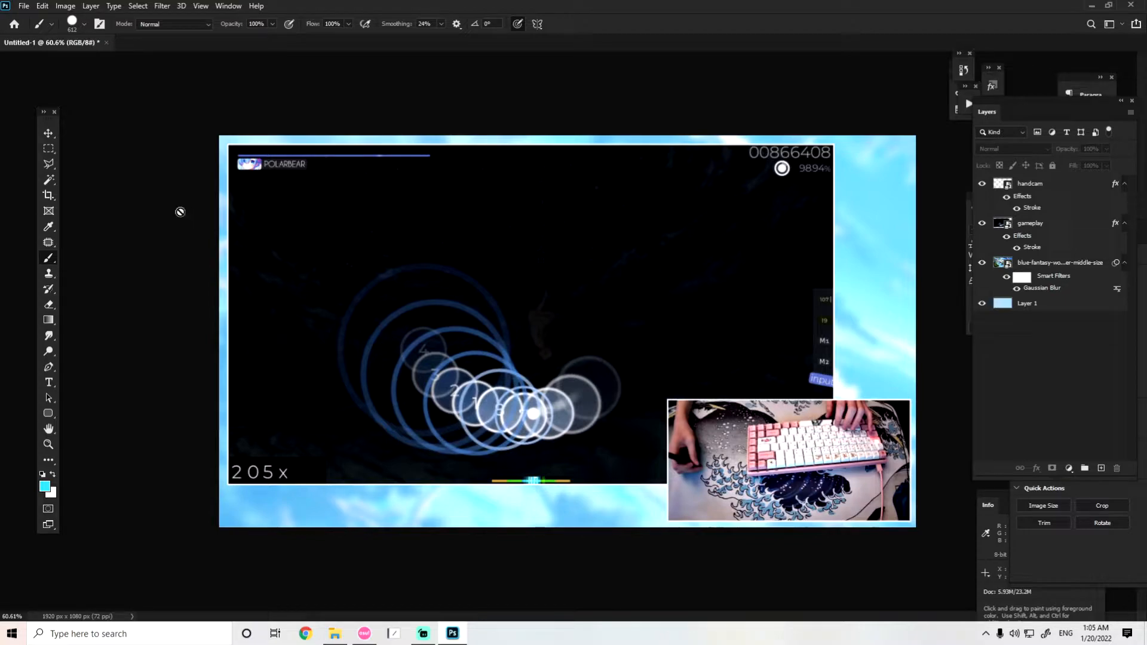
- Mark out a wide rectangle over the upper-right area of the gameplay capture
{"action": "left_click", "coordinate": [48, 148]}
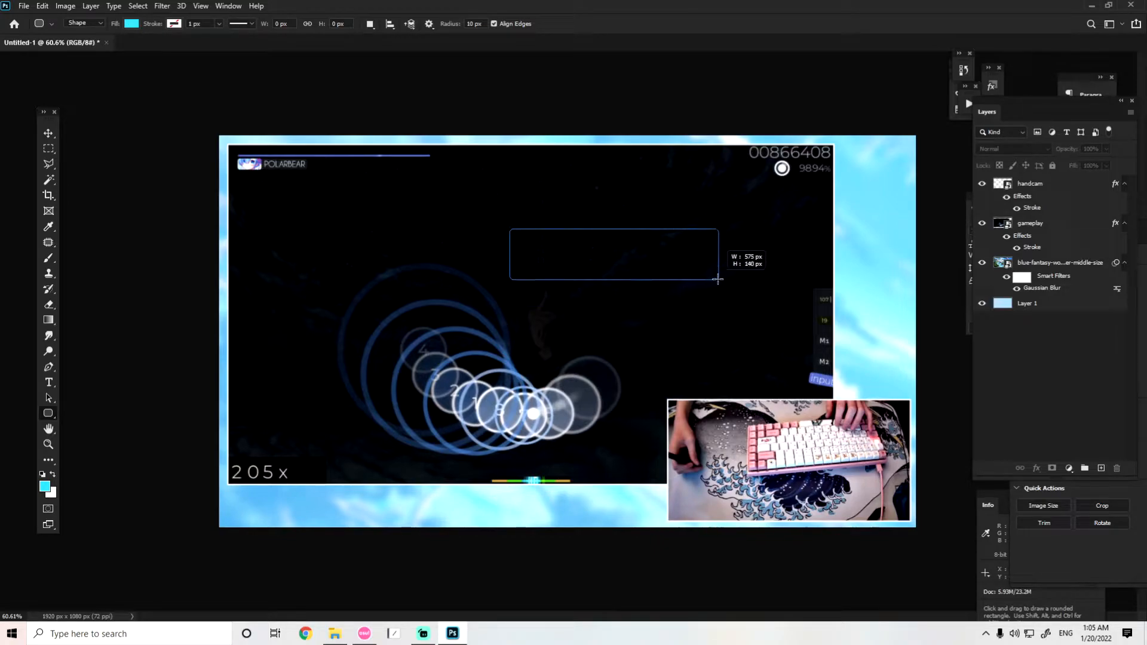
{"action": "left_click_drag", "start_coordinate": [510, 233], "coordinate": [719, 278]}
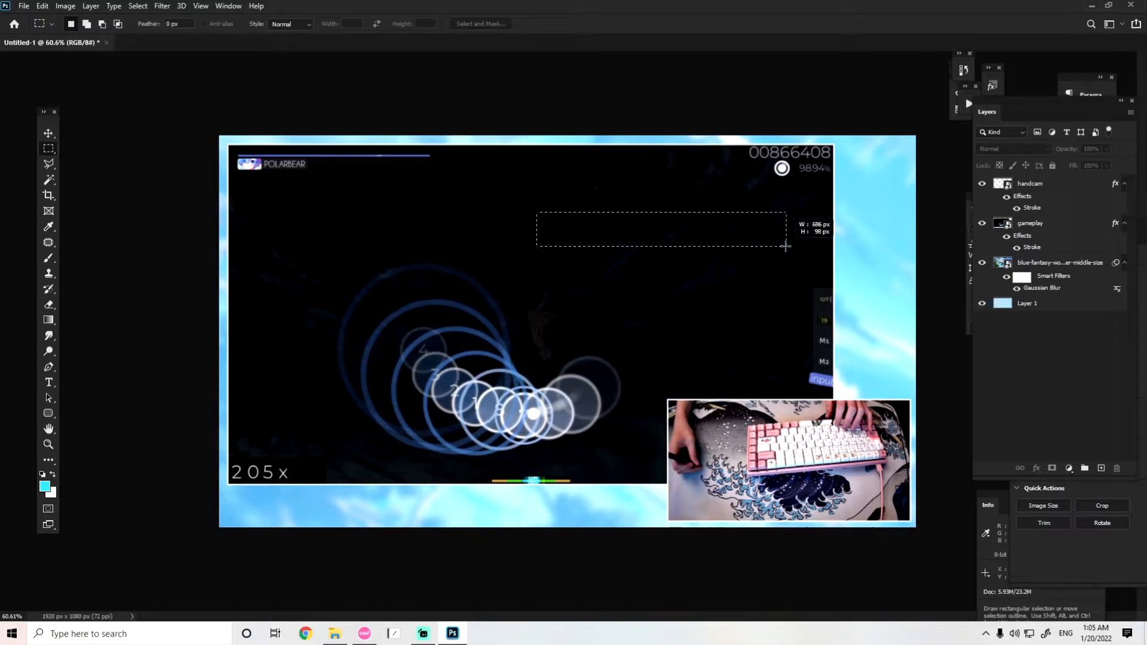
{"action": "left_click_drag", "start_coordinate": [786, 246], "coordinate": [724, 252]}
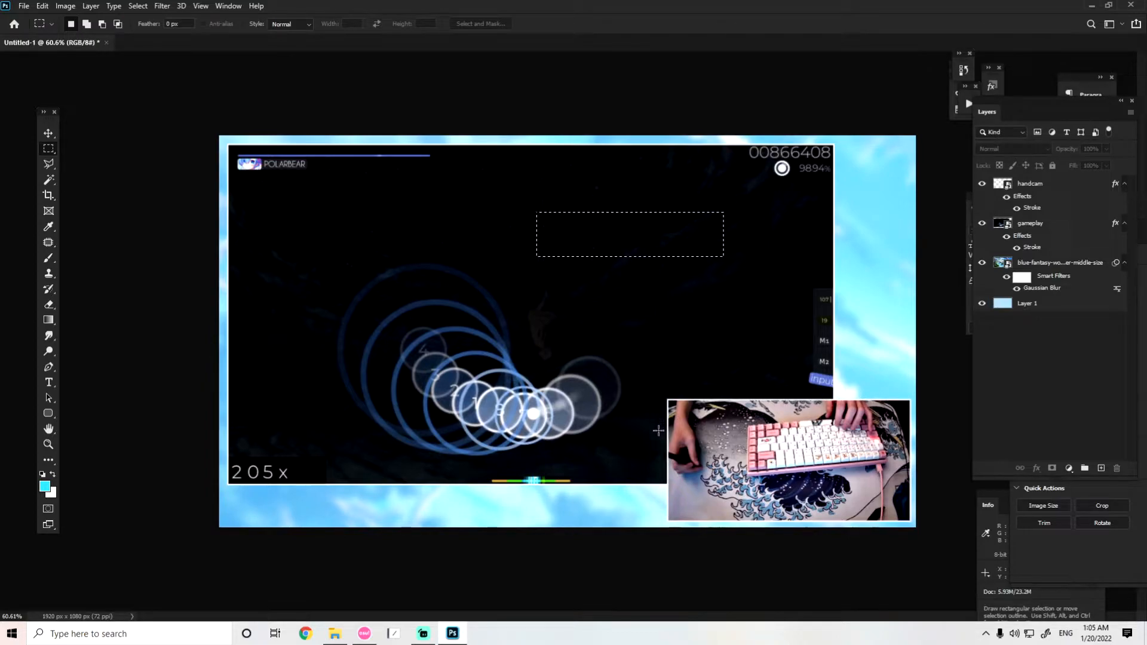
{"action": "mouse_move", "coordinate": [93, 265]}
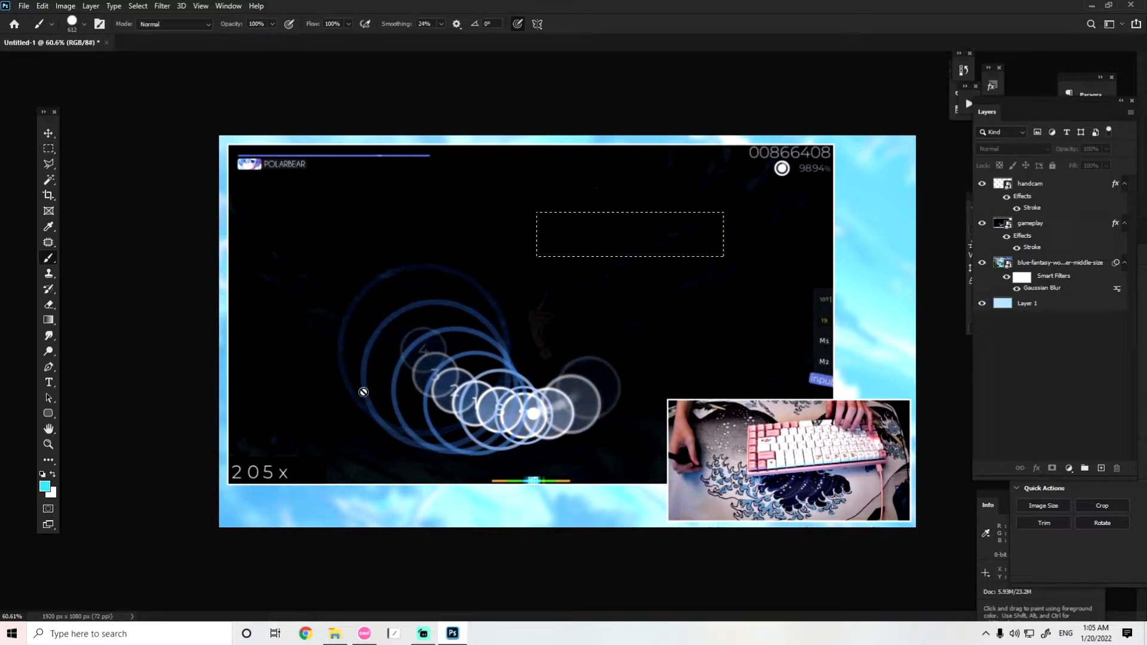
{"action": "mouse_move", "coordinate": [114, 305]}
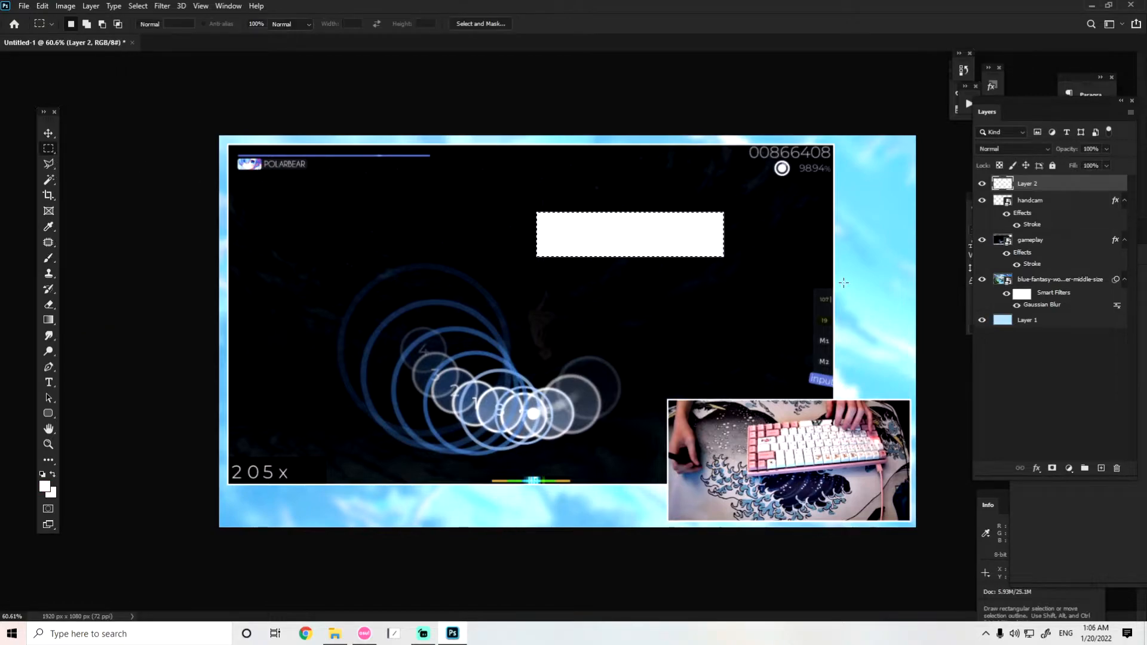
- Move the white rectangle to the bottom edge and shrink it into a small panel beside the handcam
{"action": "left_click_drag", "start_coordinate": [629, 234], "coordinate": [559, 509]}
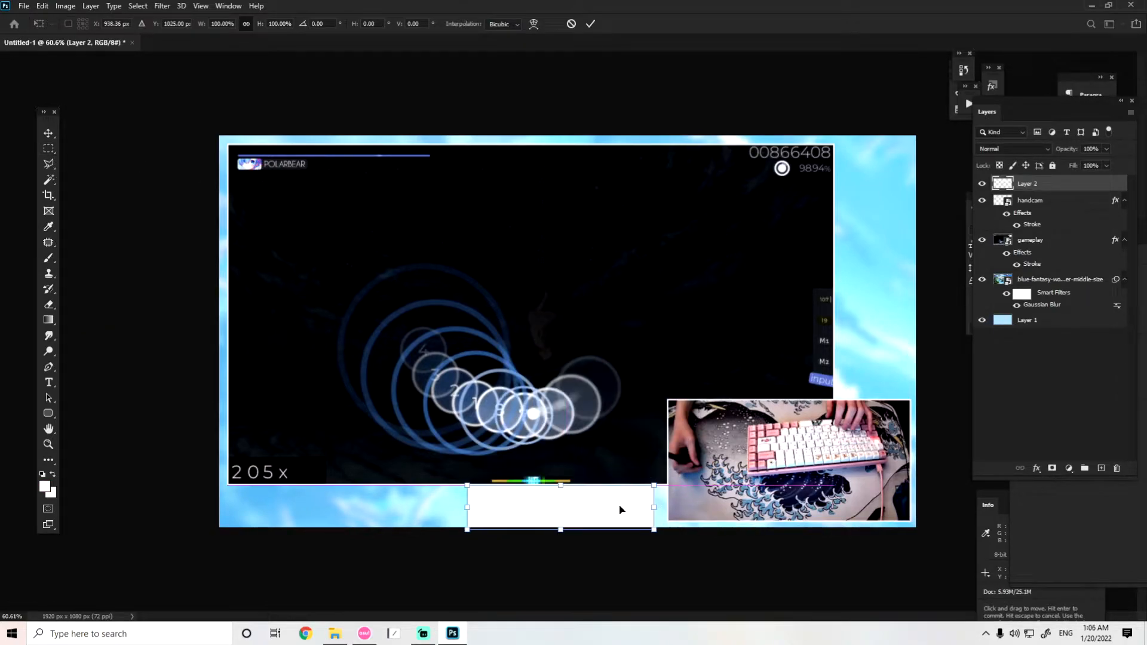
{"action": "left_click_drag", "start_coordinate": [467, 509], "coordinate": [516, 509]}
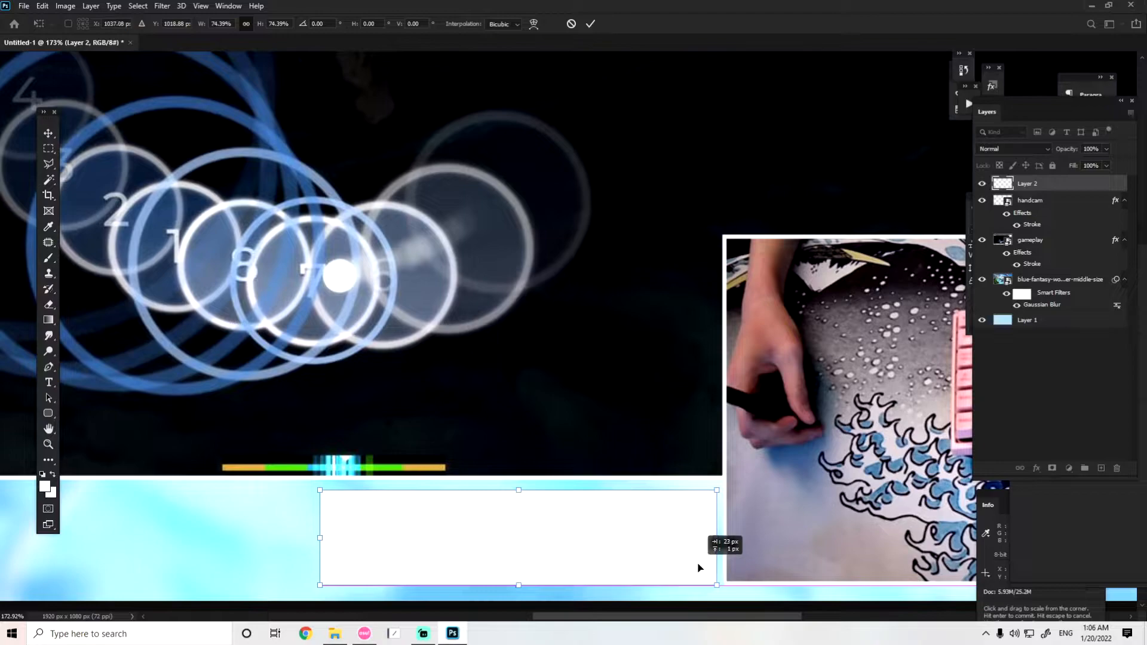
{"action": "left_click_drag", "start_coordinate": [319, 489], "coordinate": [291, 484]}
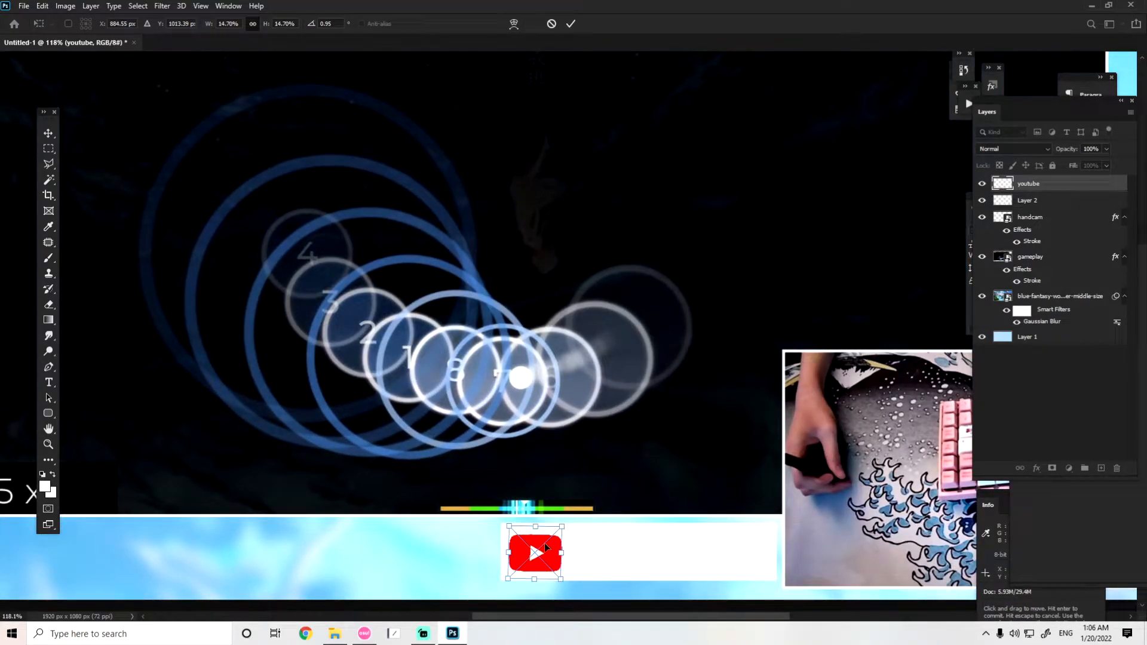
- Position the YouTube logo at the left end of the white bottom panel
{"action": "left_click_drag", "start_coordinate": [534, 552], "coordinate": [542, 548]}
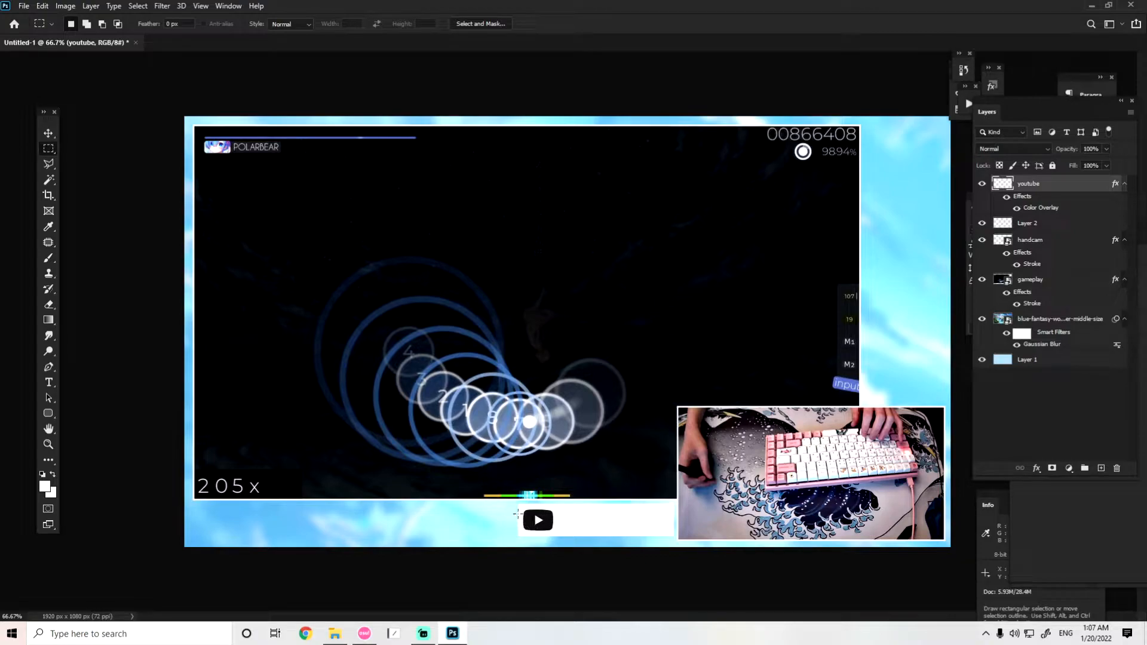
{"action": "mouse_move", "coordinate": [623, 545]}
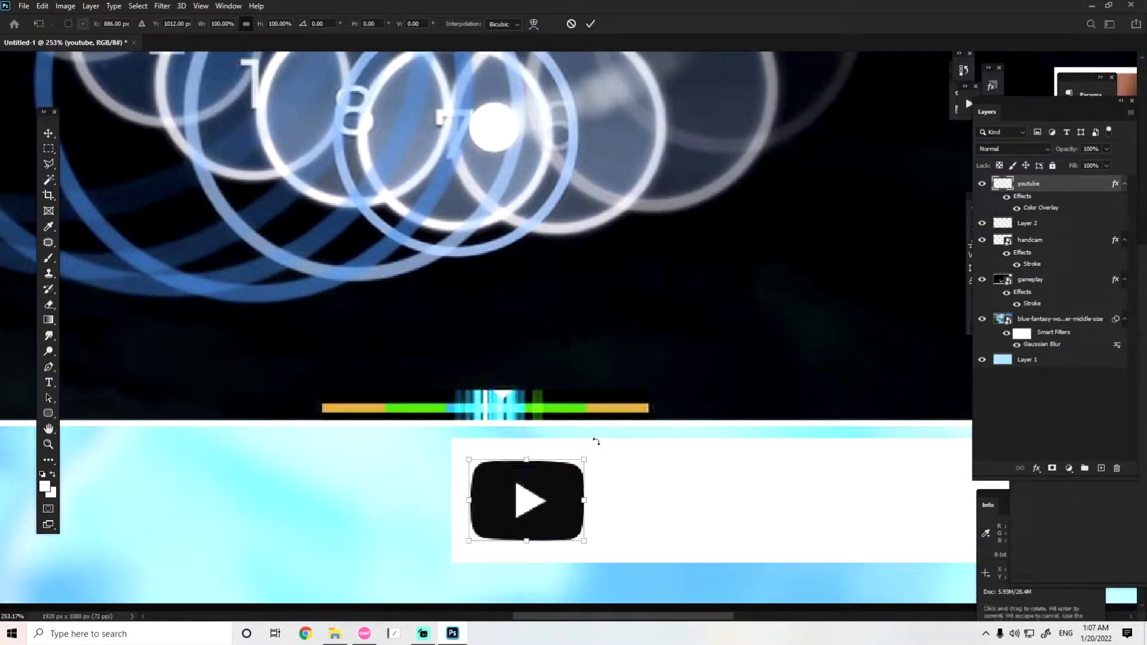
{"action": "left_click_drag", "start_coordinate": [589, 448], "coordinate": [594, 440]}
{"action": "type", "text": "P O L A R S"}
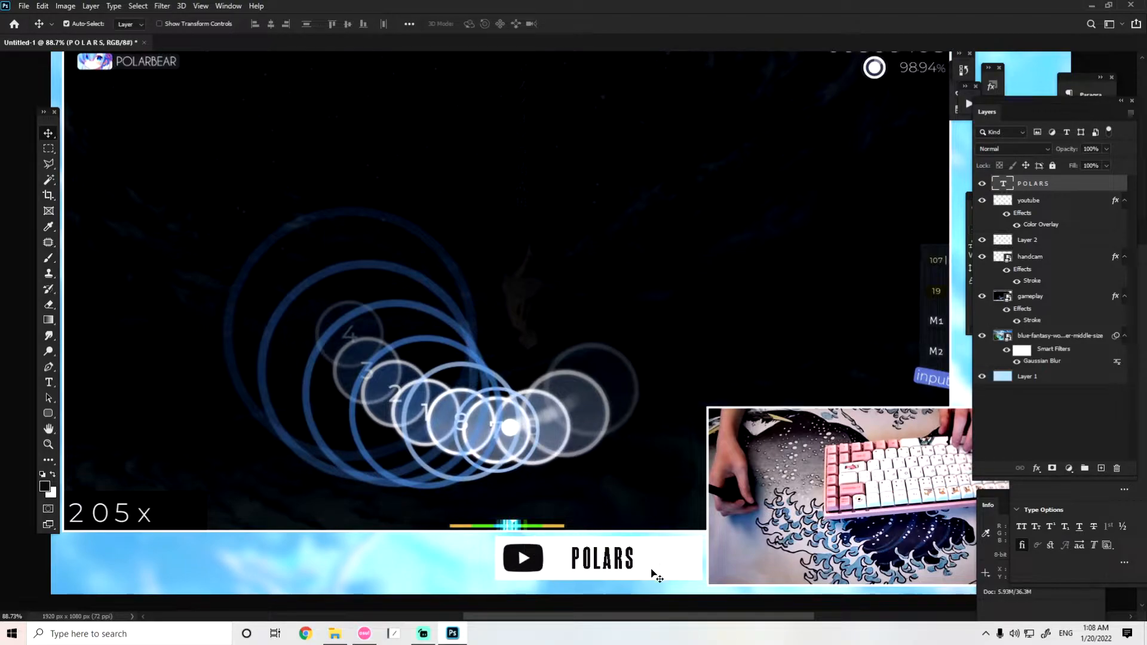
{"action": "mouse_move", "coordinate": [571, 548]}
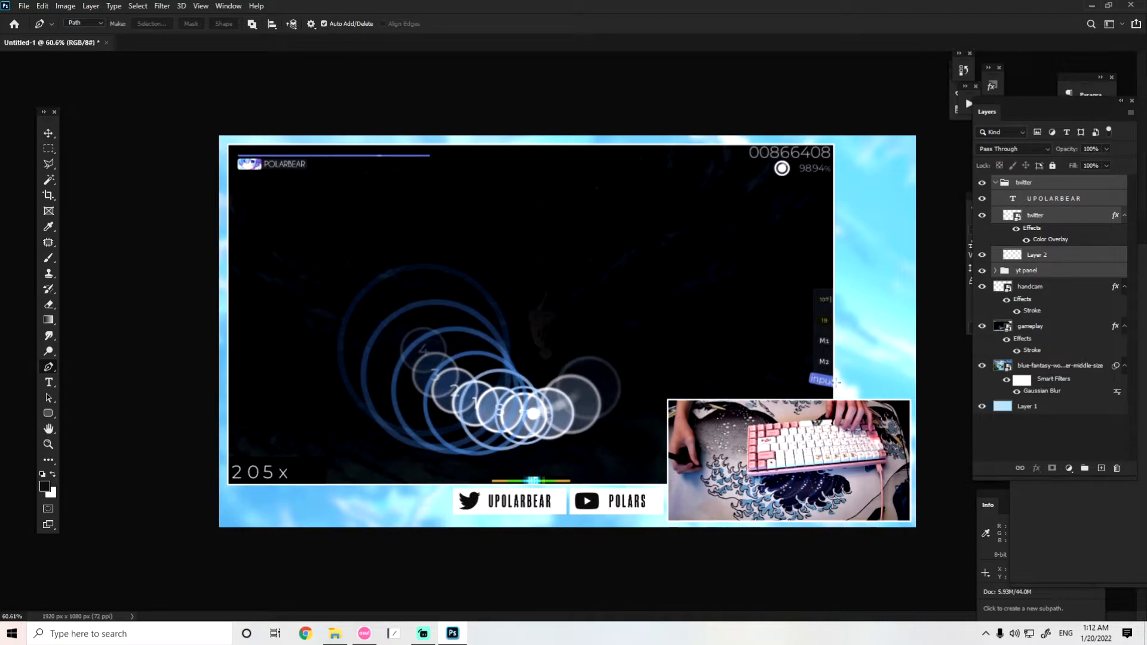
{"action": "mouse_move", "coordinate": [737, 387]}
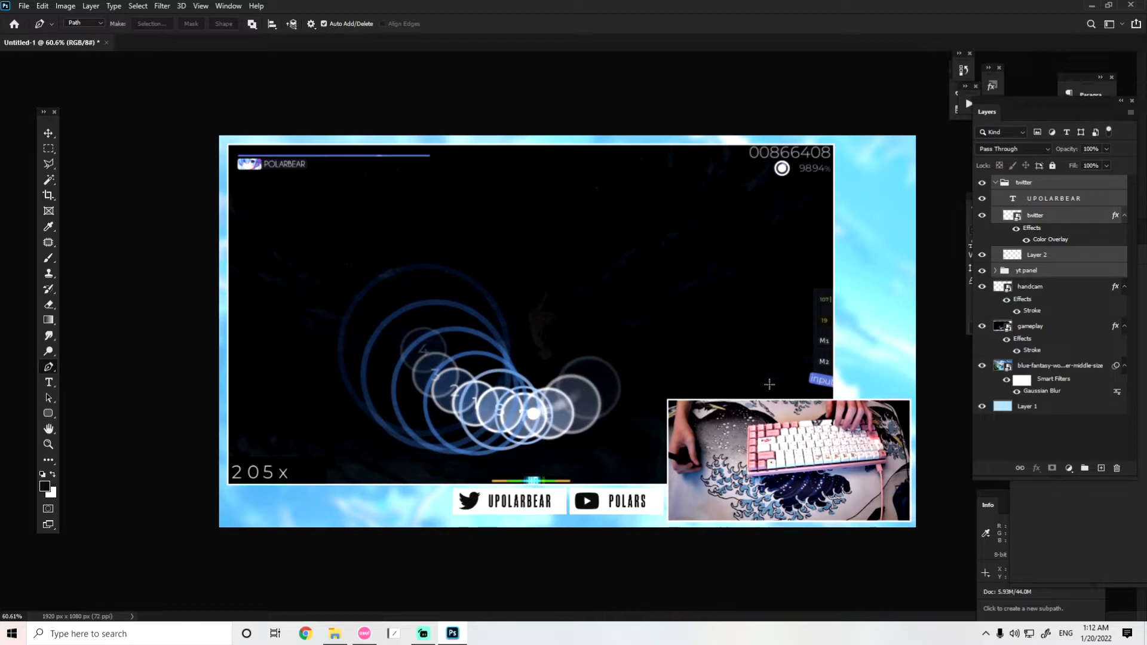
{"action": "mouse_move", "coordinate": [706, 376]}
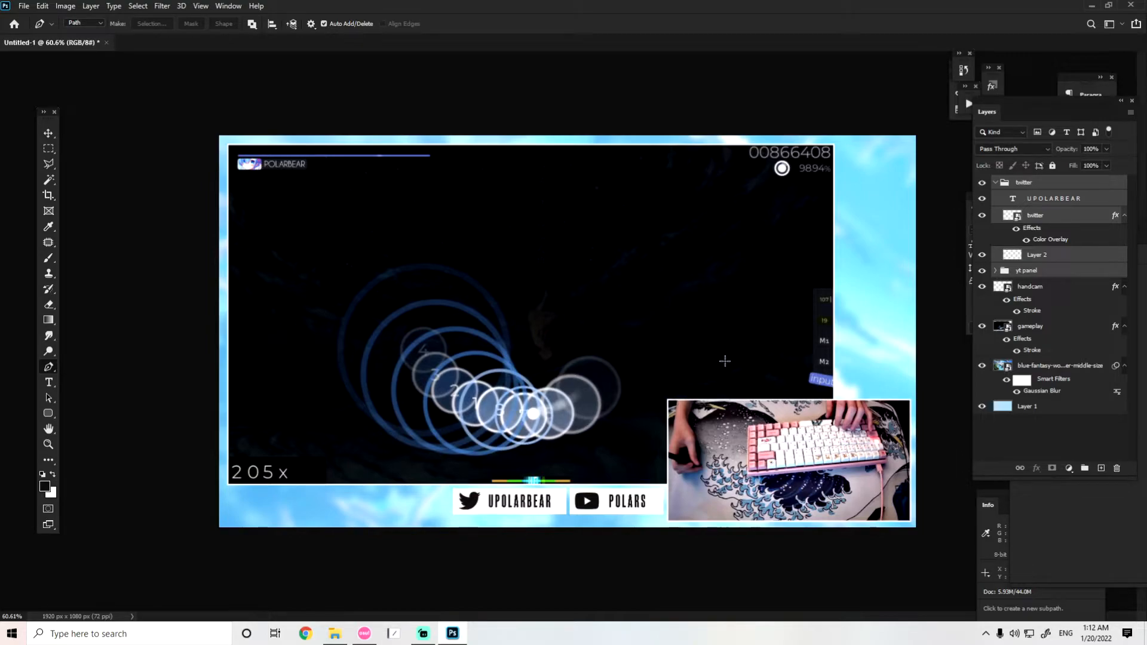
{"action": "mouse_move", "coordinate": [721, 392]}
{"action": "type", "text": "POLARS"}
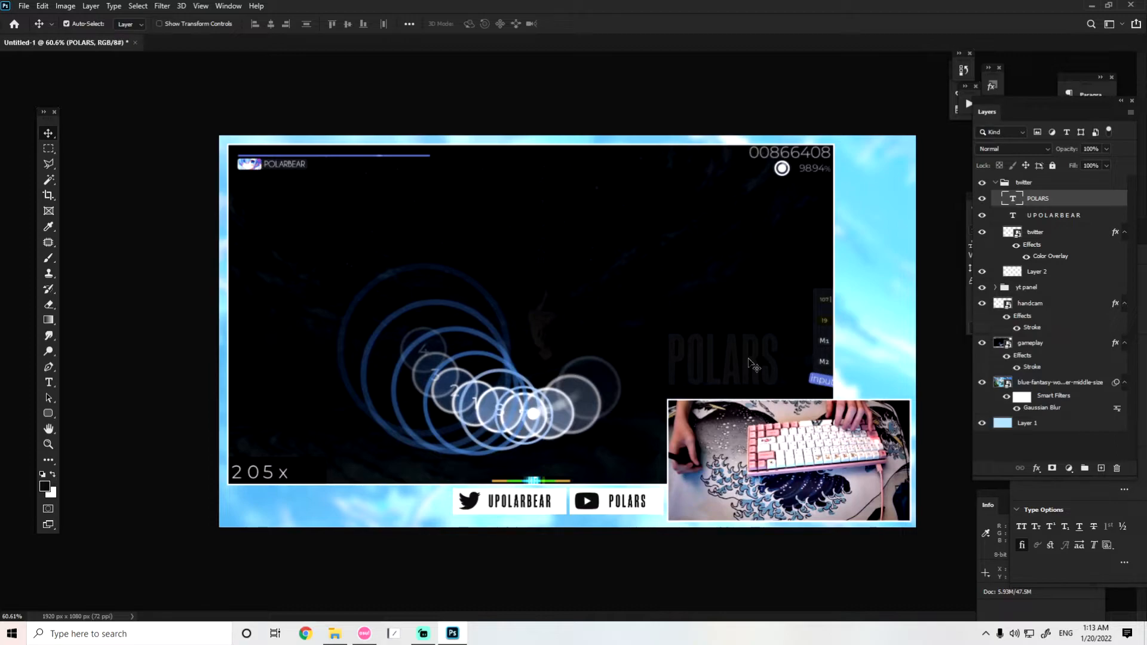
{"action": "mouse_move", "coordinate": [231, 369]}
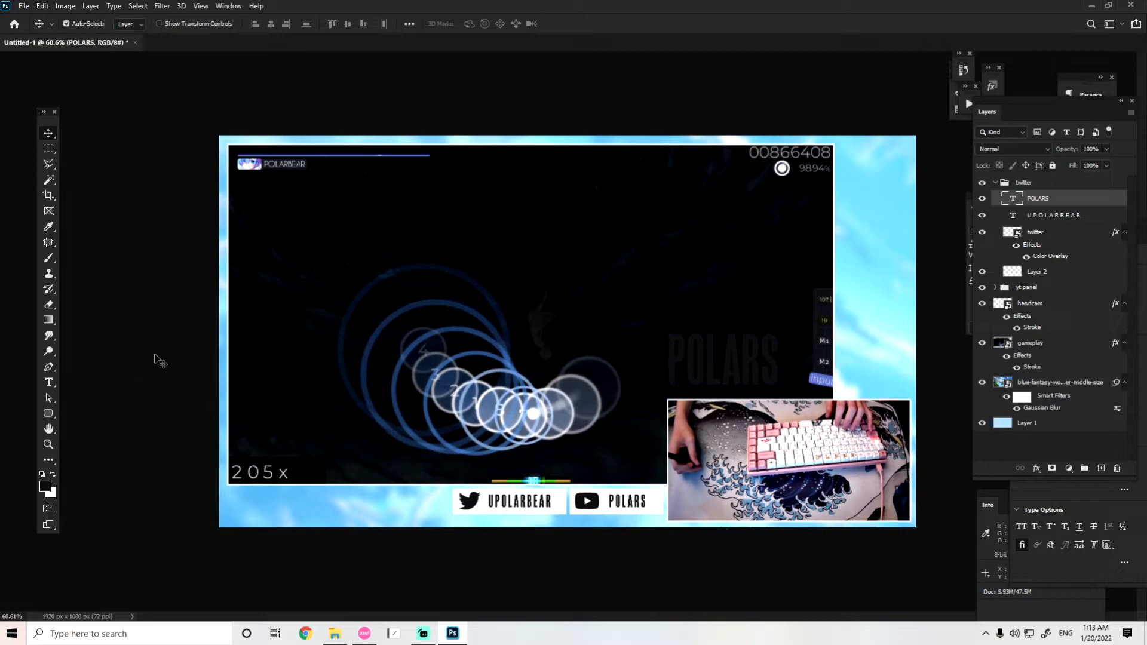
{"action": "mouse_move", "coordinate": [393, 395]}
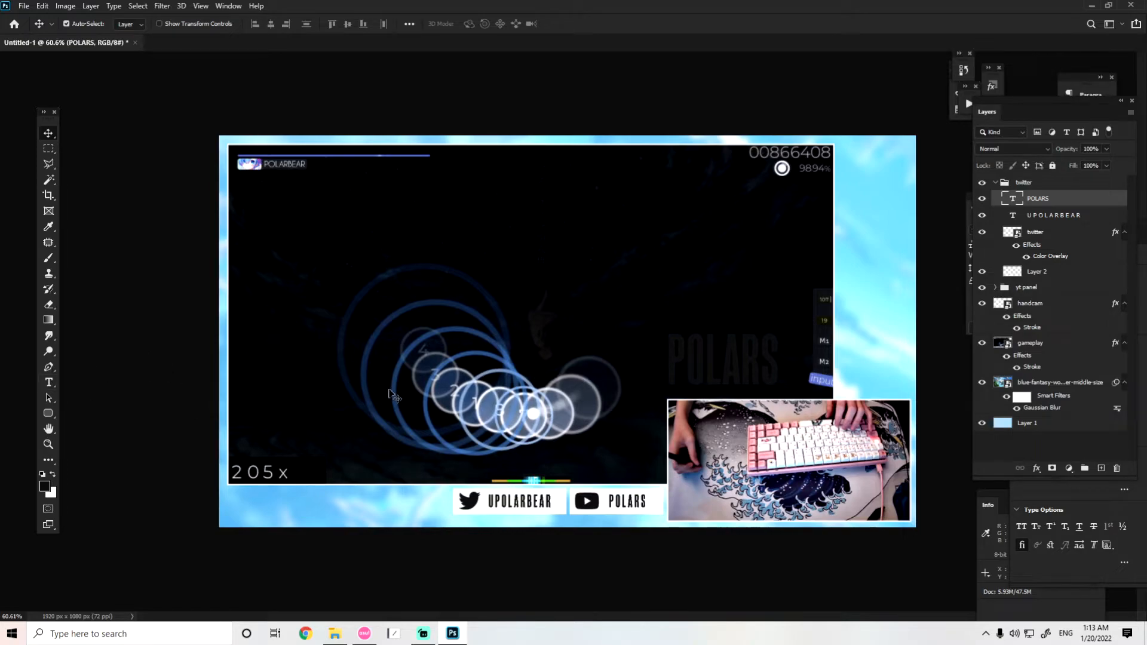
- Position the large faint POLARS text over the gameplay just above the handcam
{"action": "left_click", "coordinate": [47, 382]}
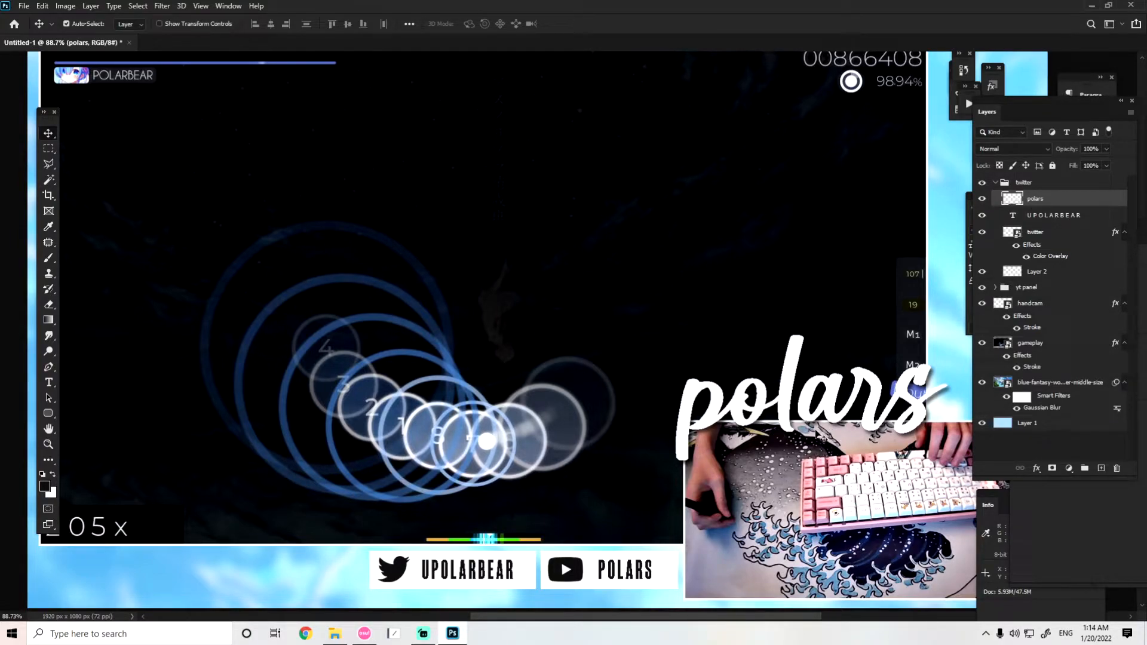
{"action": "mouse_move", "coordinate": [738, 479]}
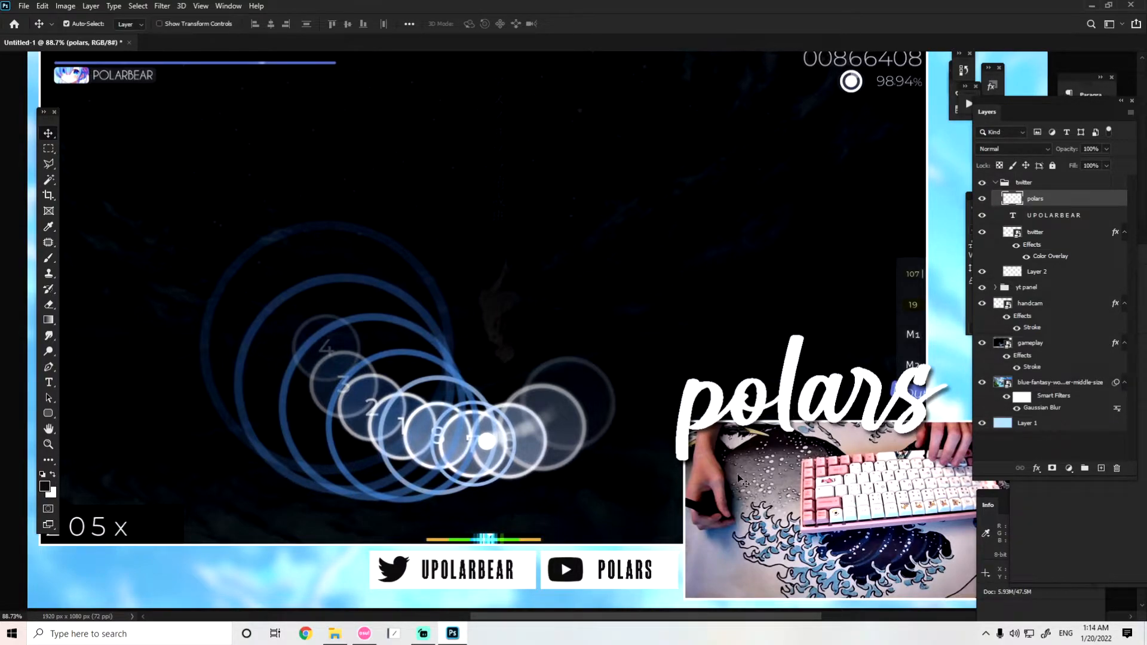
{"action": "mouse_move", "coordinate": [47, 148]}
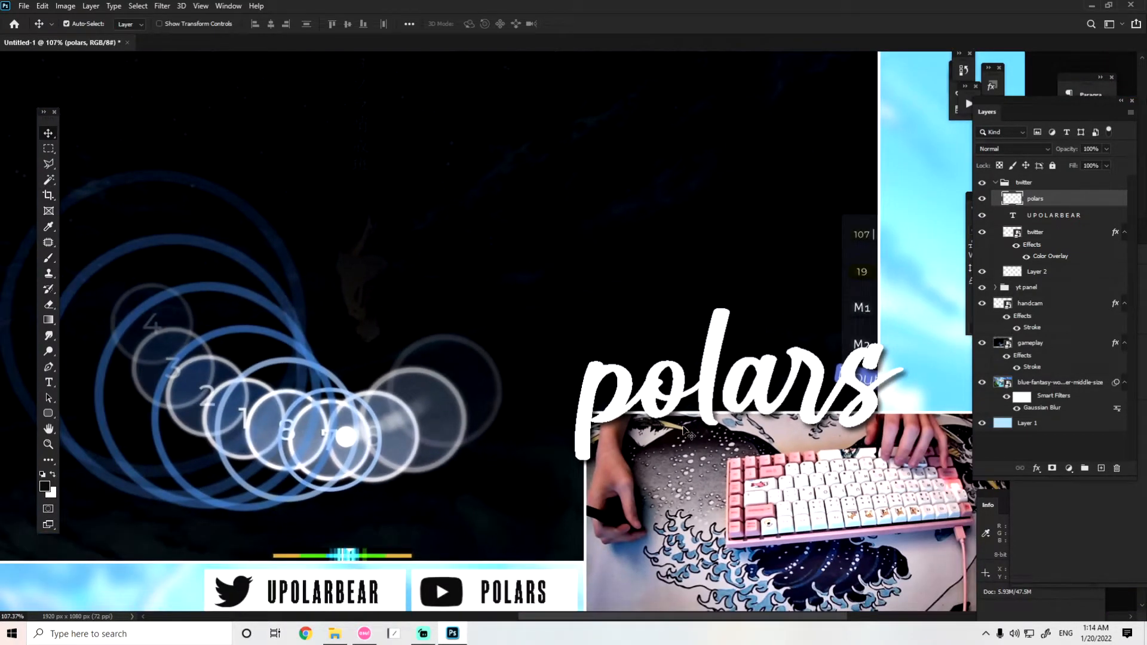
- Zoom in and select where the cursive polars title overlaps the handcam's top edge for cleanup
{"action": "left_click", "coordinate": [48, 148]}
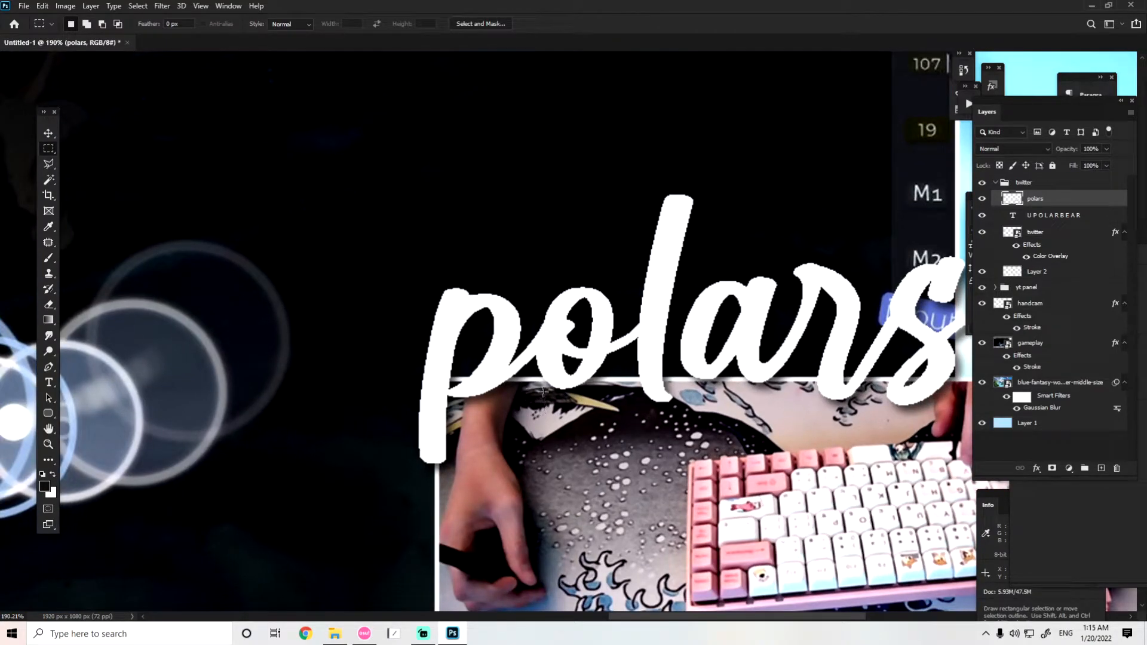
{"action": "left_click_drag", "start_coordinate": [541, 392], "coordinate": [965, 424]}
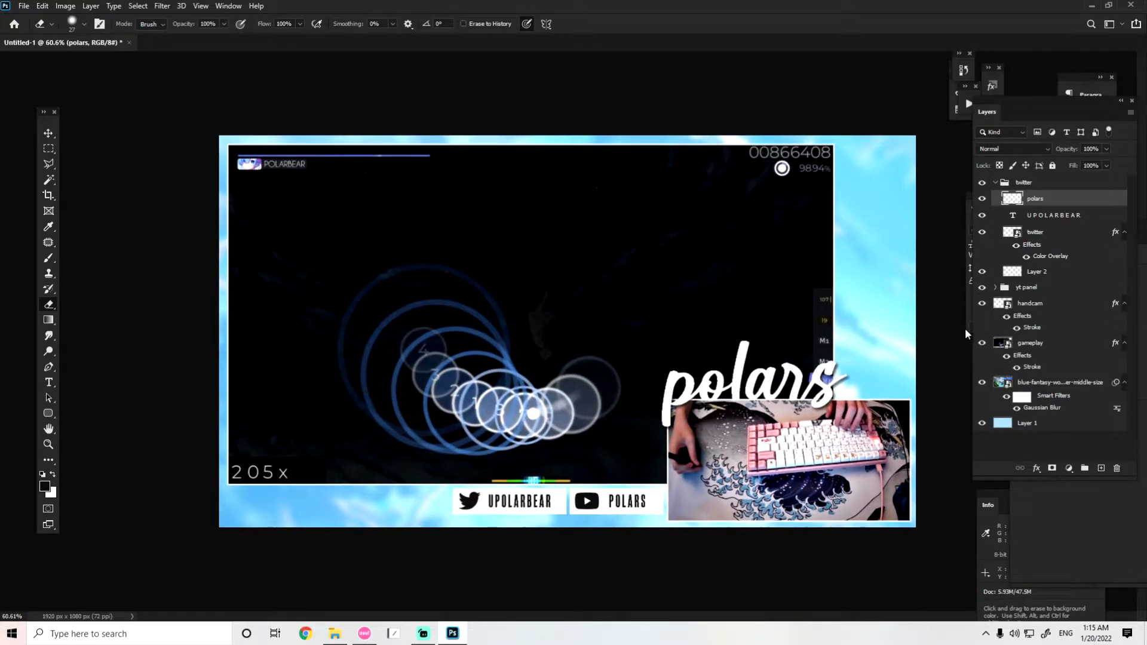
{"action": "mouse_move", "coordinate": [630, 273]}
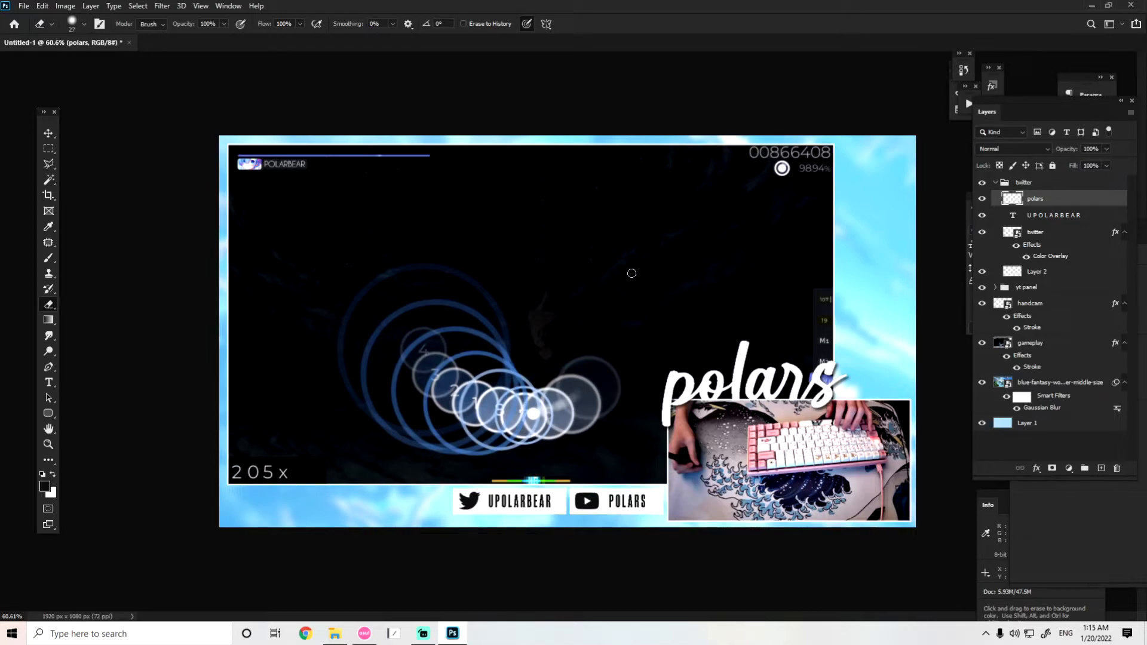
{"action": "mouse_move", "coordinate": [685, 292]}
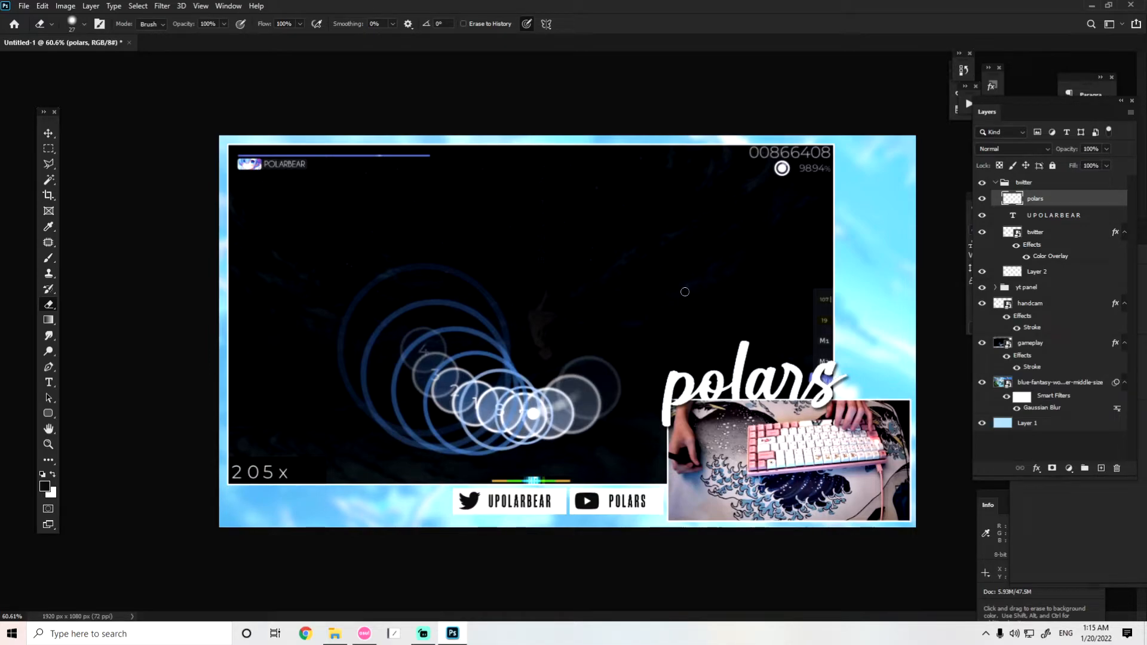
{"action": "mouse_move", "coordinate": [766, 317]}
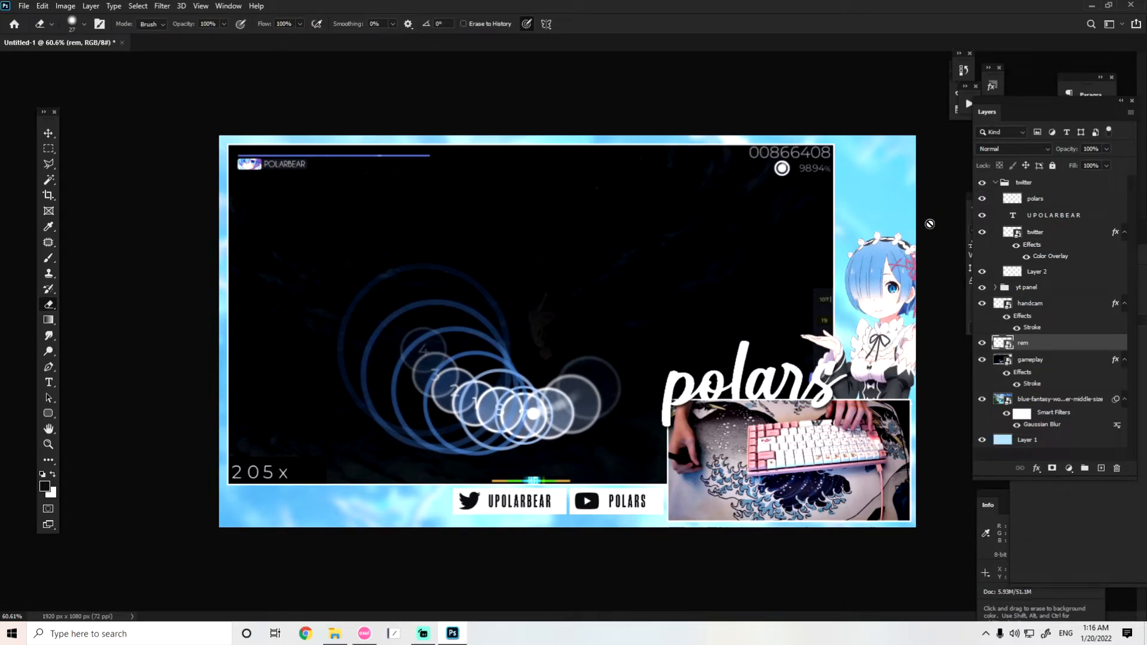
{"action": "mouse_move", "coordinate": [906, 243]}
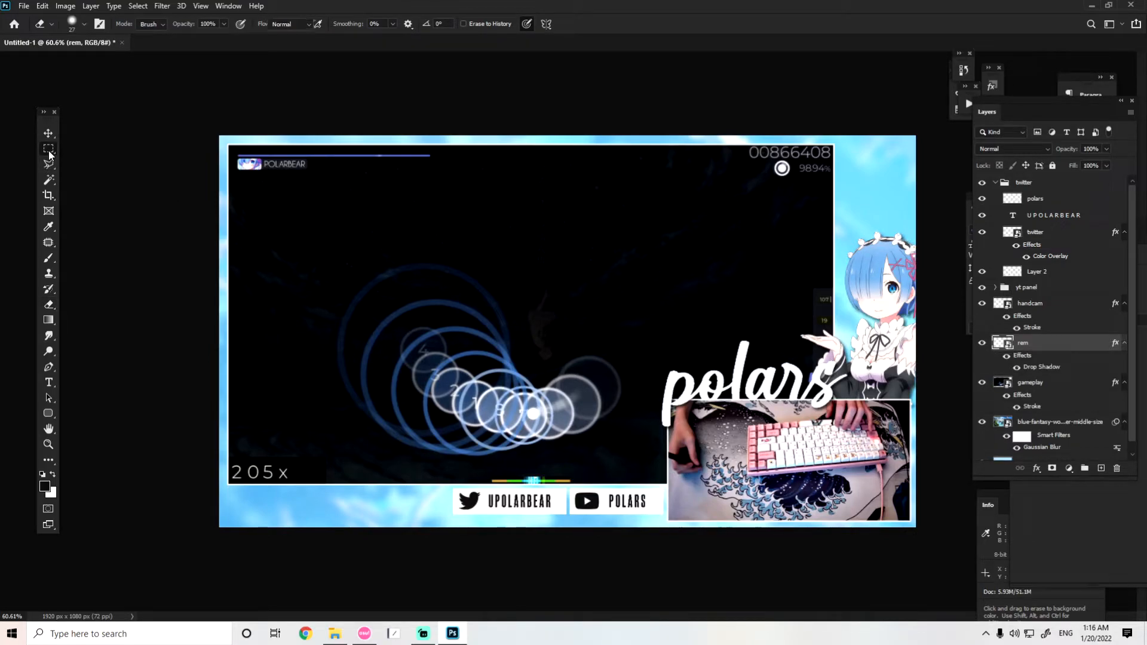
- Switch to the Rectangular Marquee tool after placing Rem behind the handcam
{"action": "left_click", "coordinate": [48, 148]}
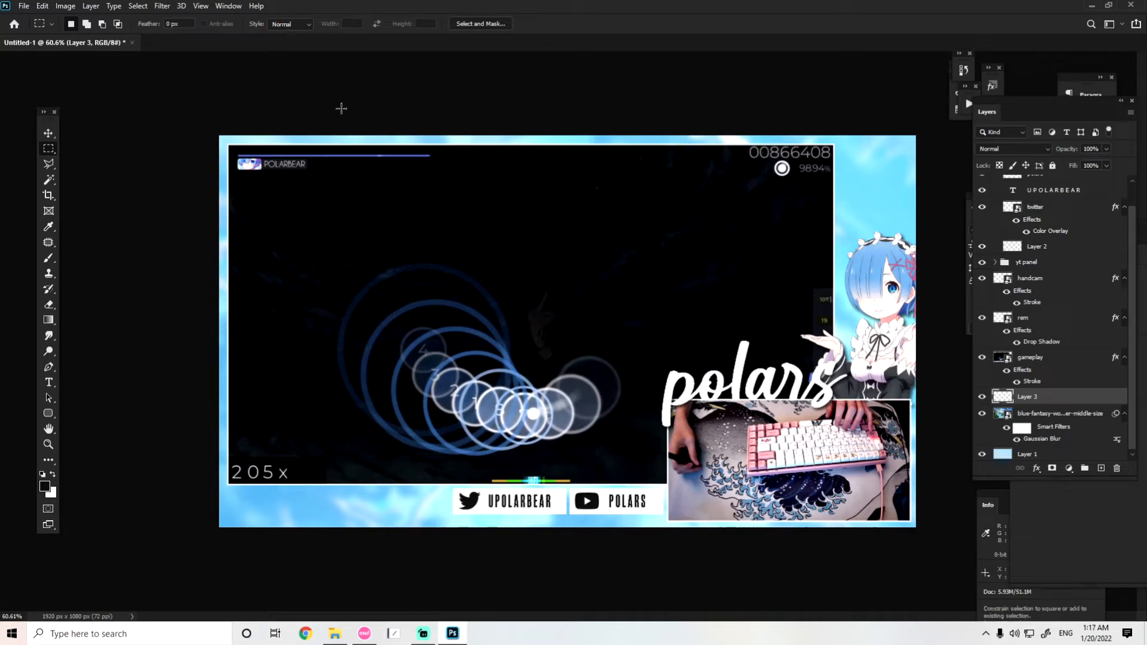
- Select a tall vertical strip, paint inside it, and bring up Layer 3's options for the stripe pattern
{"action": "left_click_drag", "start_coordinate": [348, 131], "coordinate": [377, 396]}
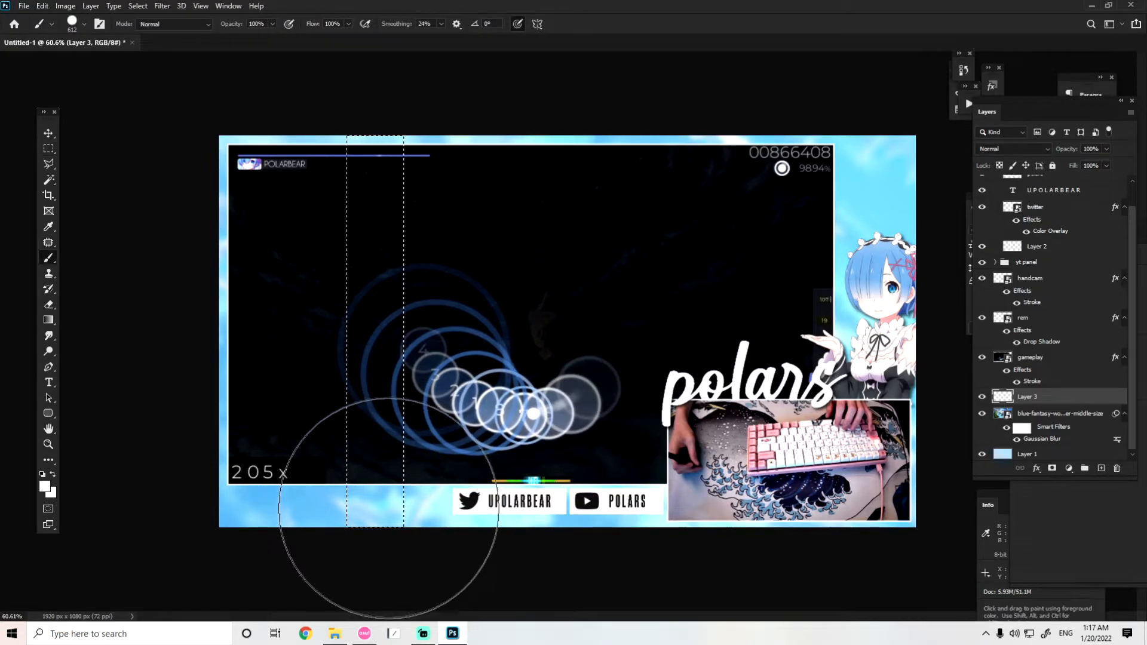
{"action": "left_click", "coordinate": [48, 148]}
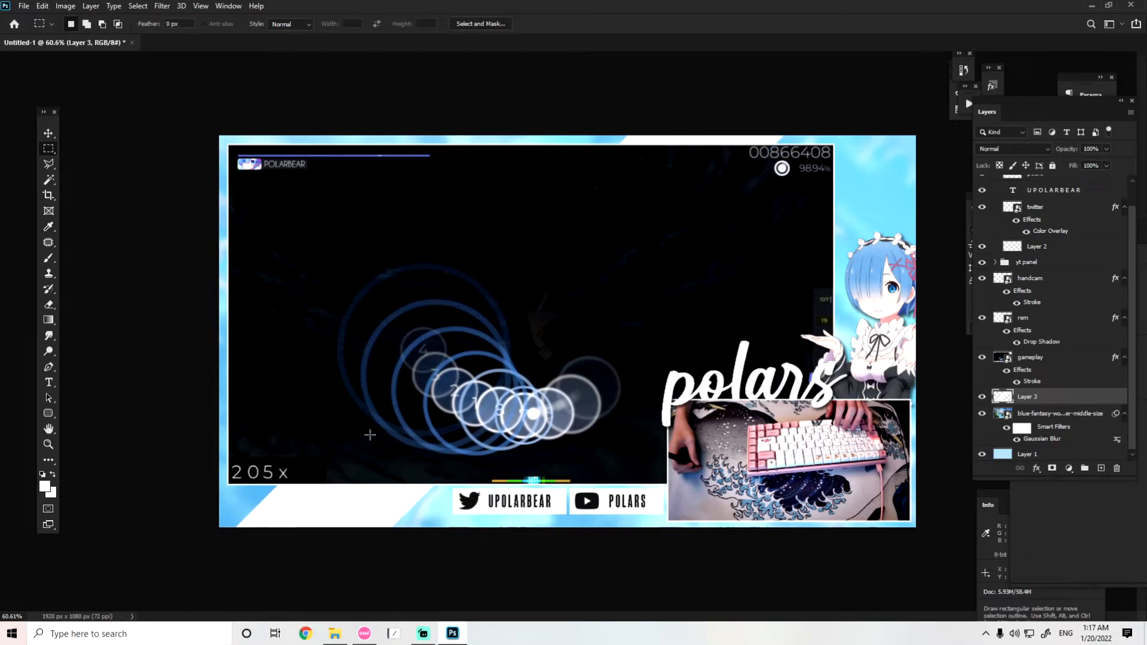
{"action": "mouse_move", "coordinate": [643, 272]}
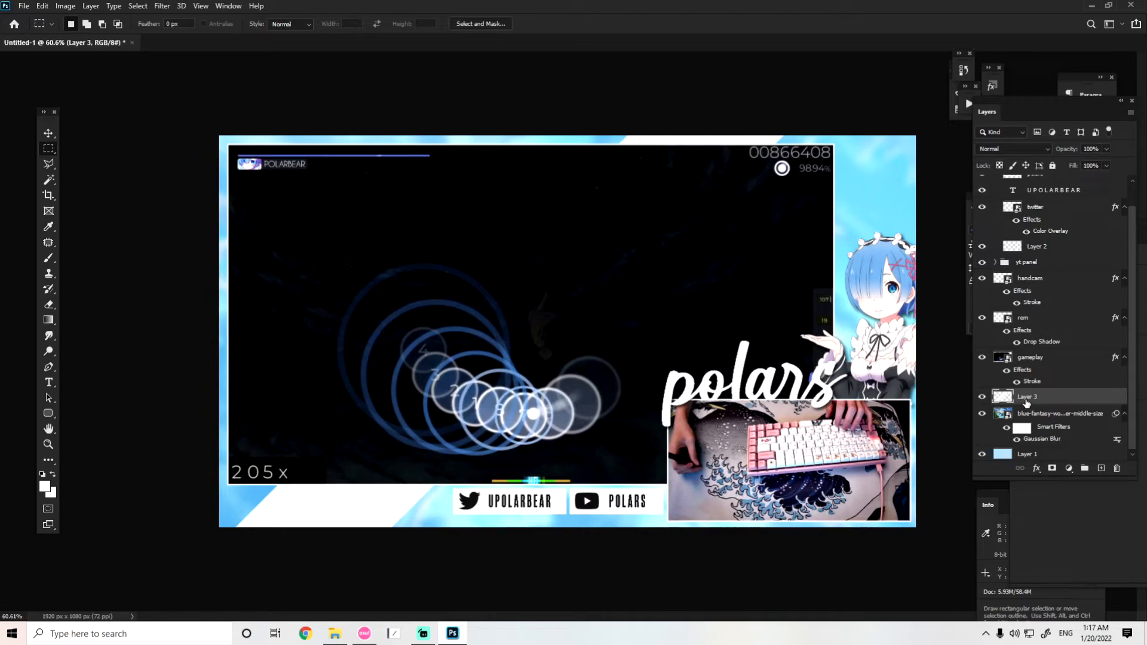
{"action": "right_click", "coordinate": [1027, 397]}
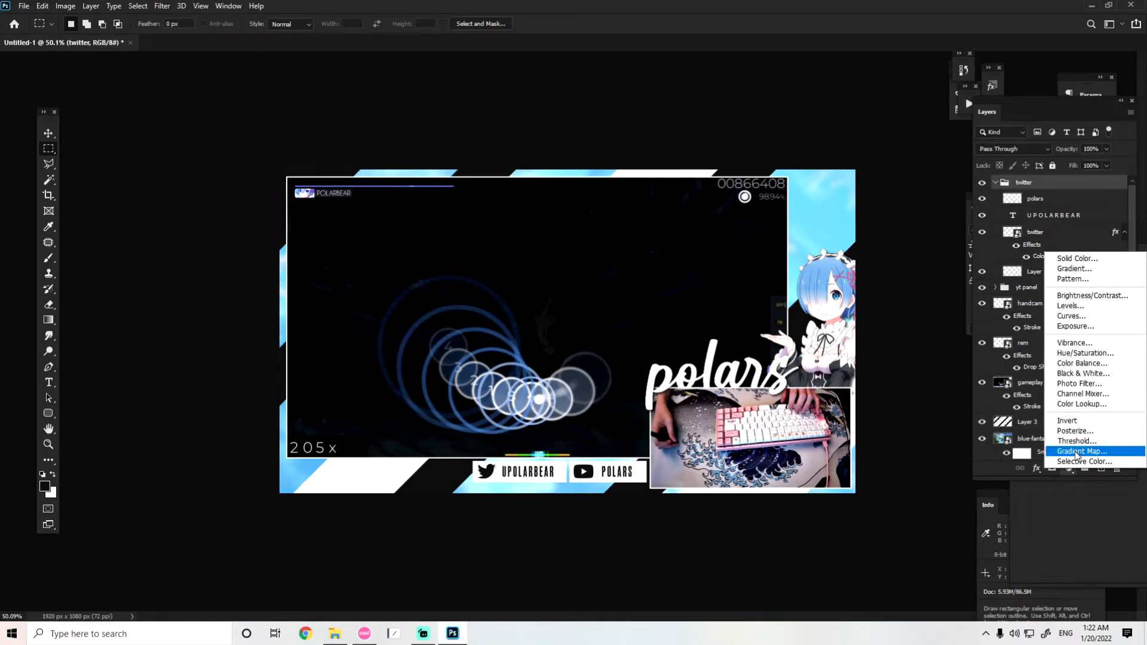
- Add a Gradient Map adjustment layer blended in Overlay mode
{"action": "left_click", "coordinate": [1080, 452]}
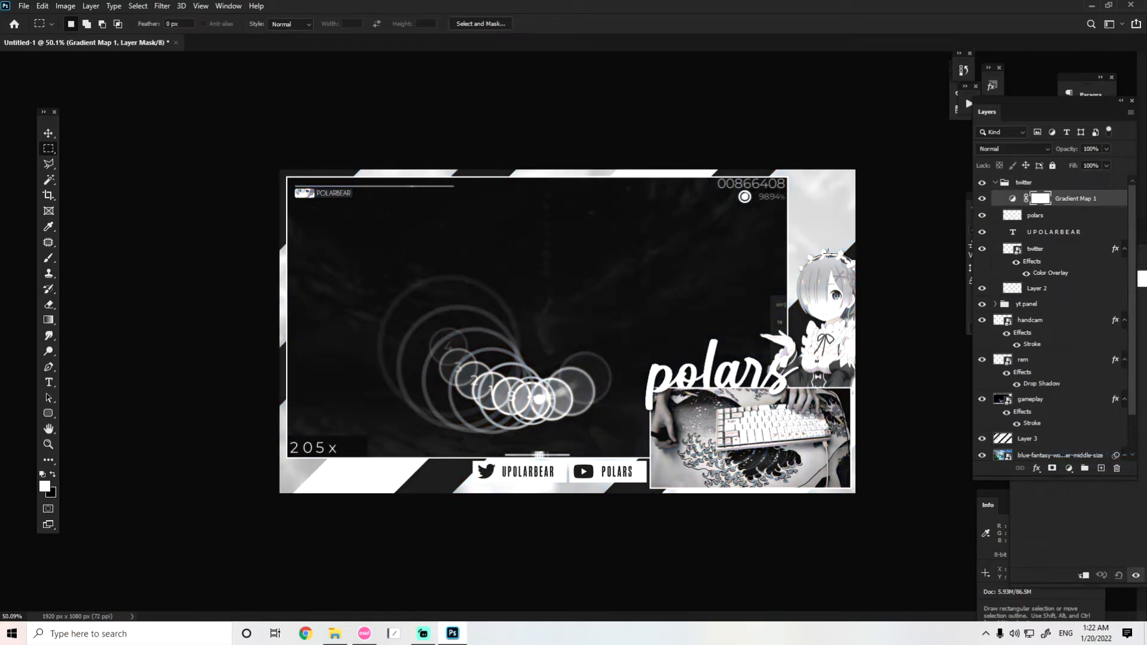
{"action": "left_click", "coordinate": [1015, 148]}
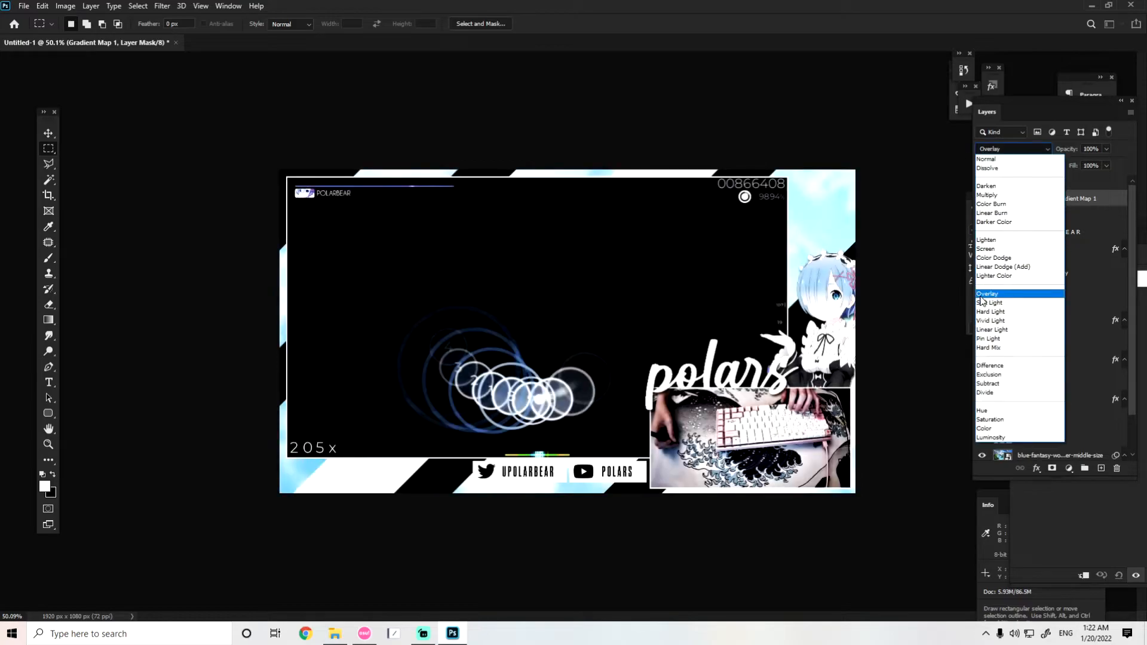
{"action": "left_click", "coordinate": [987, 294]}
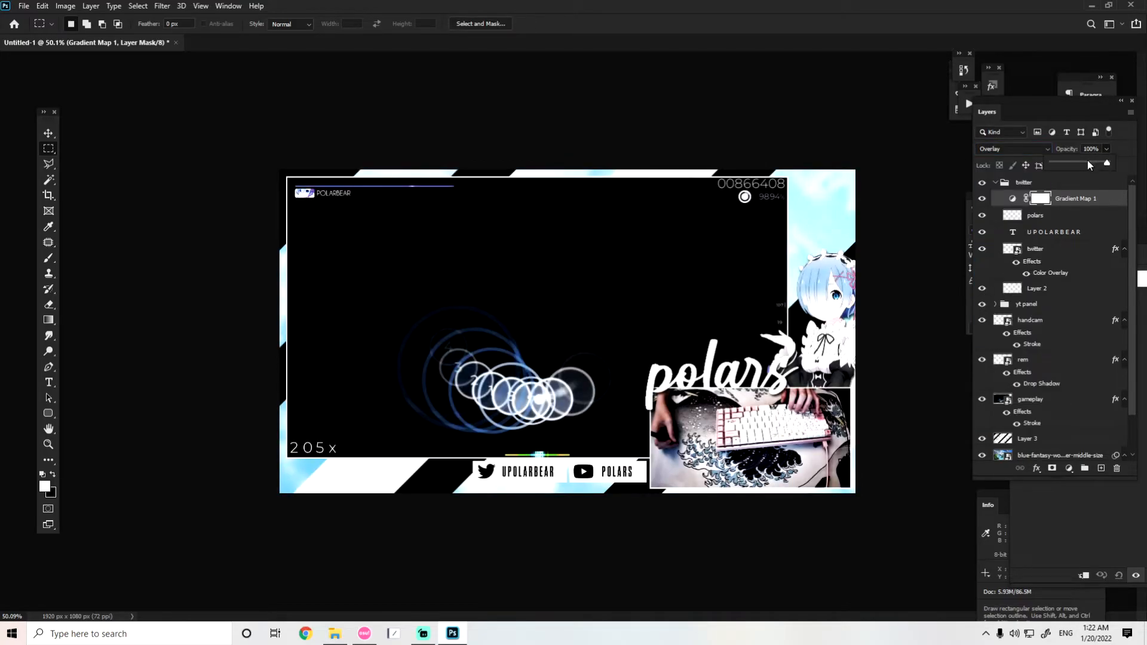
- Choose the Blue_14 gradient from the Blues presets and confirm it
{"action": "double_click", "coordinate": [1038, 199]}
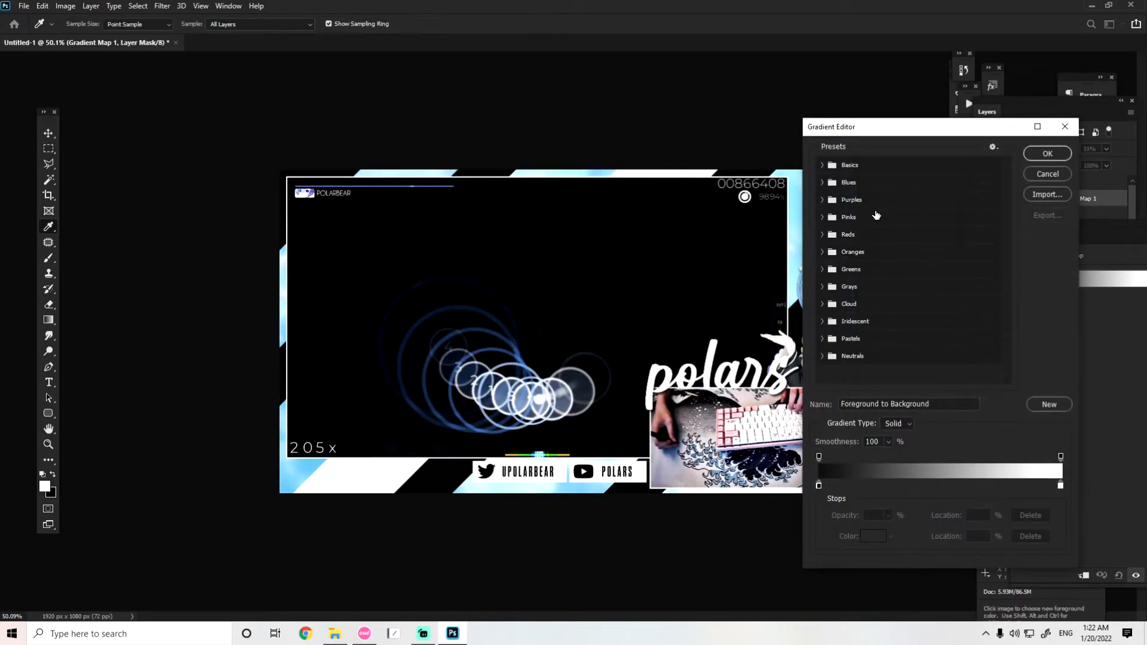
{"action": "left_click", "coordinate": [822, 182]}
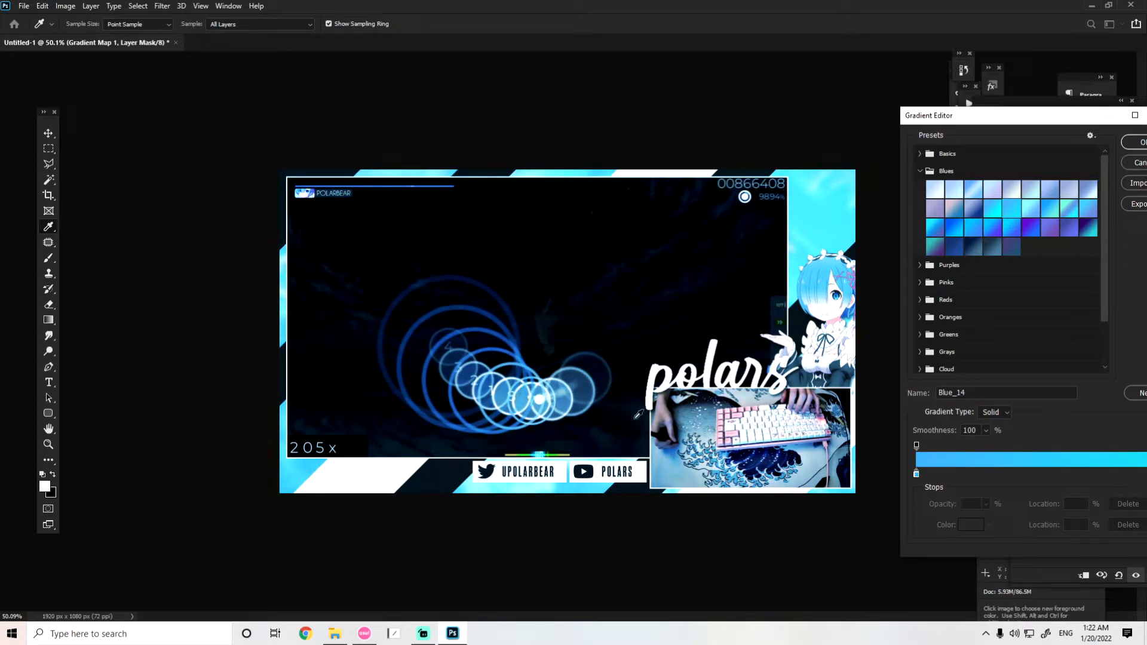
{"action": "left_click", "coordinate": [940, 189]}
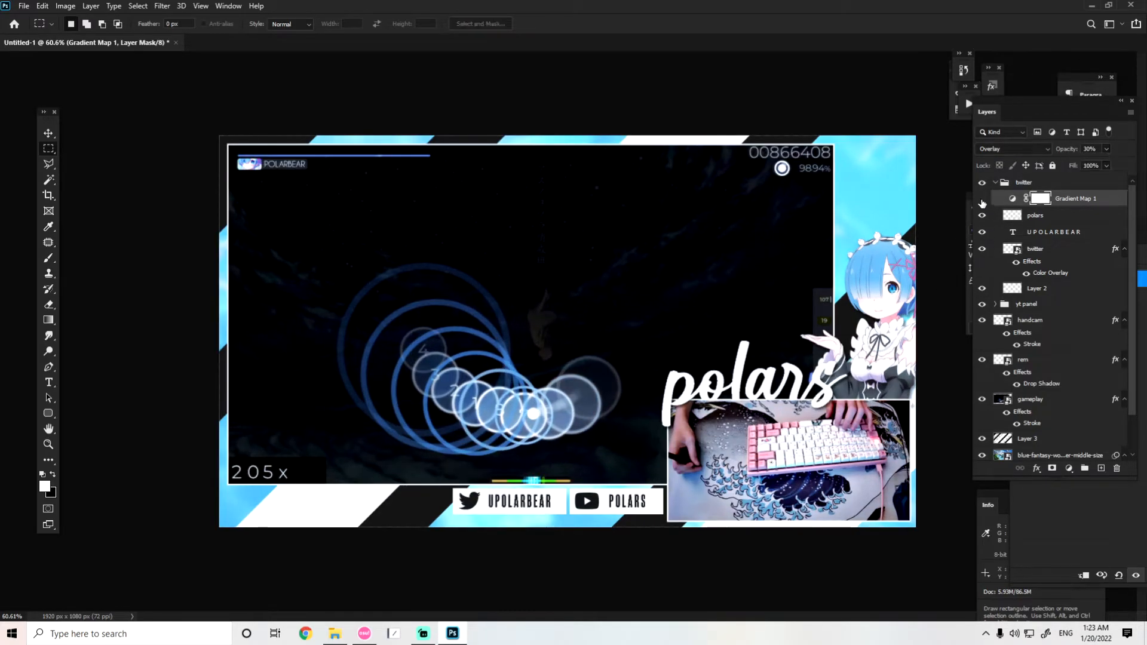
- Lower the Gradient Map's opacity to about 25%
{"action": "left_click", "coordinate": [983, 198]}
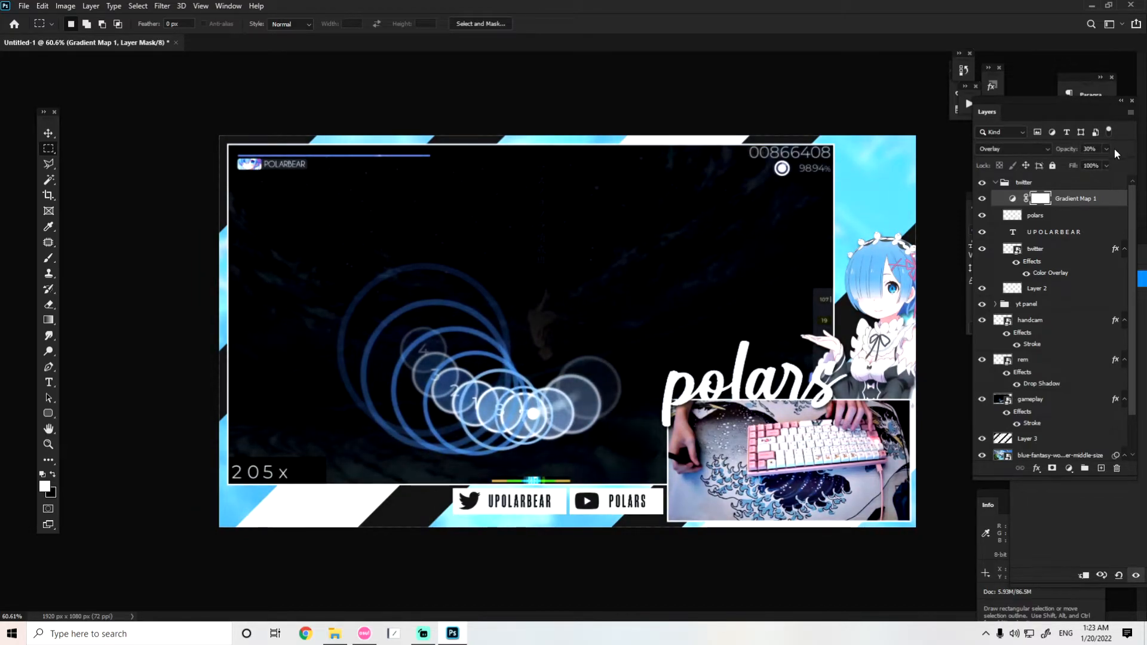
{"action": "left_click_drag", "start_coordinate": [1096, 165], "coordinate": [1086, 165]}
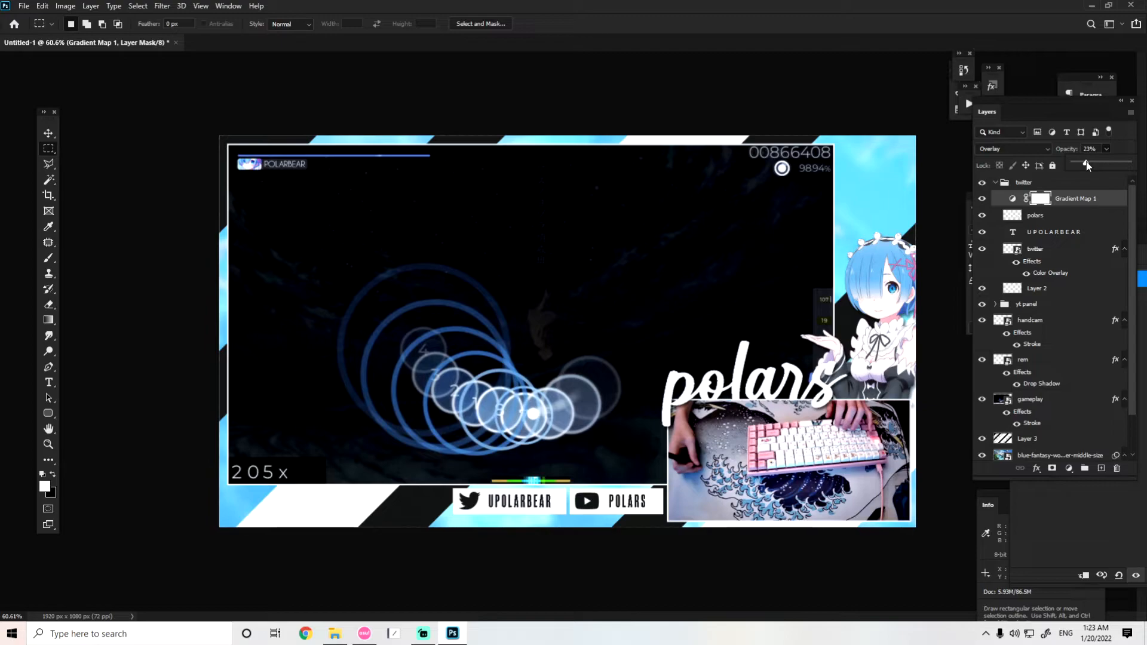
{"action": "left_click_drag", "start_coordinate": [1085, 163], "coordinate": [1088, 163]}
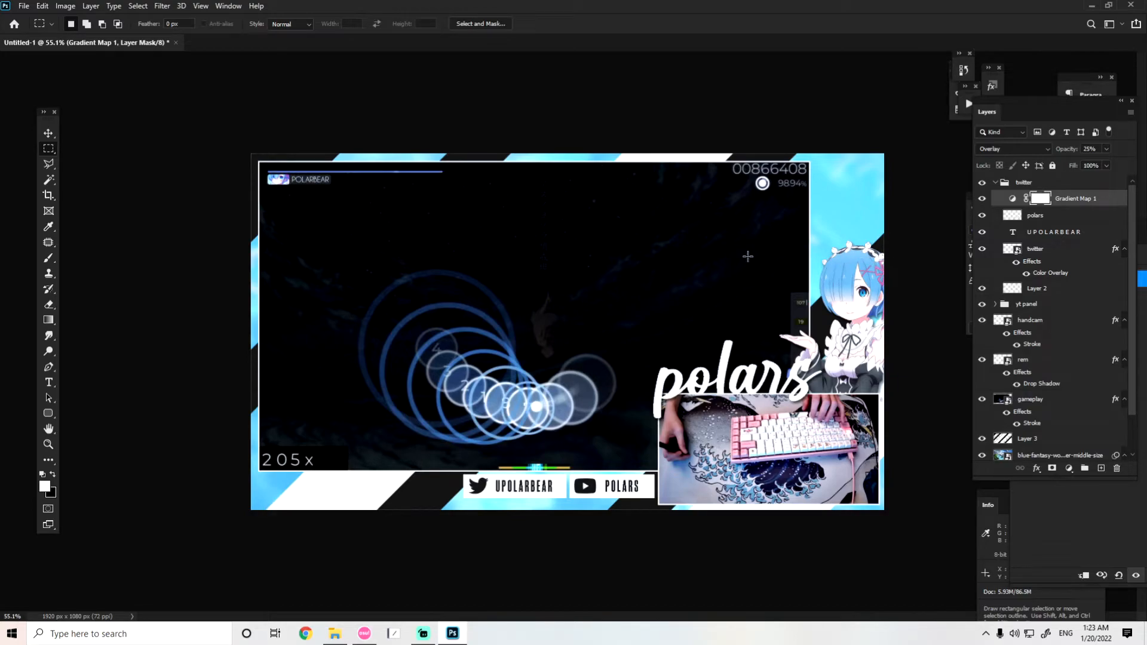
{"action": "mouse_move", "coordinate": [630, 241]}
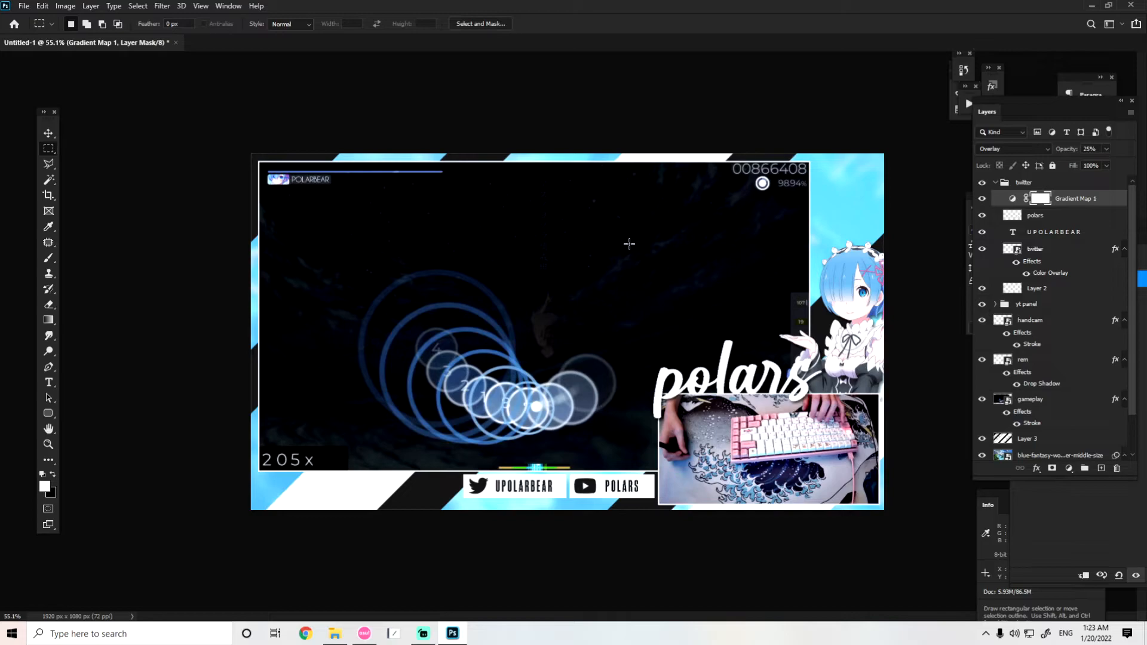
{"action": "mouse_move", "coordinate": [630, 246]}
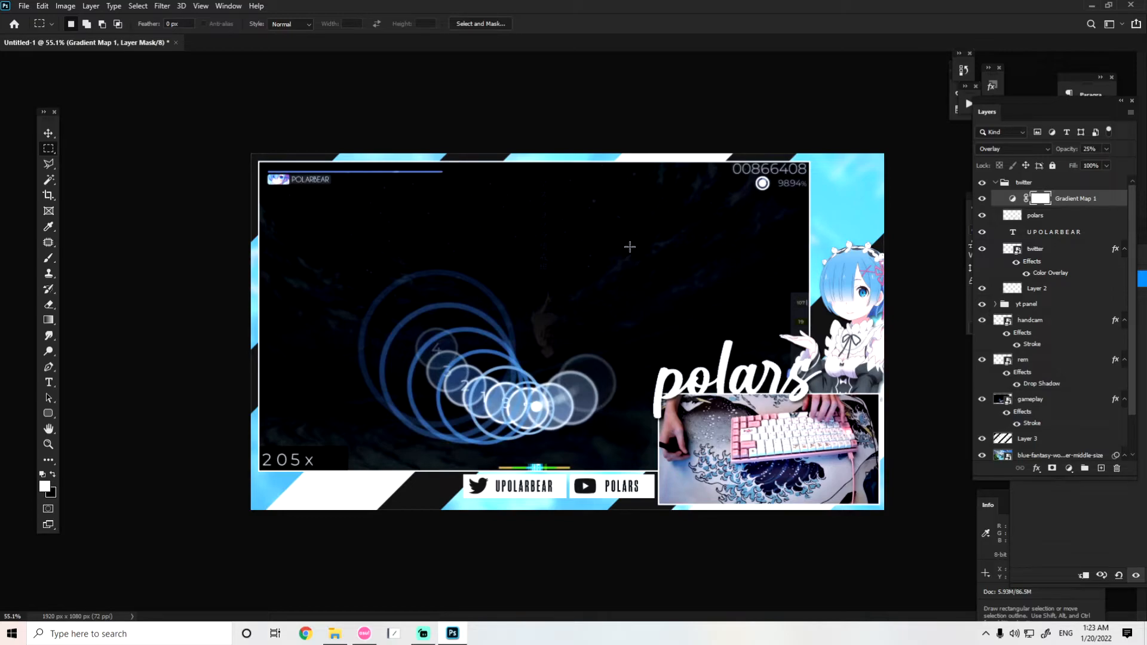
{"action": "mouse_move", "coordinate": [644, 268]}
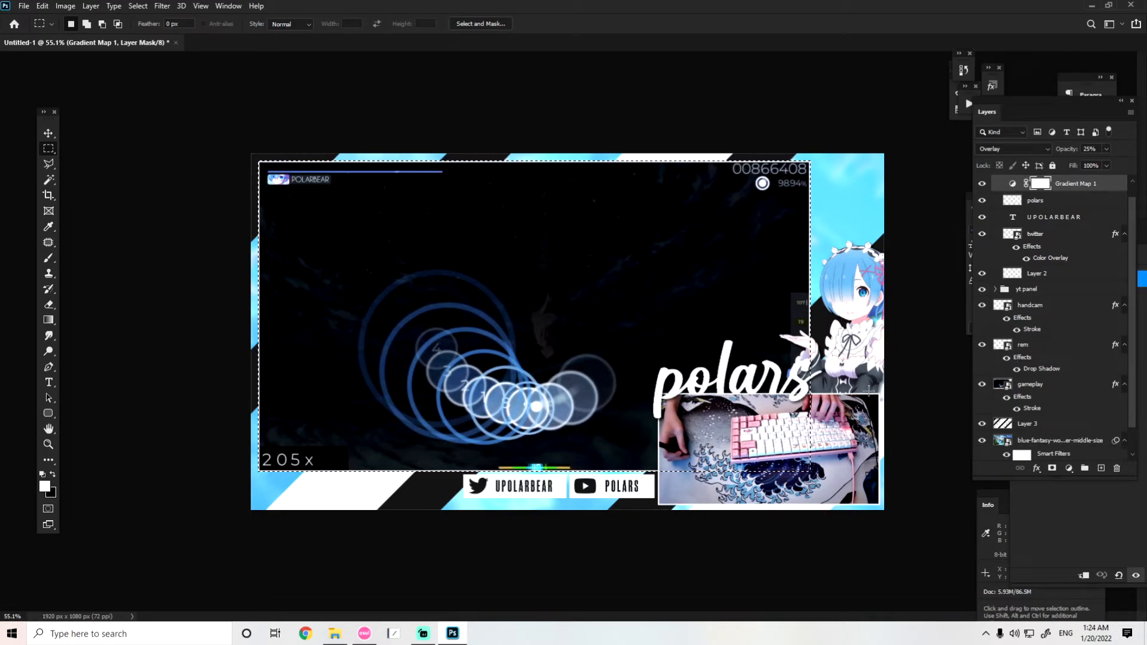
- Select the gameplay area and erase it from Layer 1 to leave a transparent window
{"action": "left_click", "coordinate": [1030, 384]}
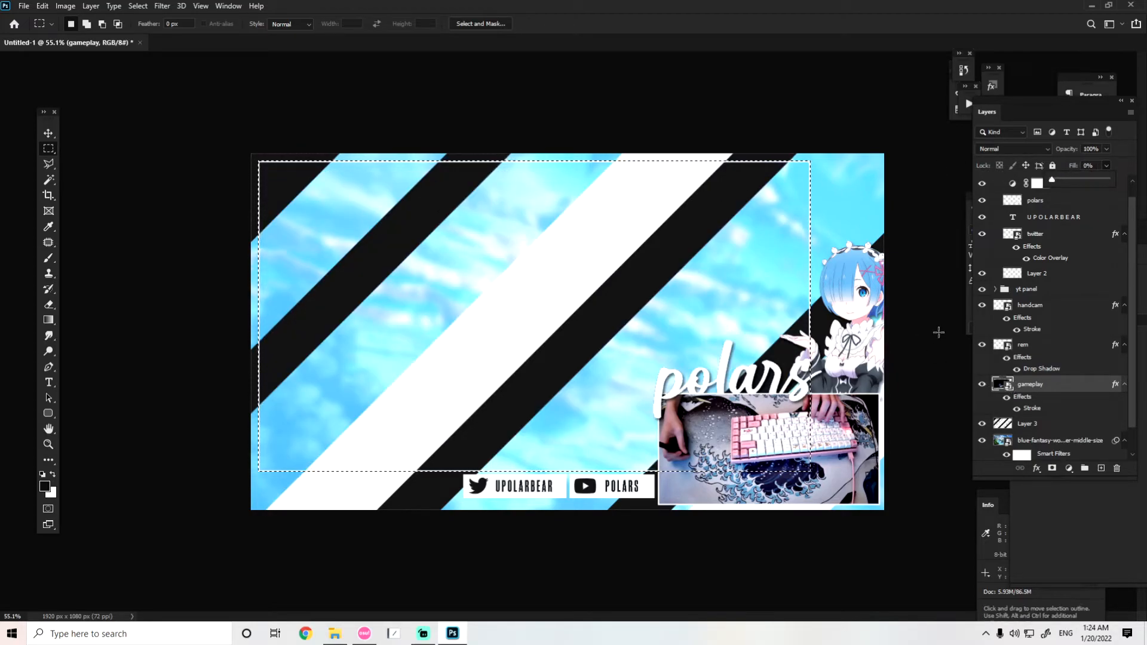
{"action": "mouse_move", "coordinate": [782, 304]}
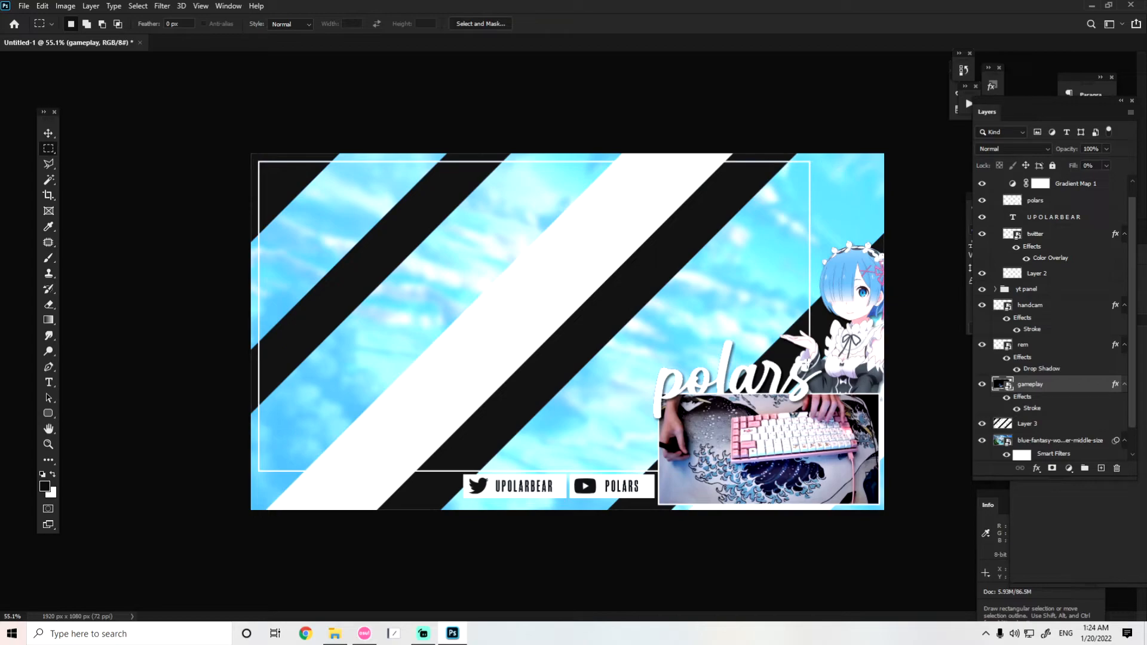
{"action": "left_click_drag", "start_coordinate": [258, 159], "coordinate": [808, 472]}
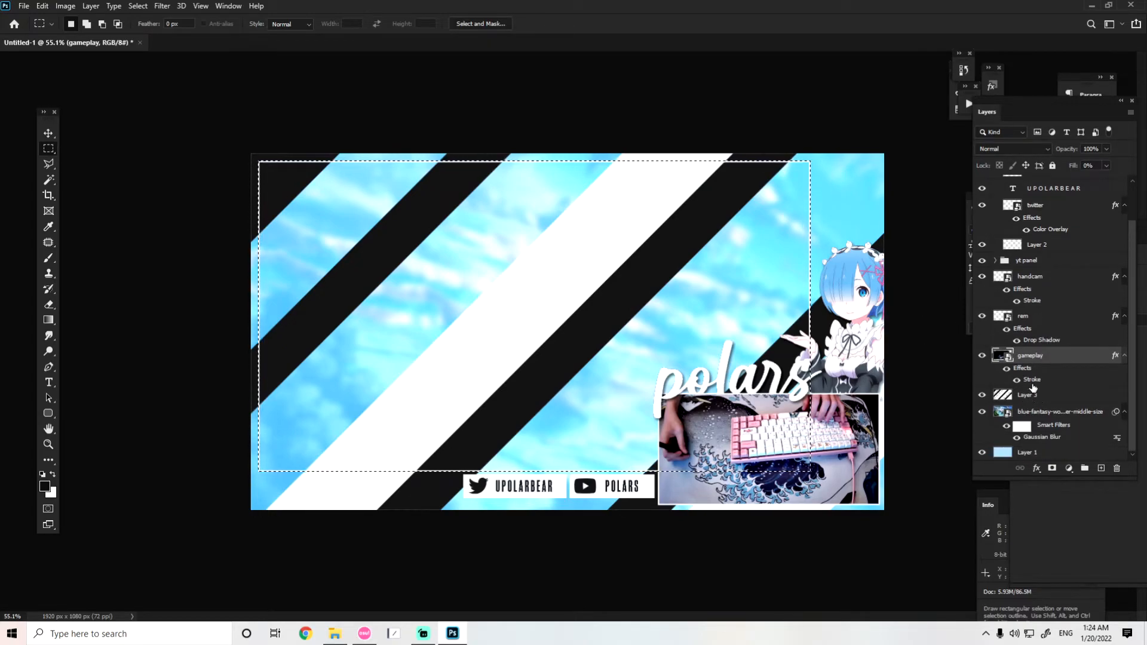
{"action": "left_click", "coordinate": [1027, 395]}
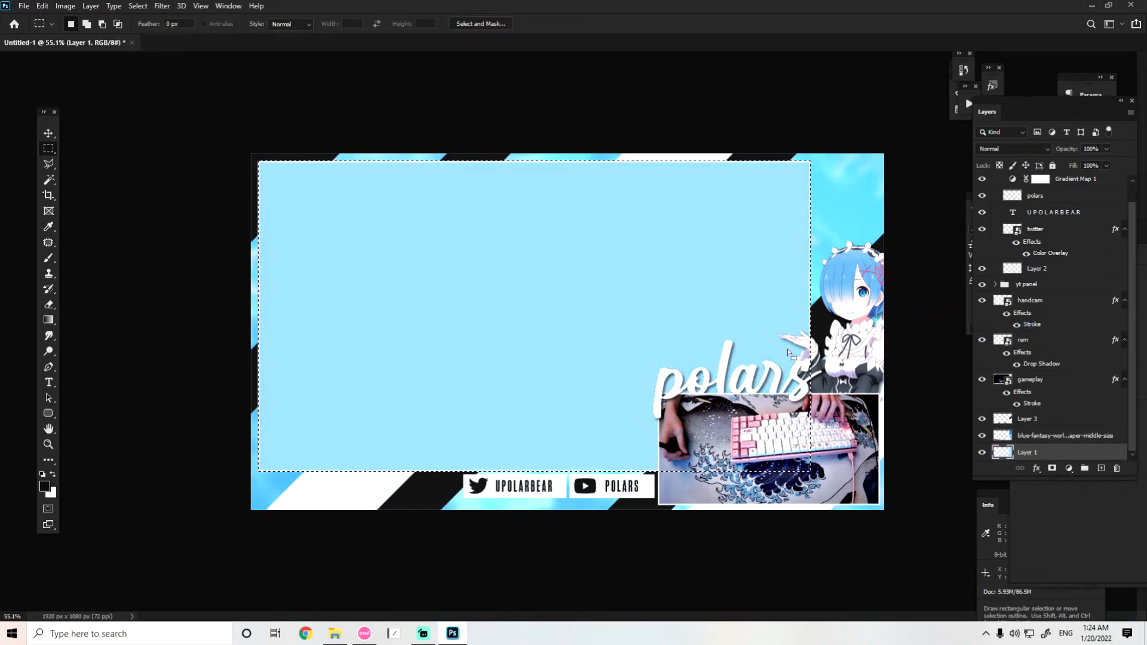
{"action": "key", "text": "Delete"}
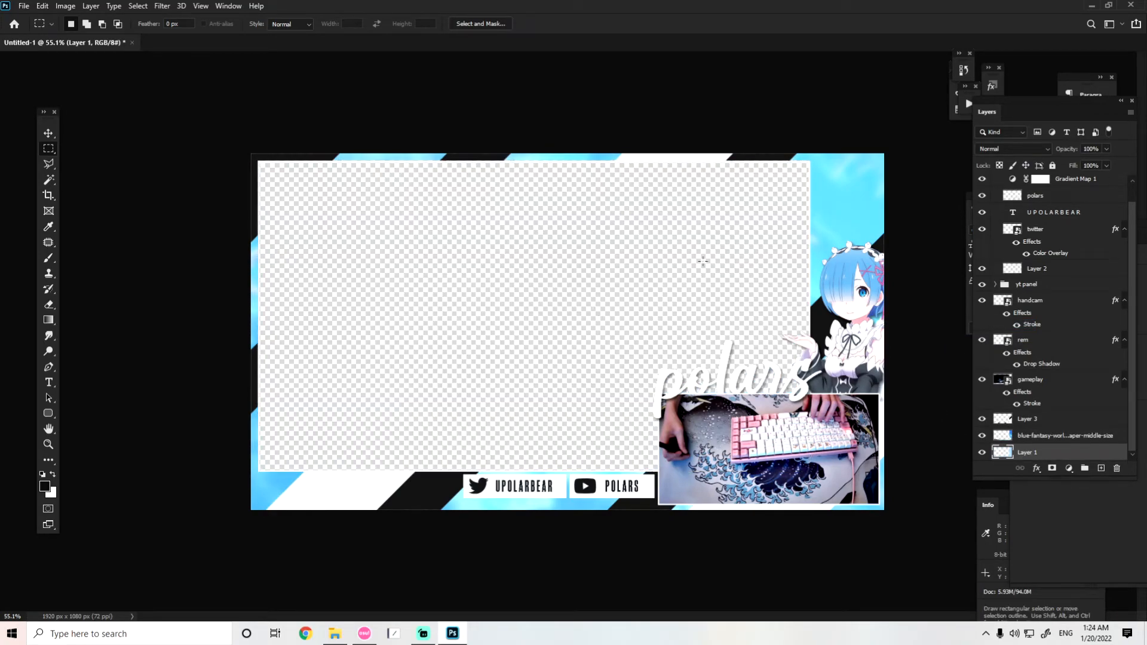
{"action": "mouse_move", "coordinate": [446, 212]}
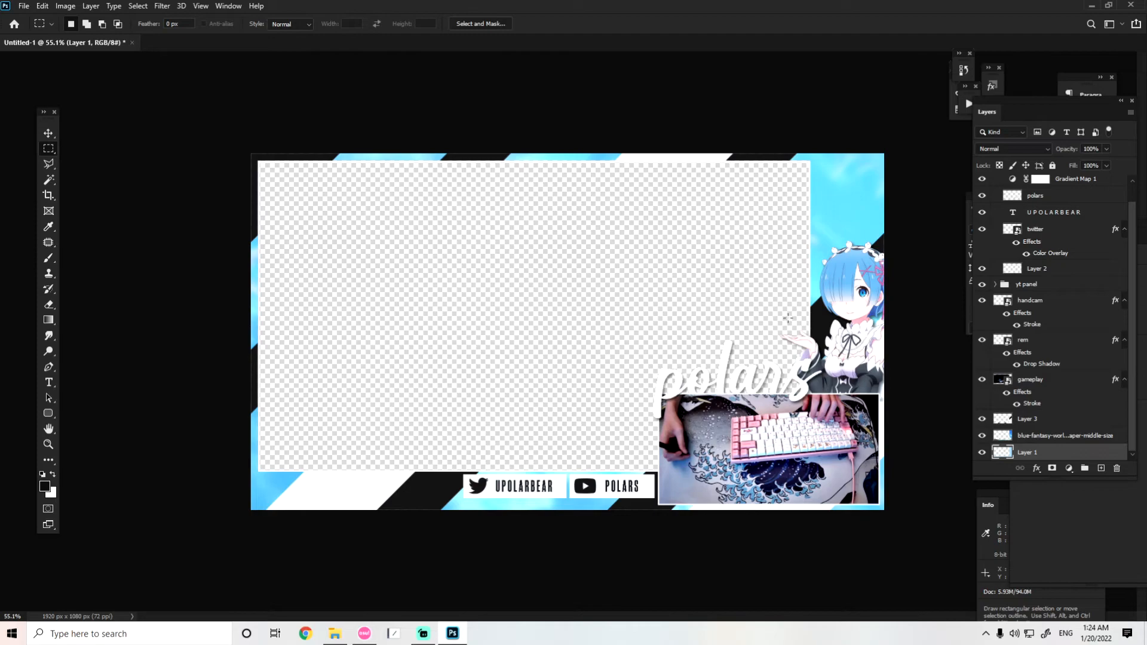
{"action": "mouse_move", "coordinate": [1044, 351]}
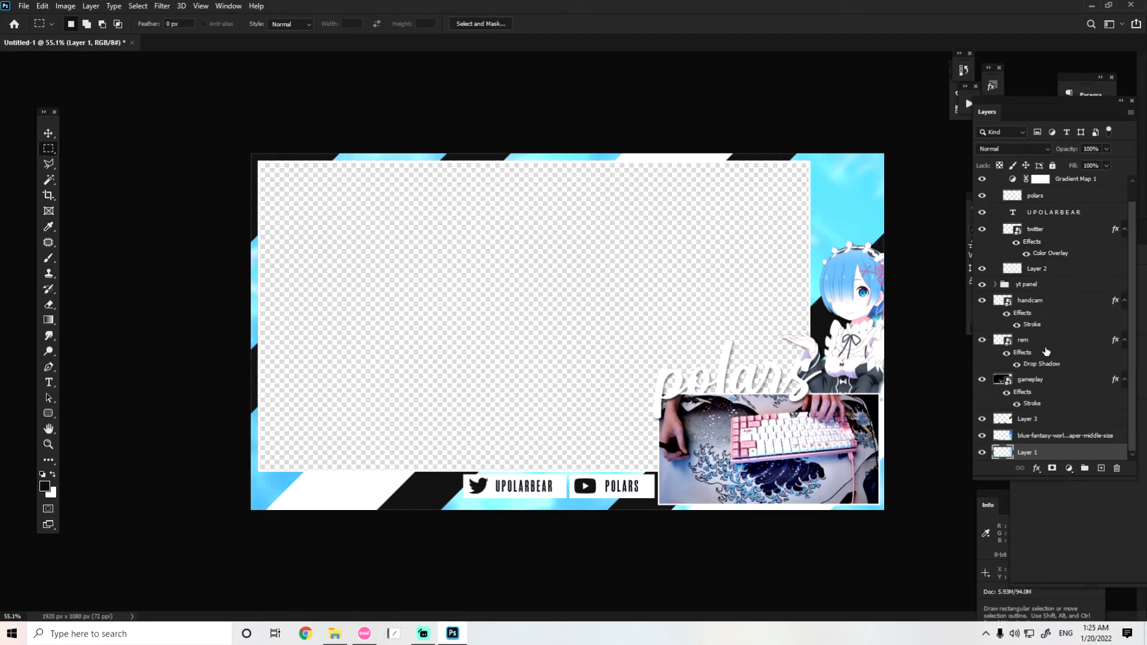
- Load the handcam frame as a selection and clear the gameplay layer's stroke style
{"action": "left_click", "coordinate": [1030, 300]}
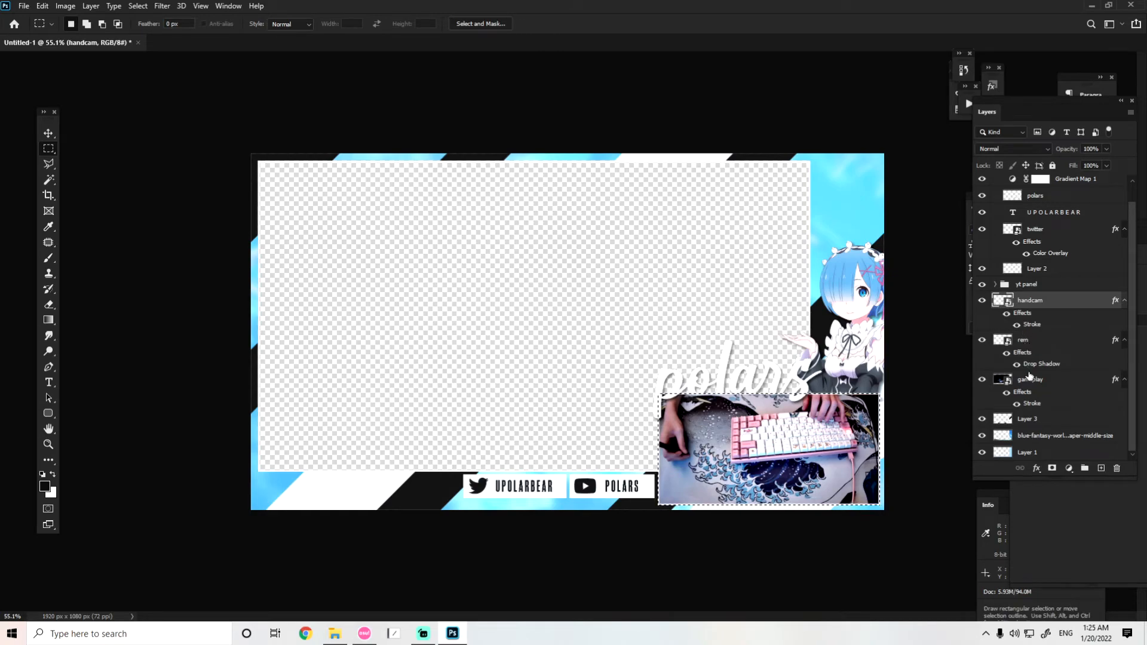
{"action": "left_click", "coordinate": [1027, 418]}
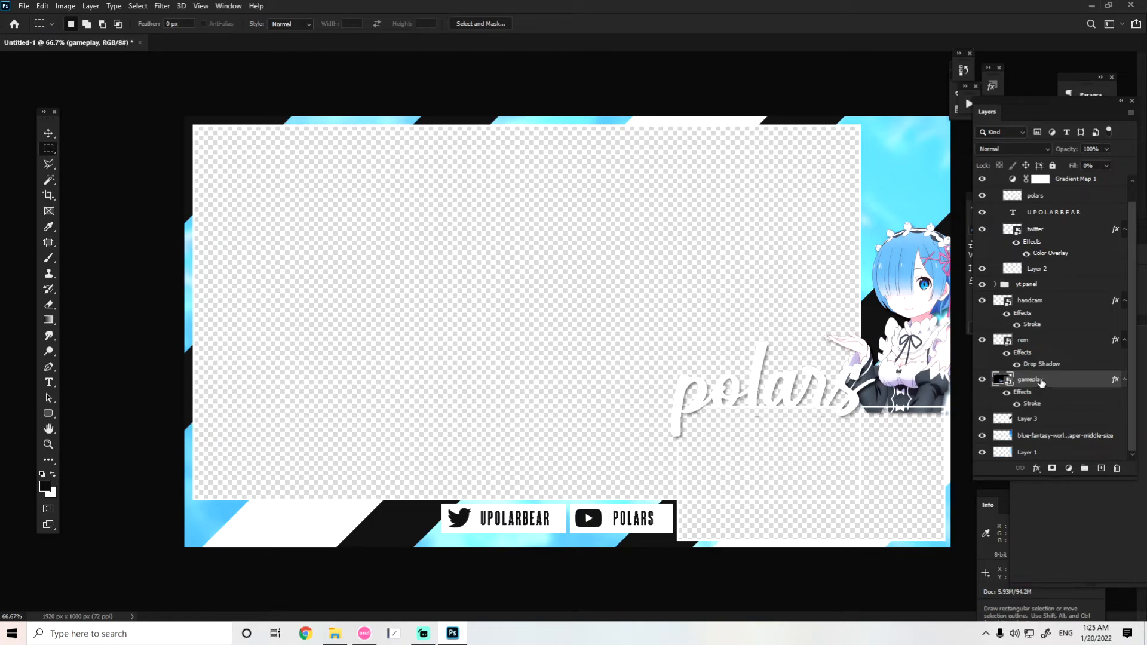
{"action": "right_click", "coordinate": [1029, 380]}
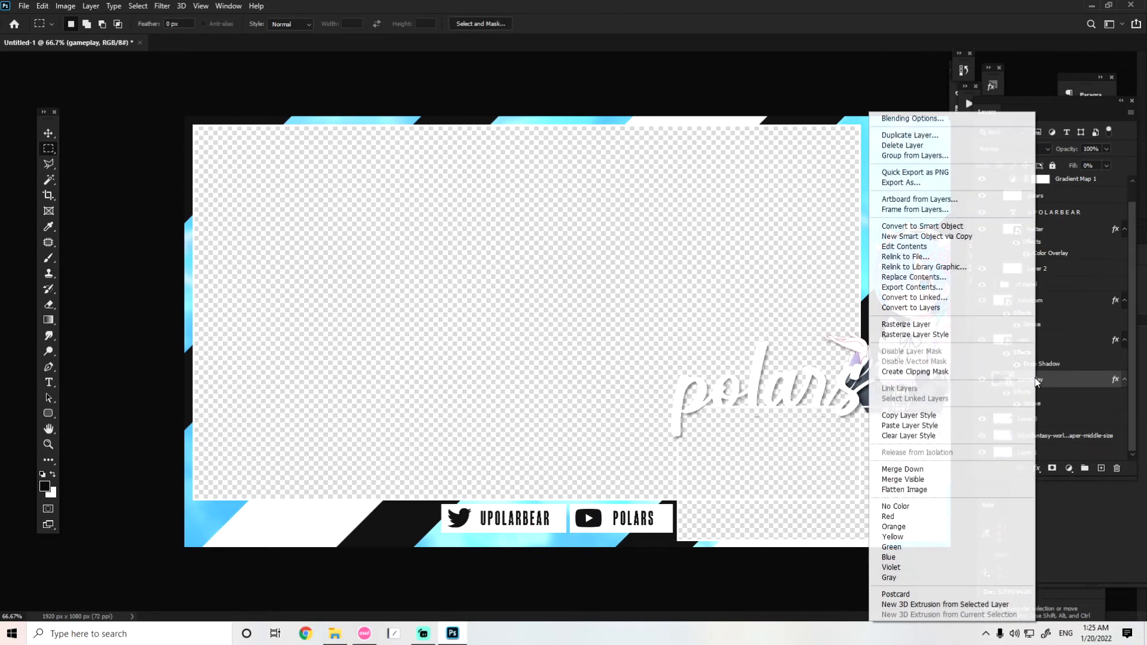
{"action": "mouse_move", "coordinate": [906, 323]}
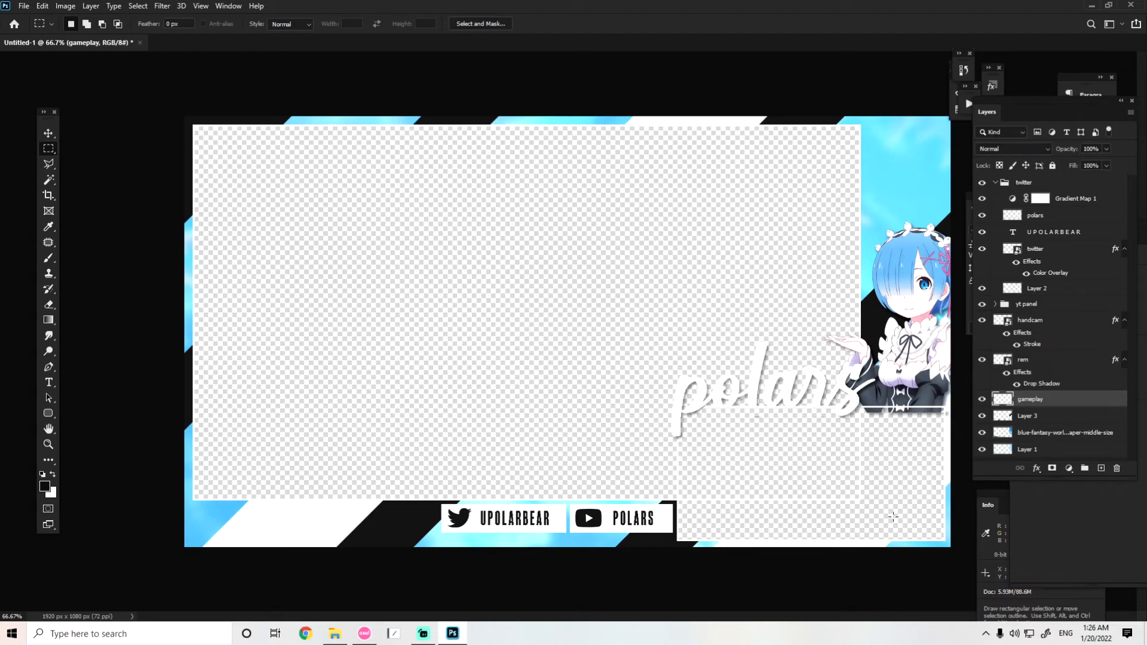
{"action": "mouse_move", "coordinate": [923, 532]}
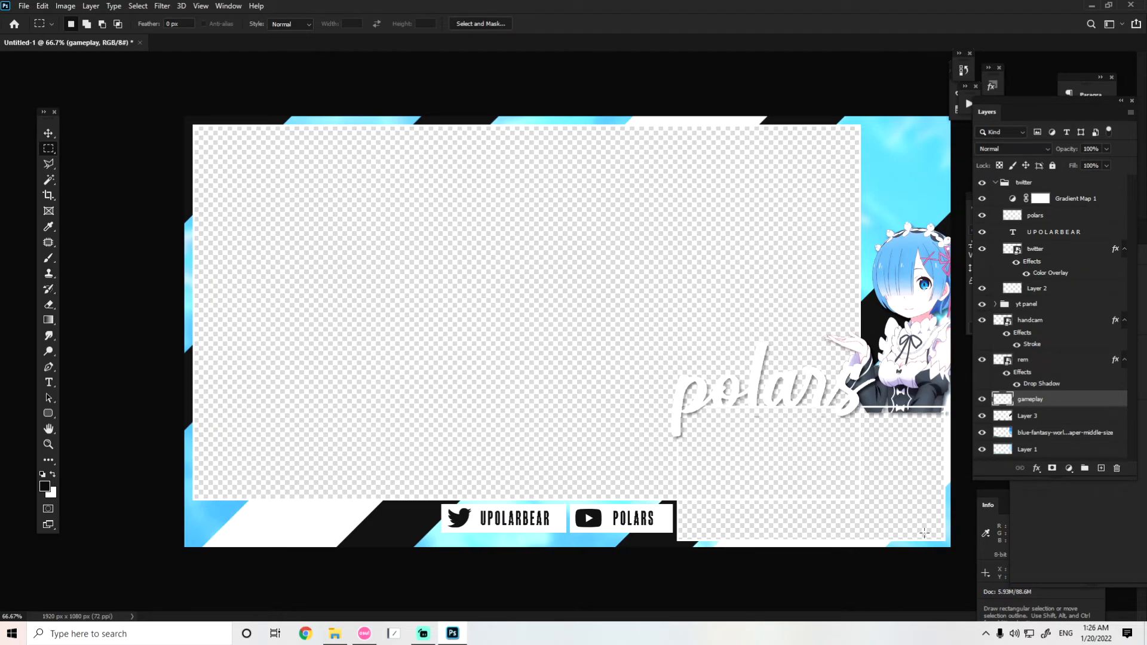
- Zoom in on the handcam cutout's top edge and select a small area inside it
{"action": "left_click_drag", "start_coordinate": [676, 417], "coordinate": [923, 535]}
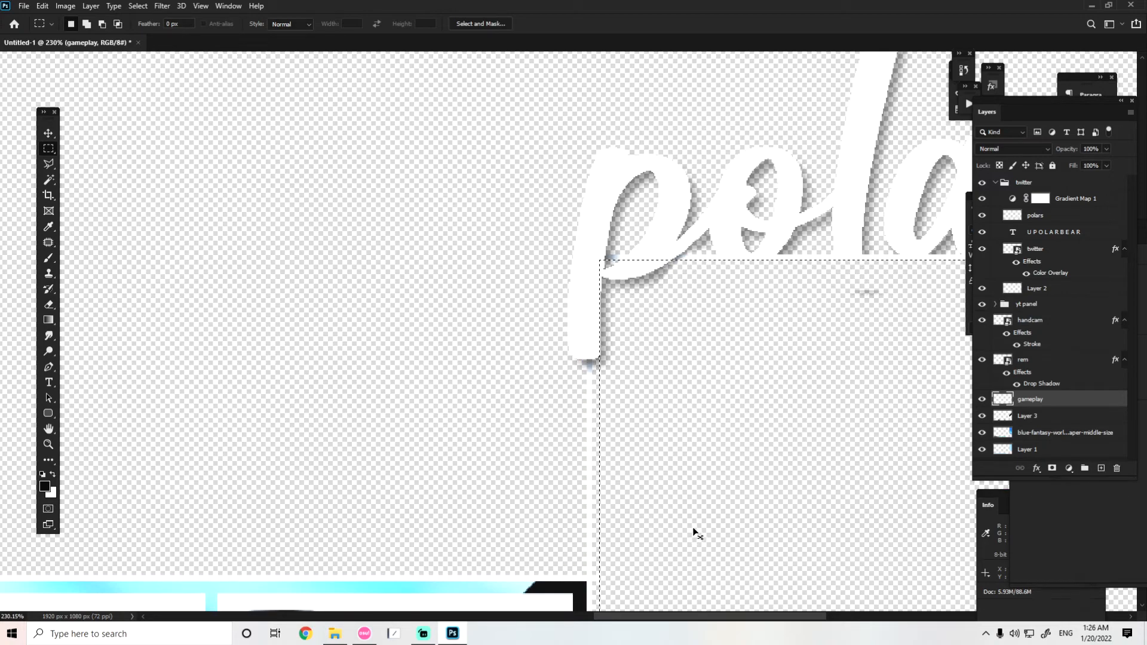
{"action": "left_click_drag", "start_coordinate": [819, 286], "coordinate": [903, 325]}
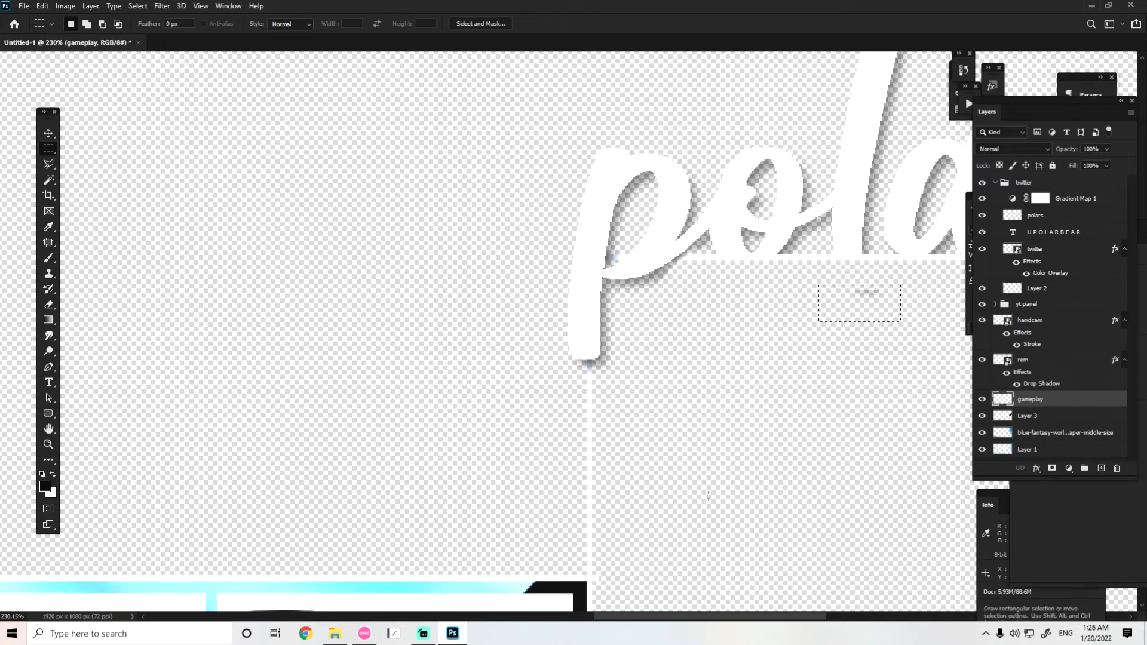